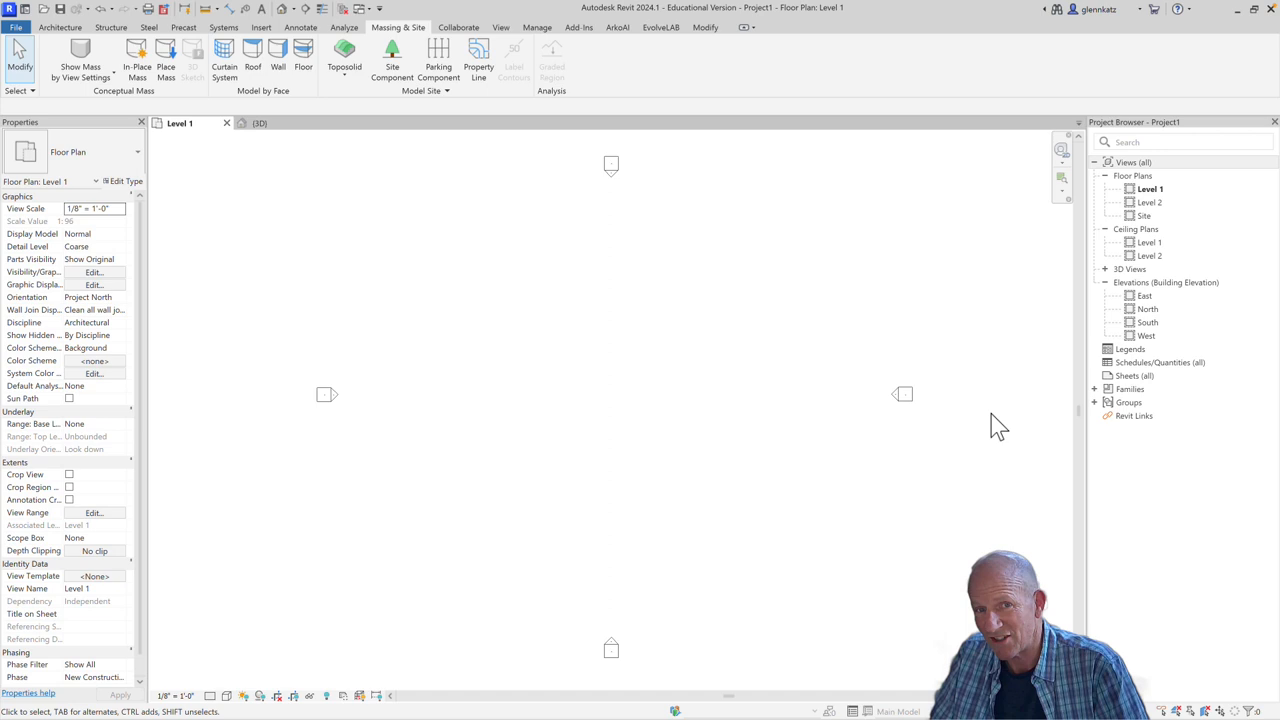
pyautogui.moveTo(792, 356)
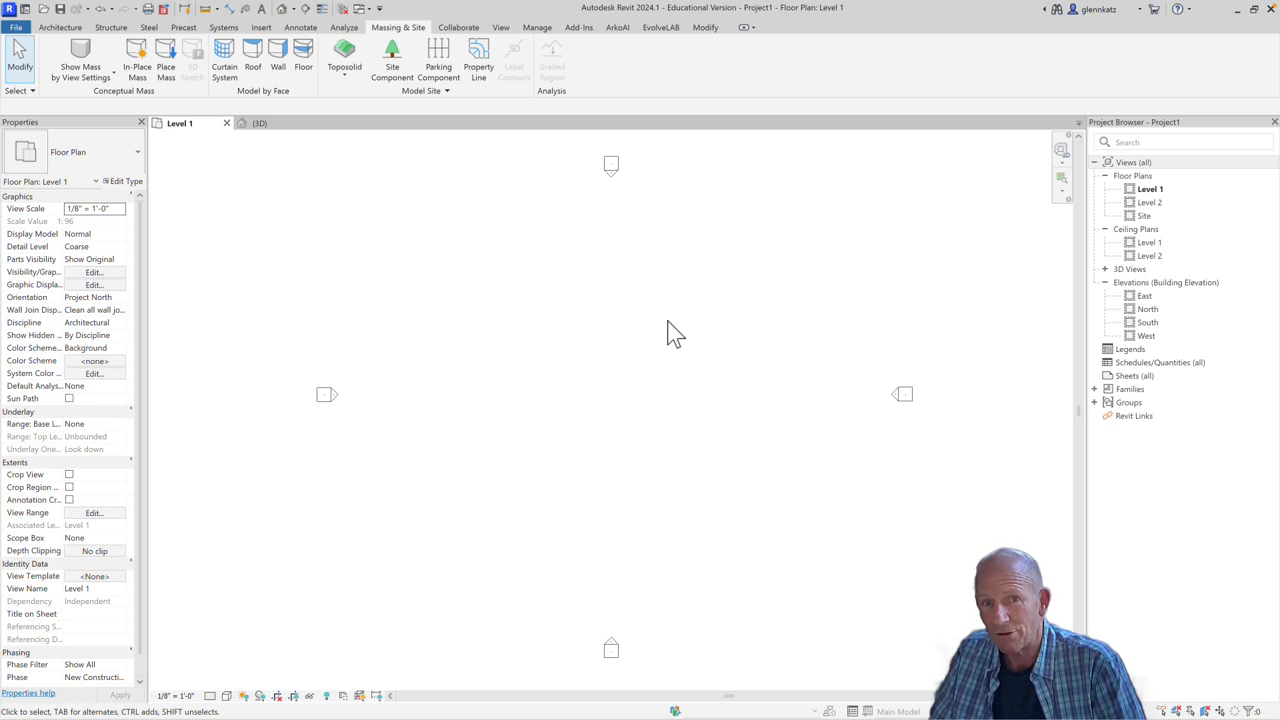
pyautogui.moveTo(416, 44)
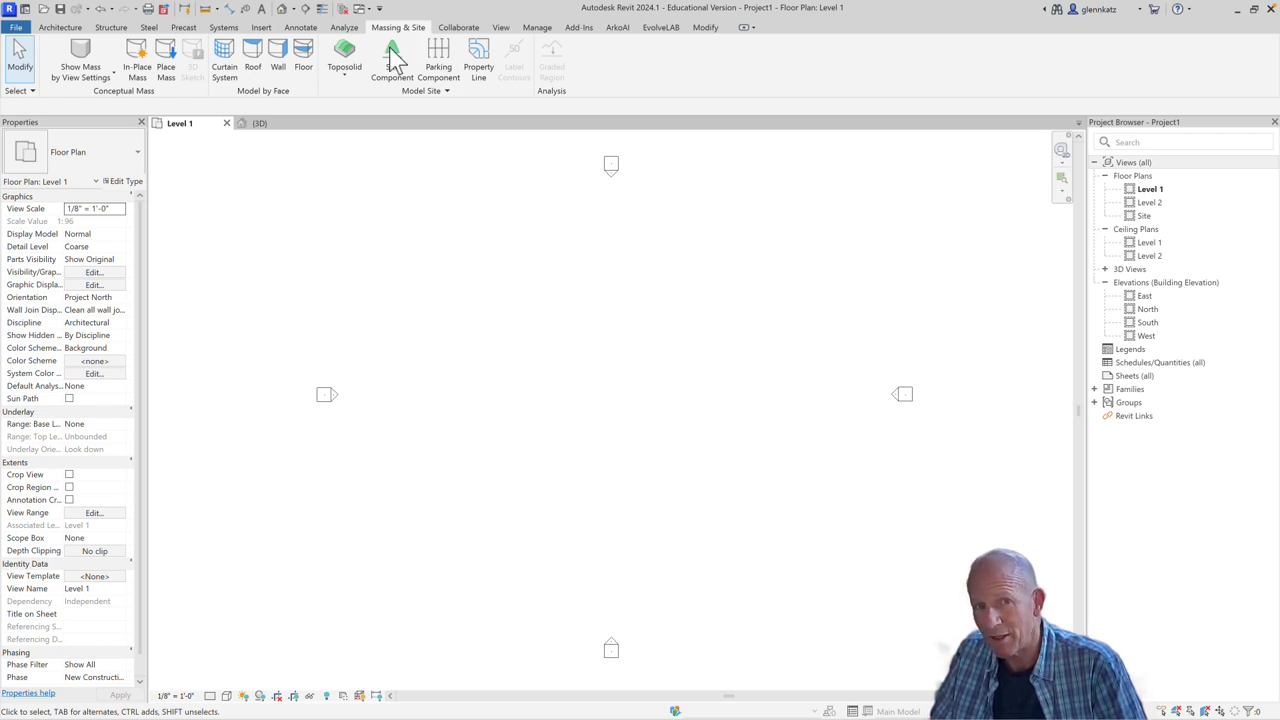
# Reveal the Toposolid creation options (Create from Sketch / Create from Import) on Massing & Site
pyautogui.click(344, 60)
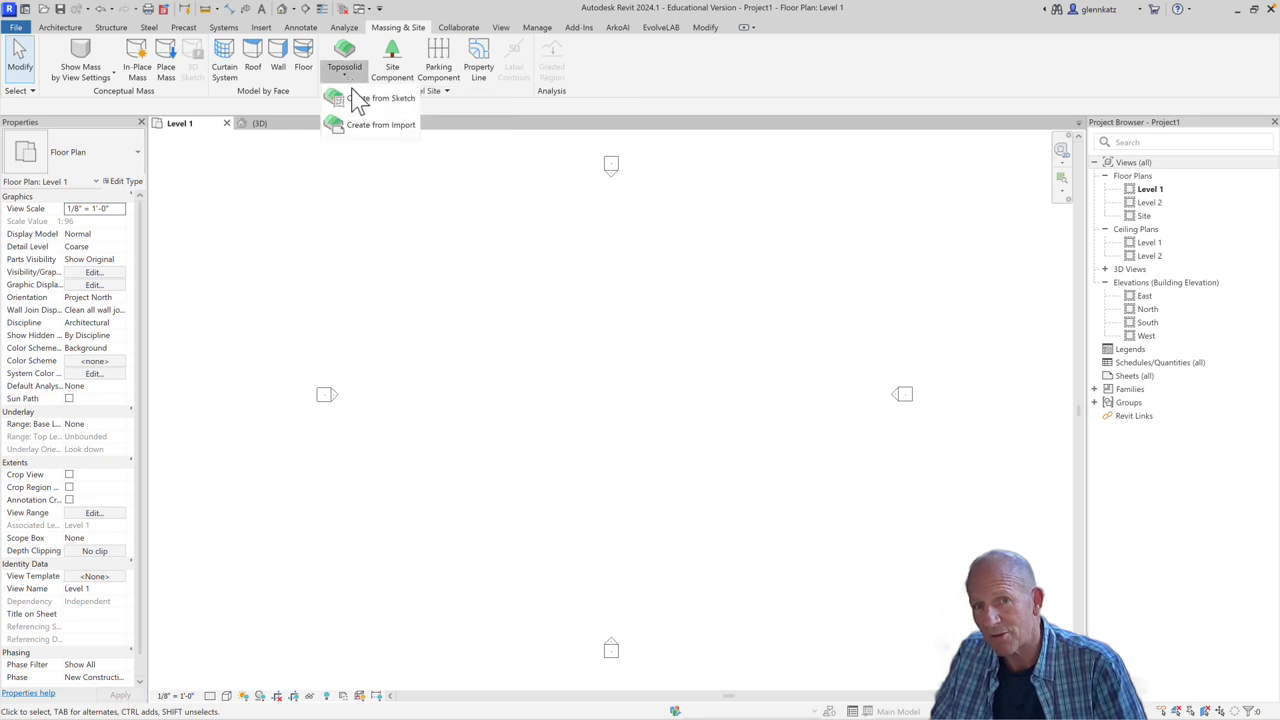
pyautogui.moveTo(380, 98)
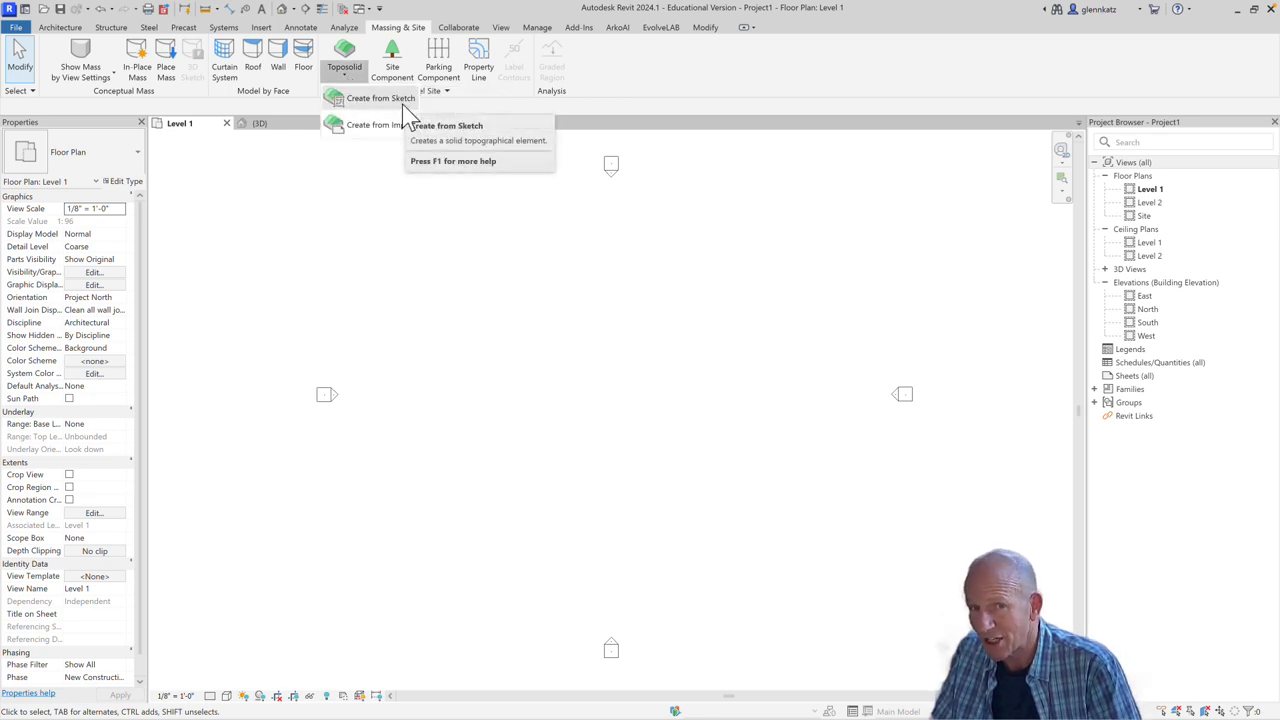
pyautogui.moveTo(380, 124)
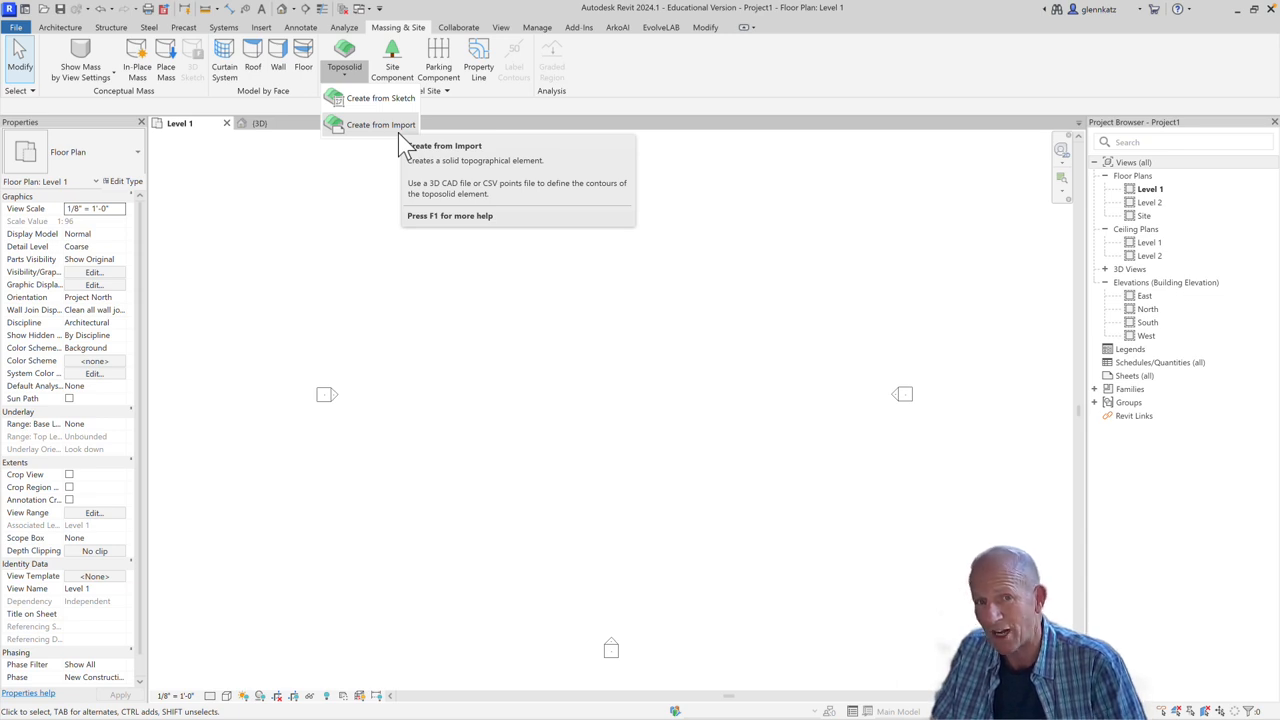
pyautogui.moveTo(416, 130)
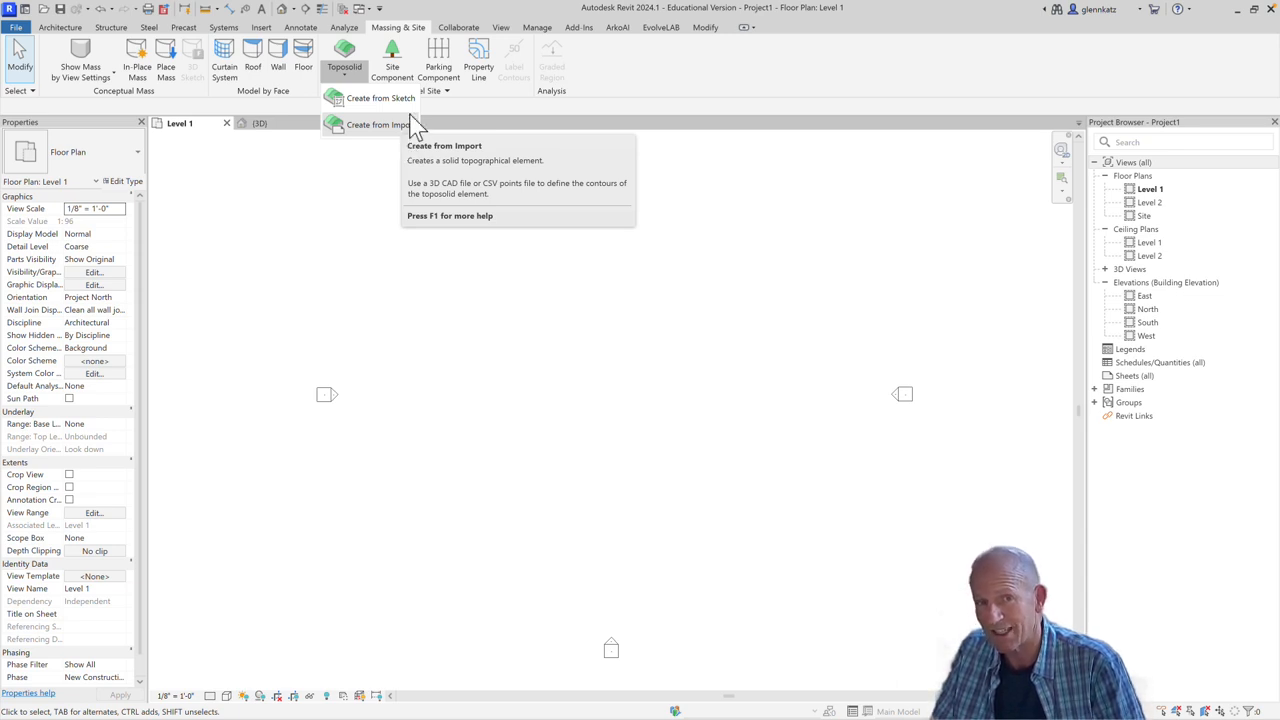
# Sketch a rectangular boundary on Level 1 and finish it into a Grassland toposolid
pyautogui.click(380, 98)
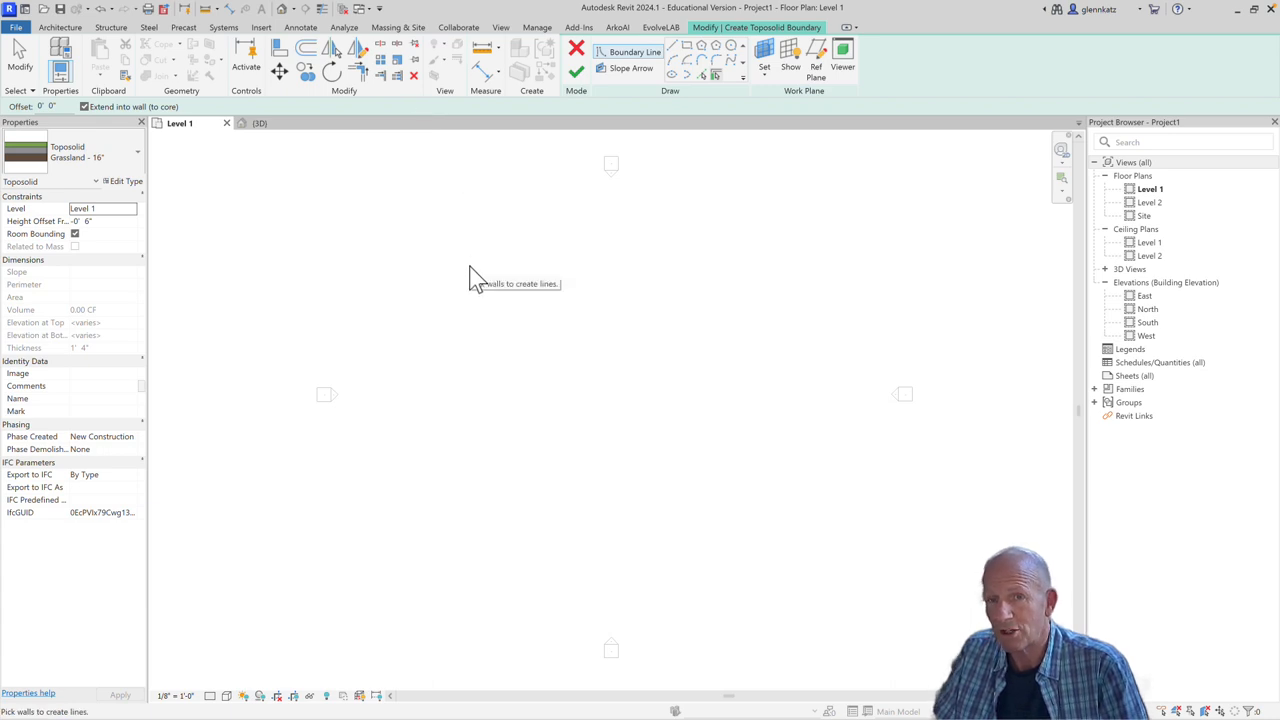
pyautogui.moveTo(498, 292)
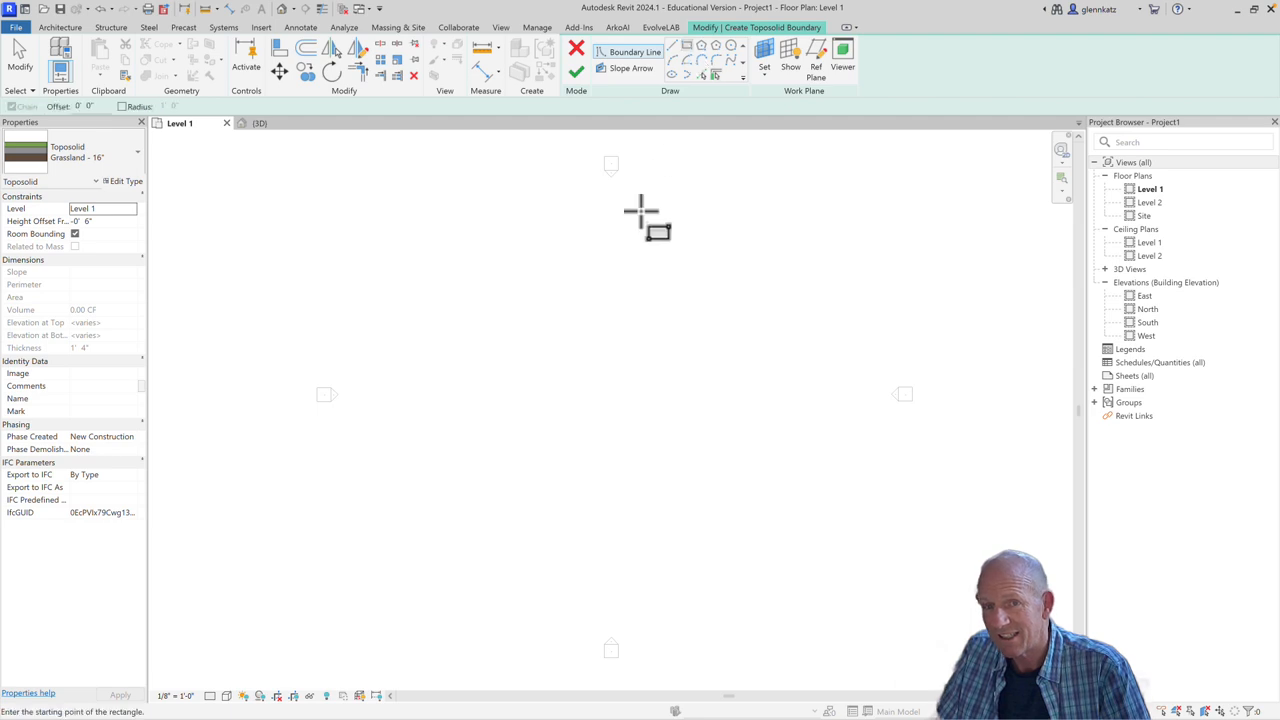
pyautogui.moveTo(404, 260)
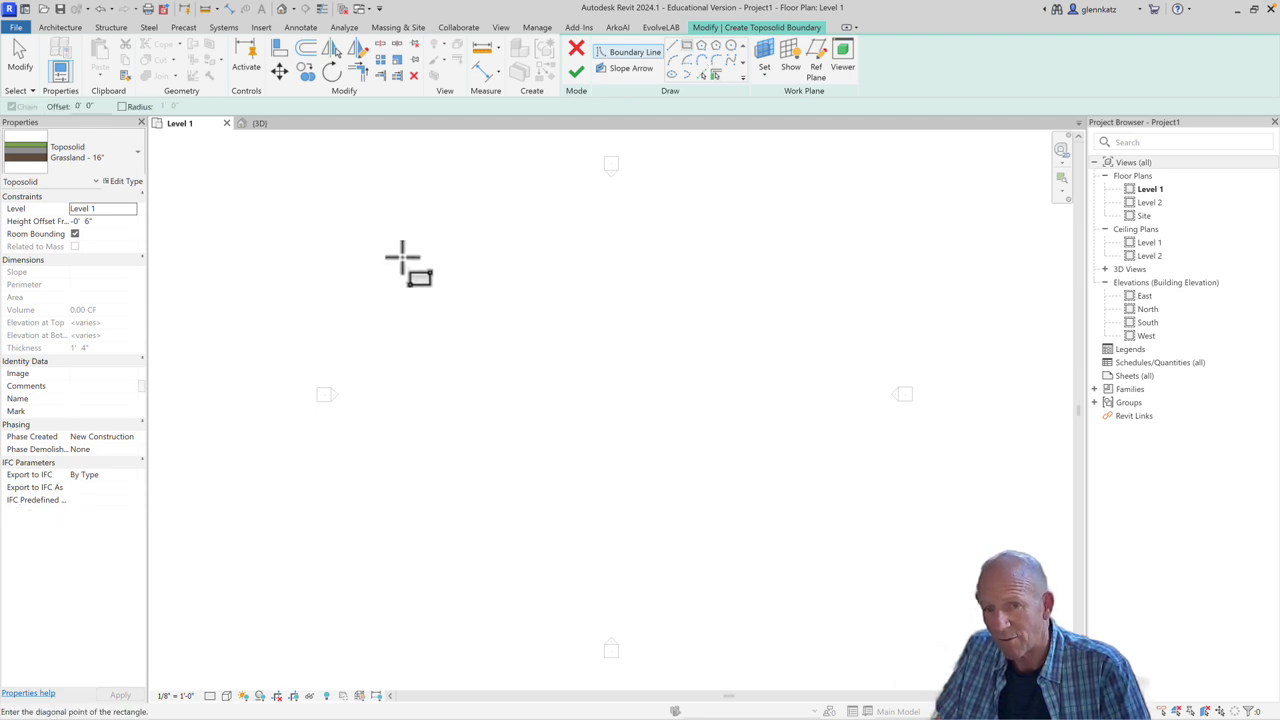
pyautogui.moveTo(402, 244); pyautogui.dragTo(826, 548)
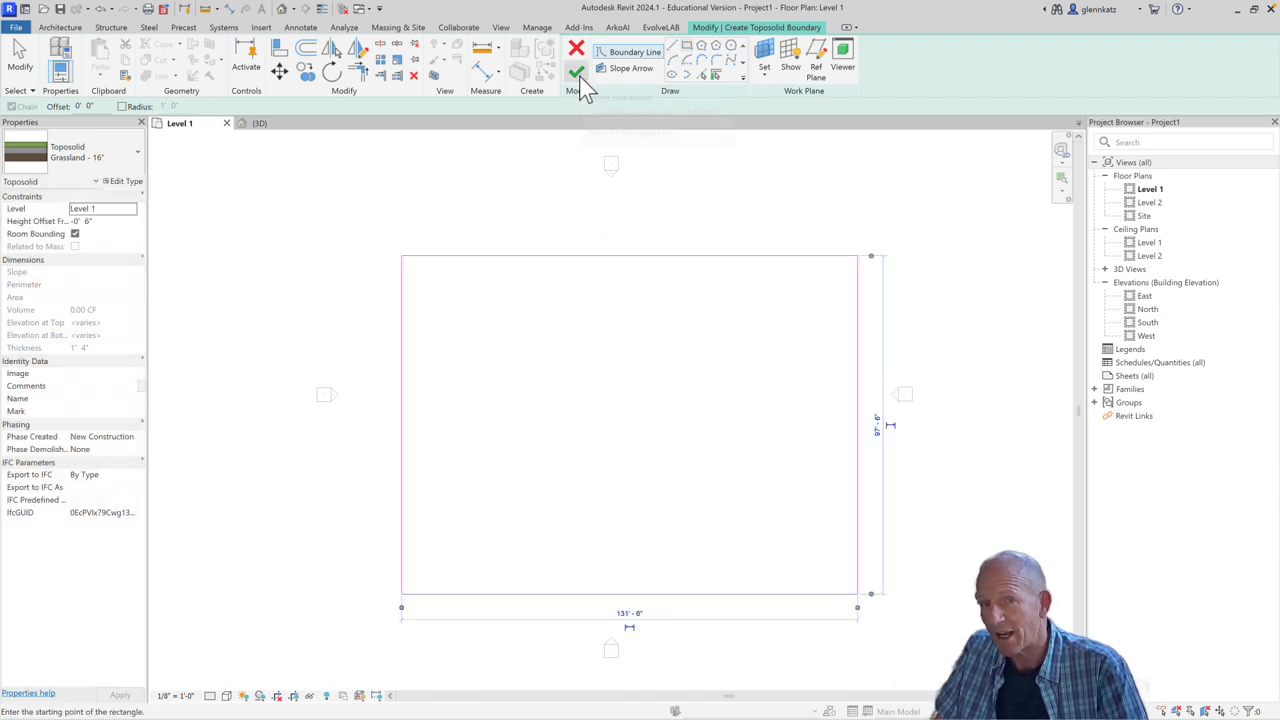
pyautogui.moveTo(576, 76)
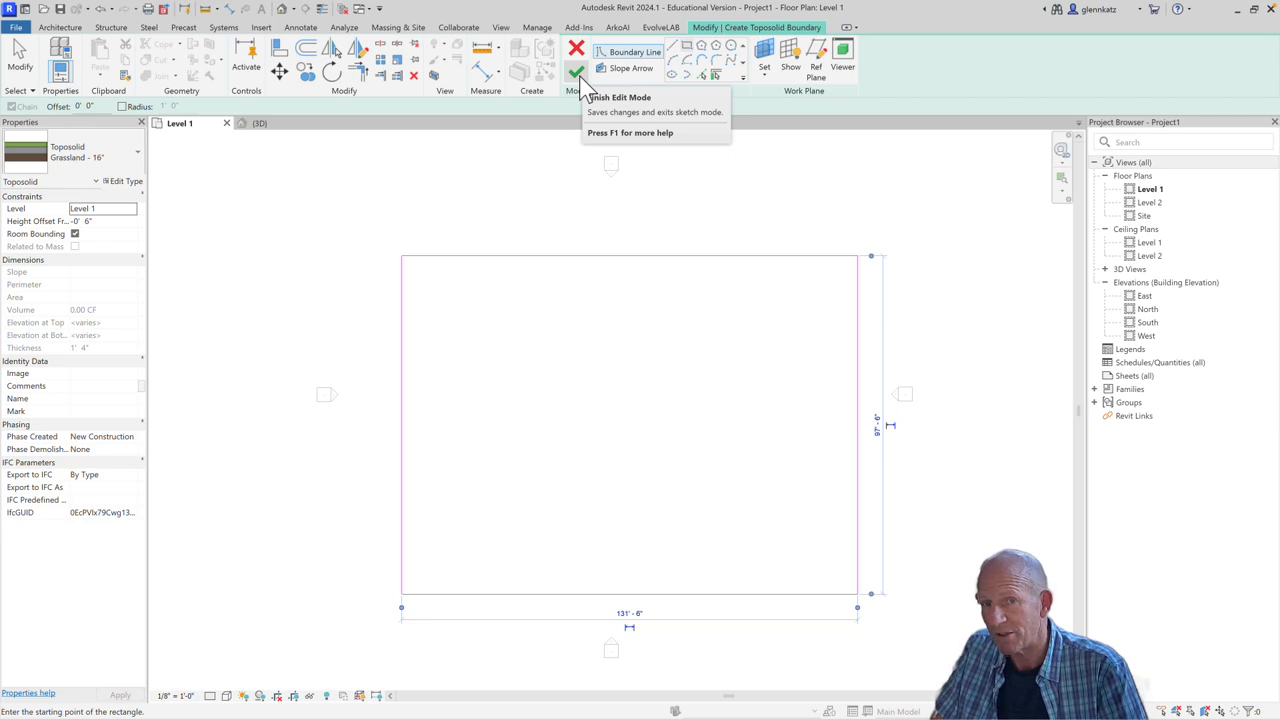
pyautogui.click(576, 56)
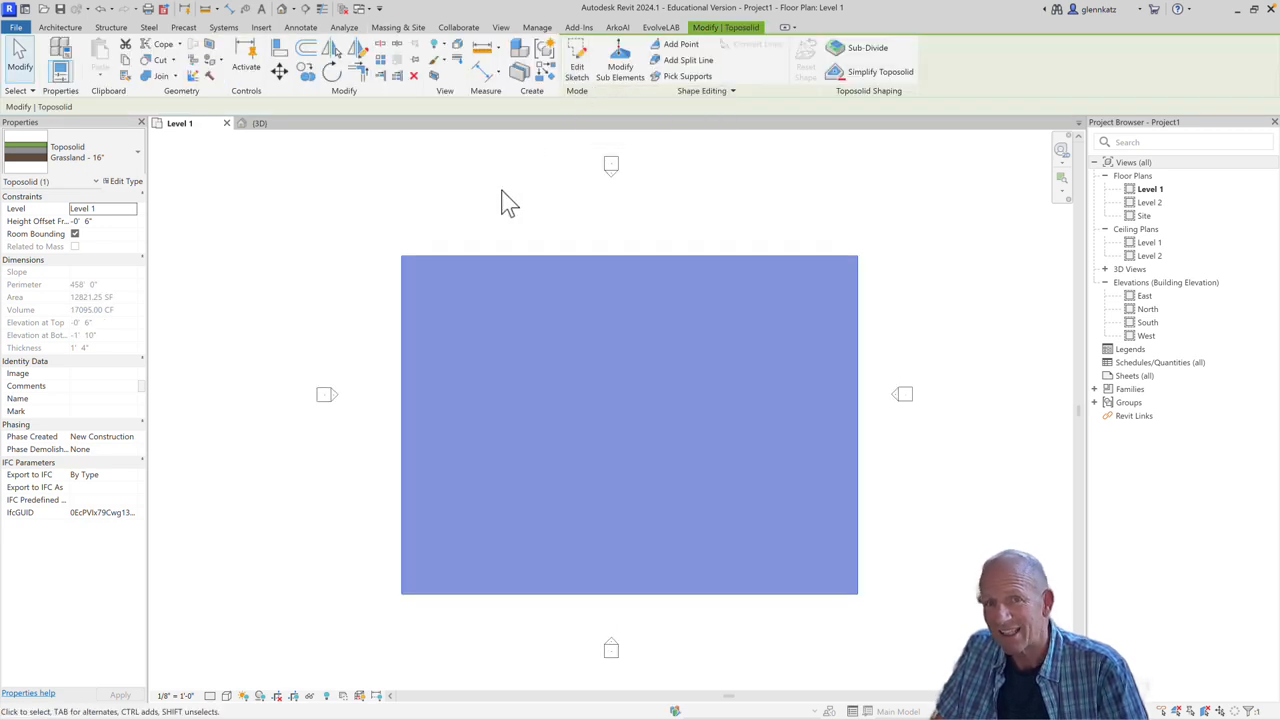
# Switch to the {3D} view to see the toposolid as a flat green slab
pyautogui.click(260, 122)
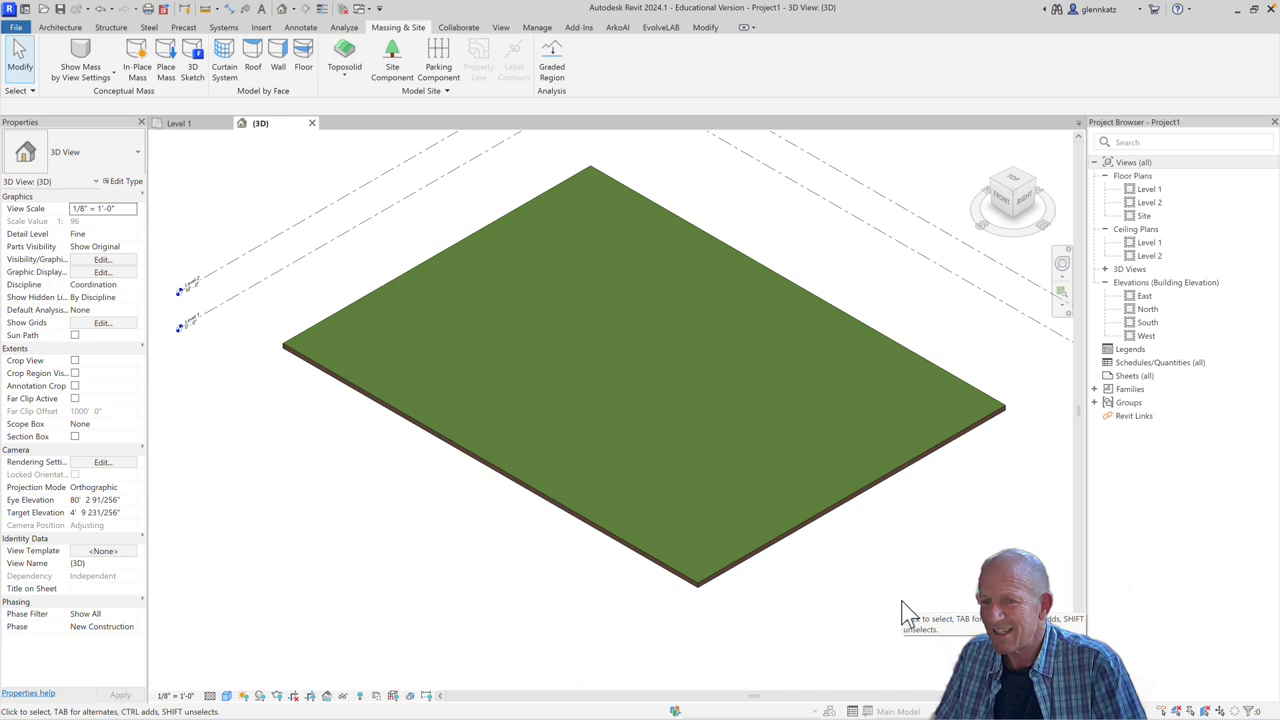
pyautogui.moveTo(884, 580)
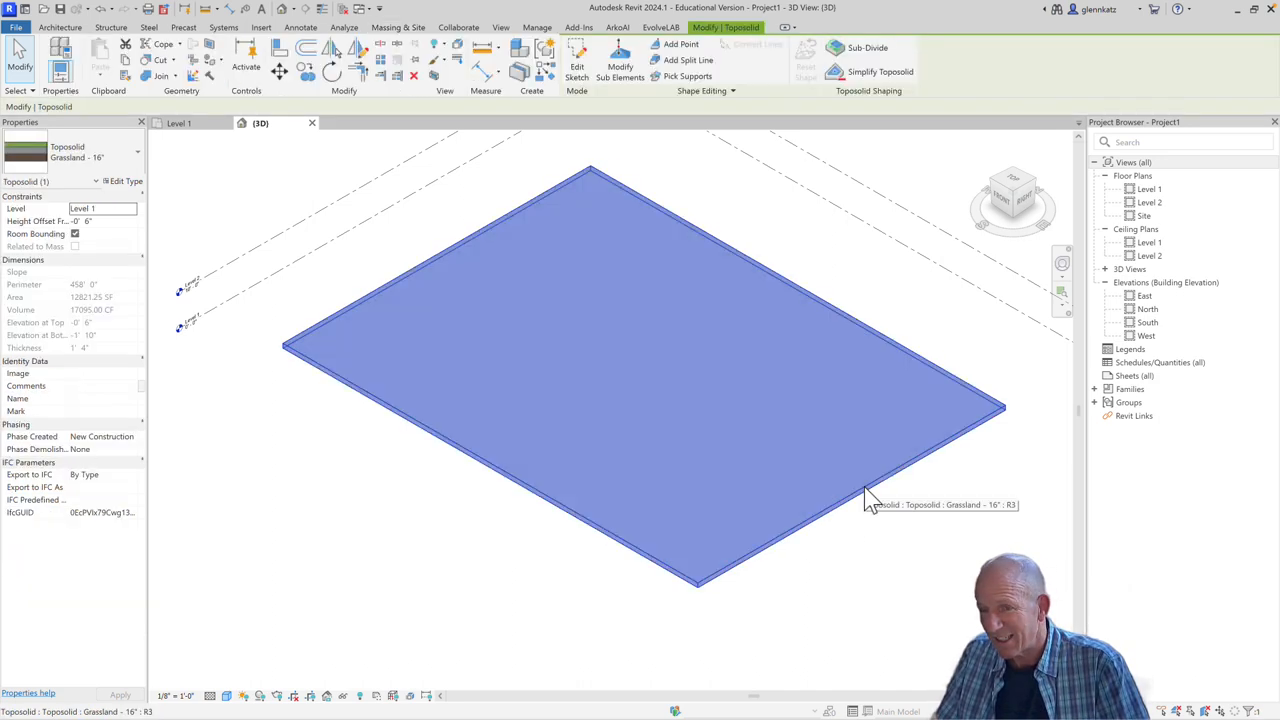
pyautogui.moveTo(308, 540)
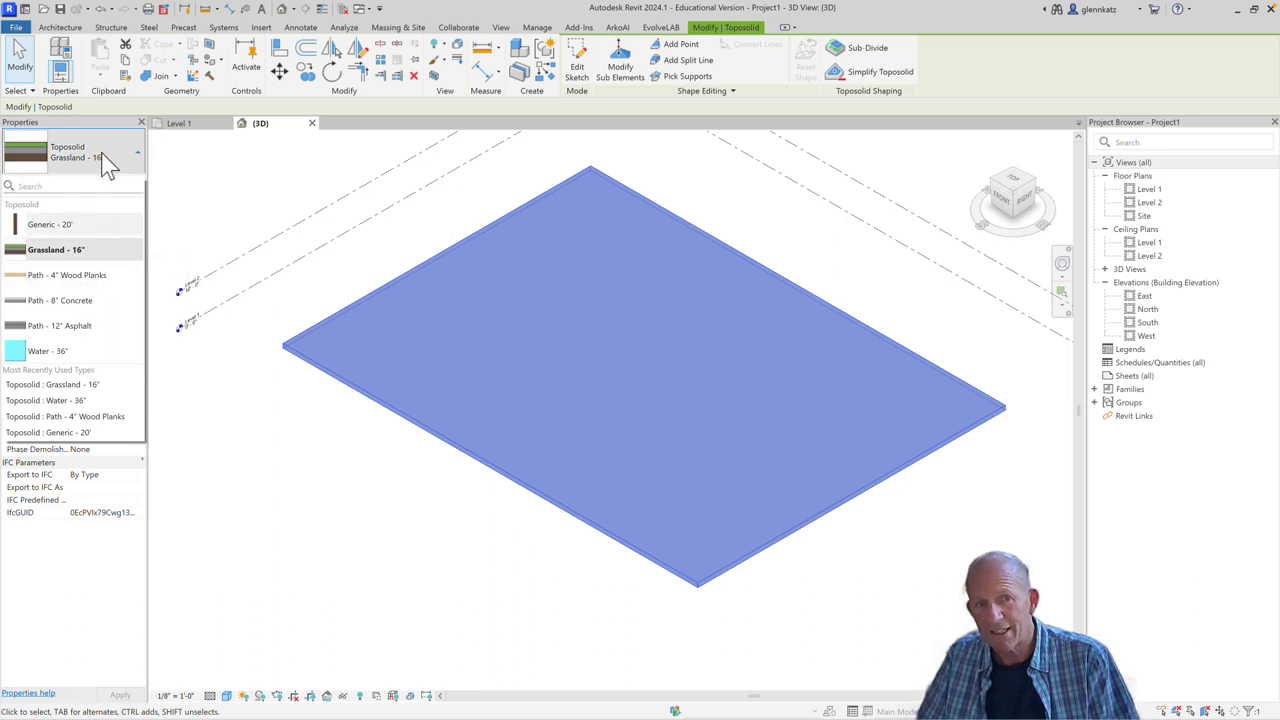
# Inspect the Grassland type's grass, gravel and earth layer structure, then return to Type Properties
pyautogui.click(124, 180)
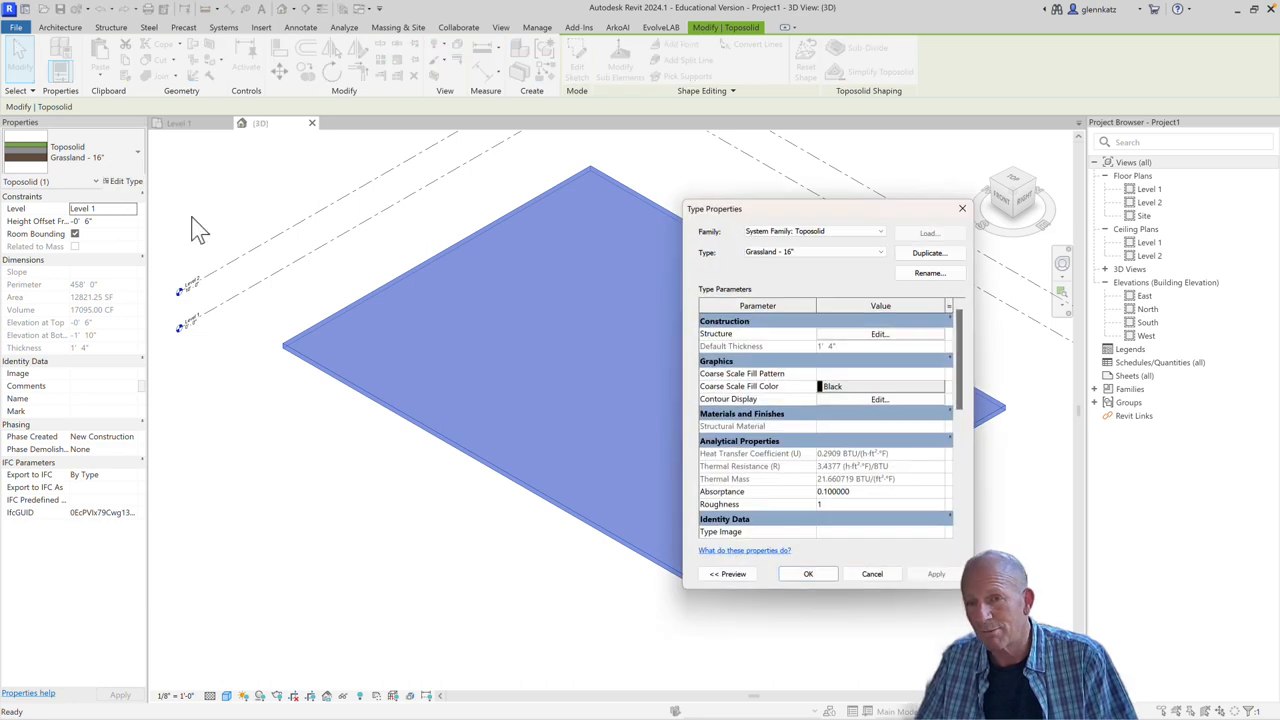
pyautogui.moveTo(912, 350)
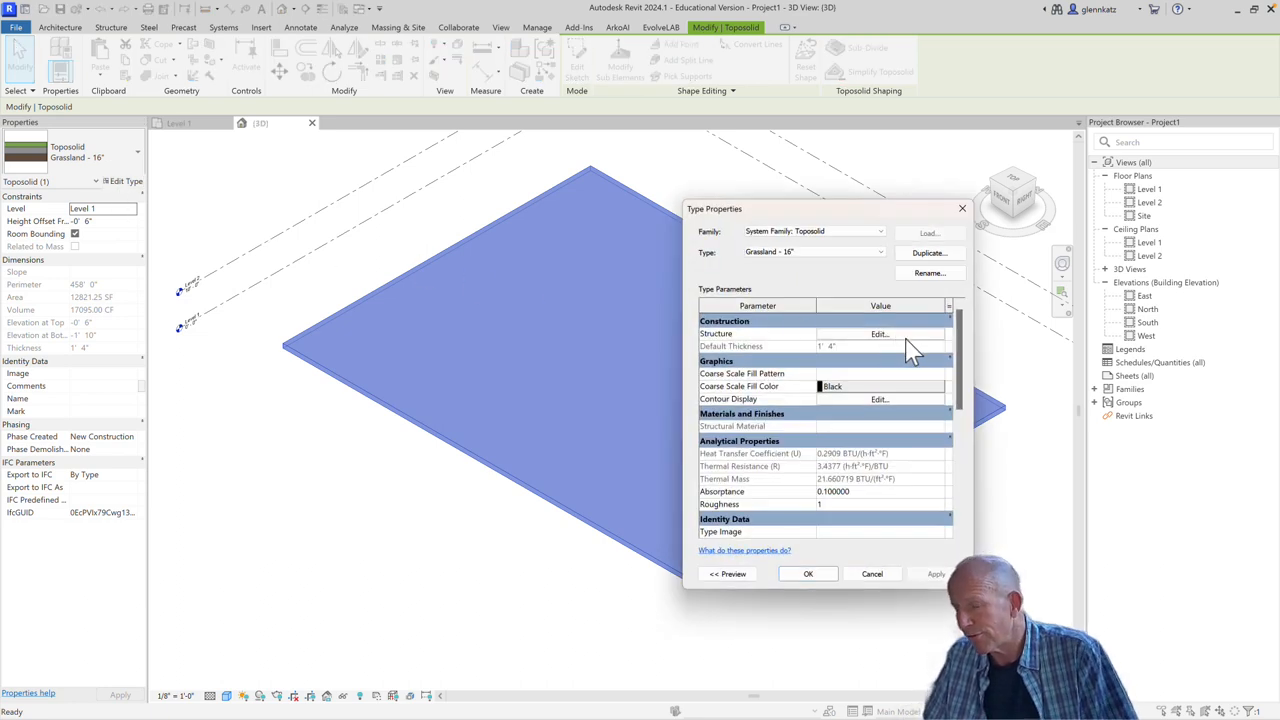
pyautogui.moveTo(912, 348)
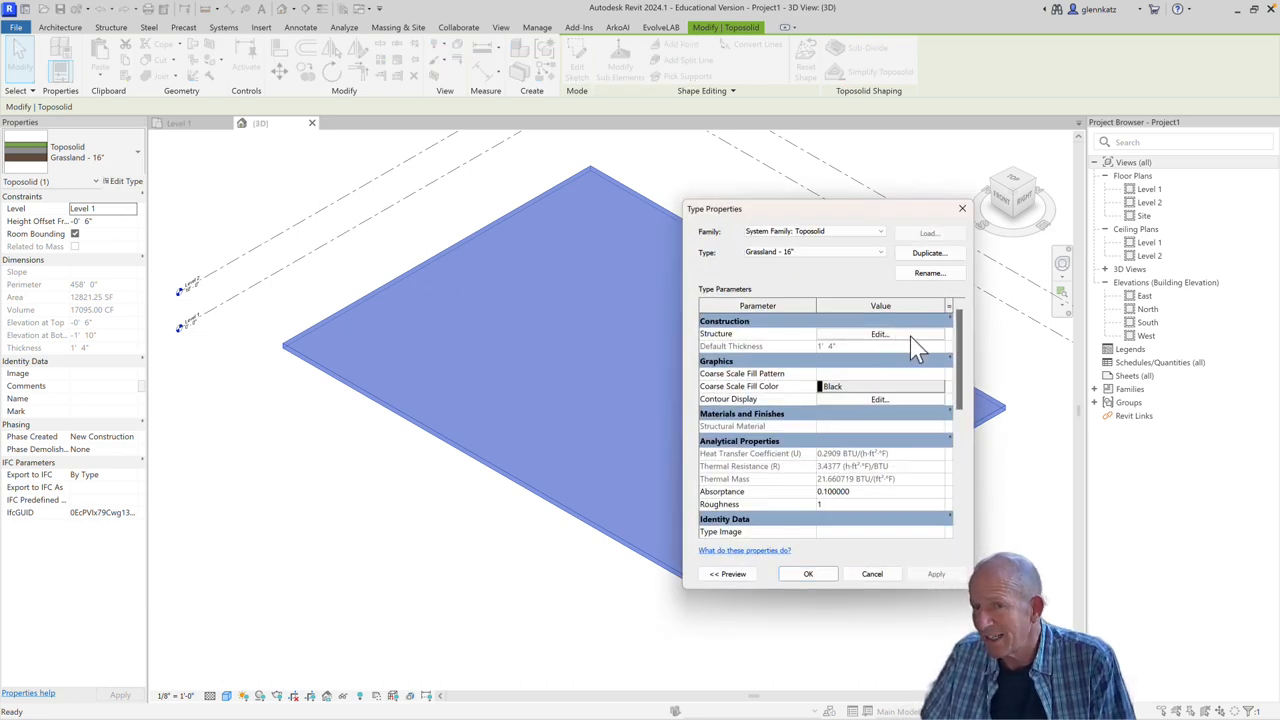
pyautogui.click(880, 332)
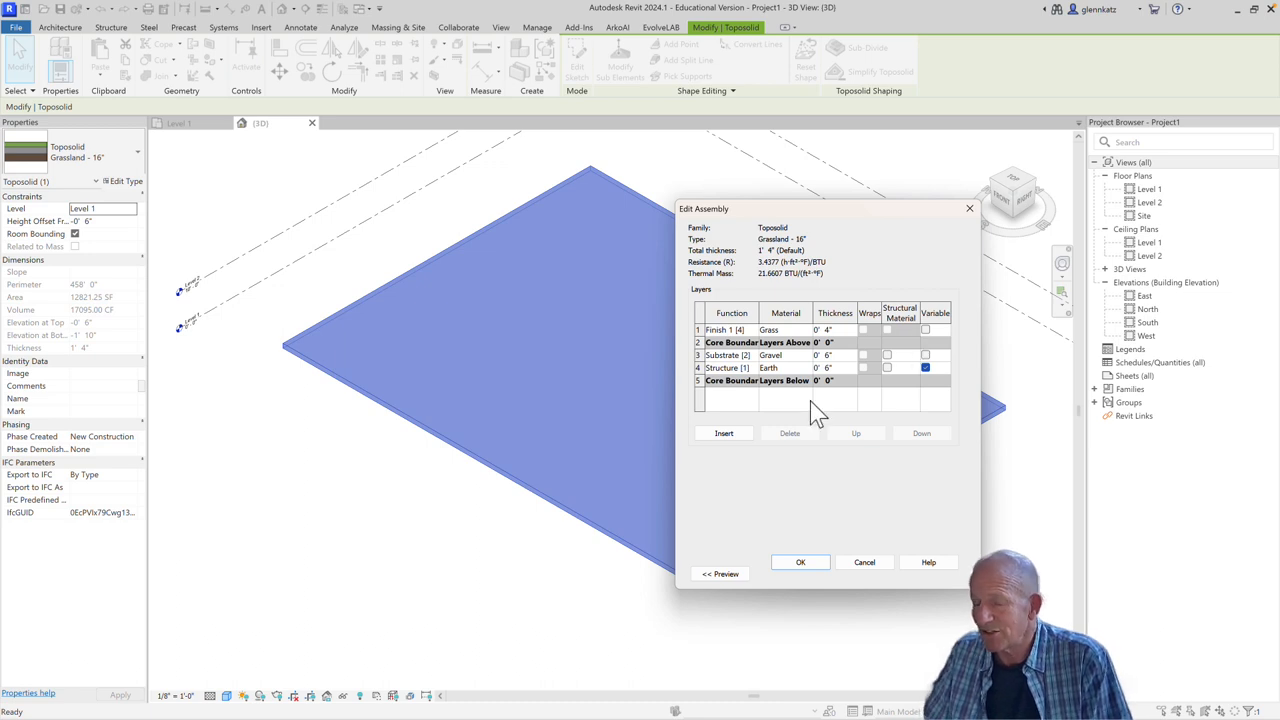
pyautogui.moveTo(804, 414)
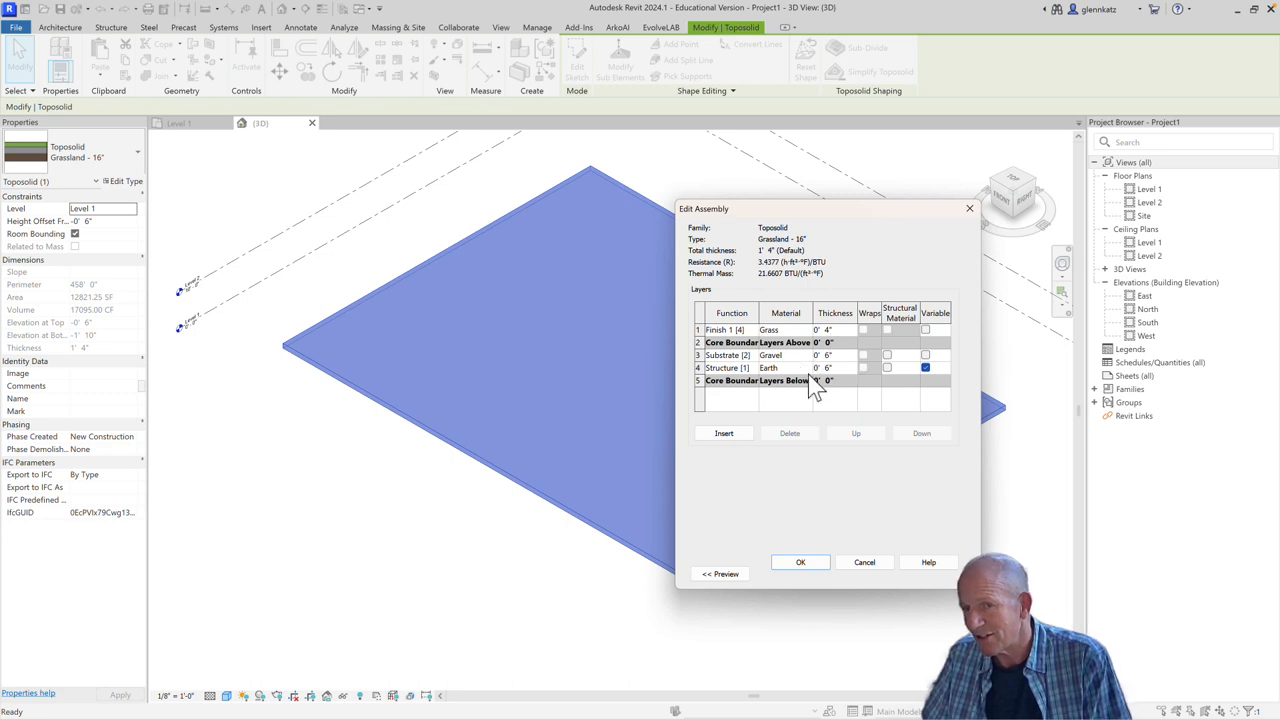
pyautogui.moveTo(856, 384)
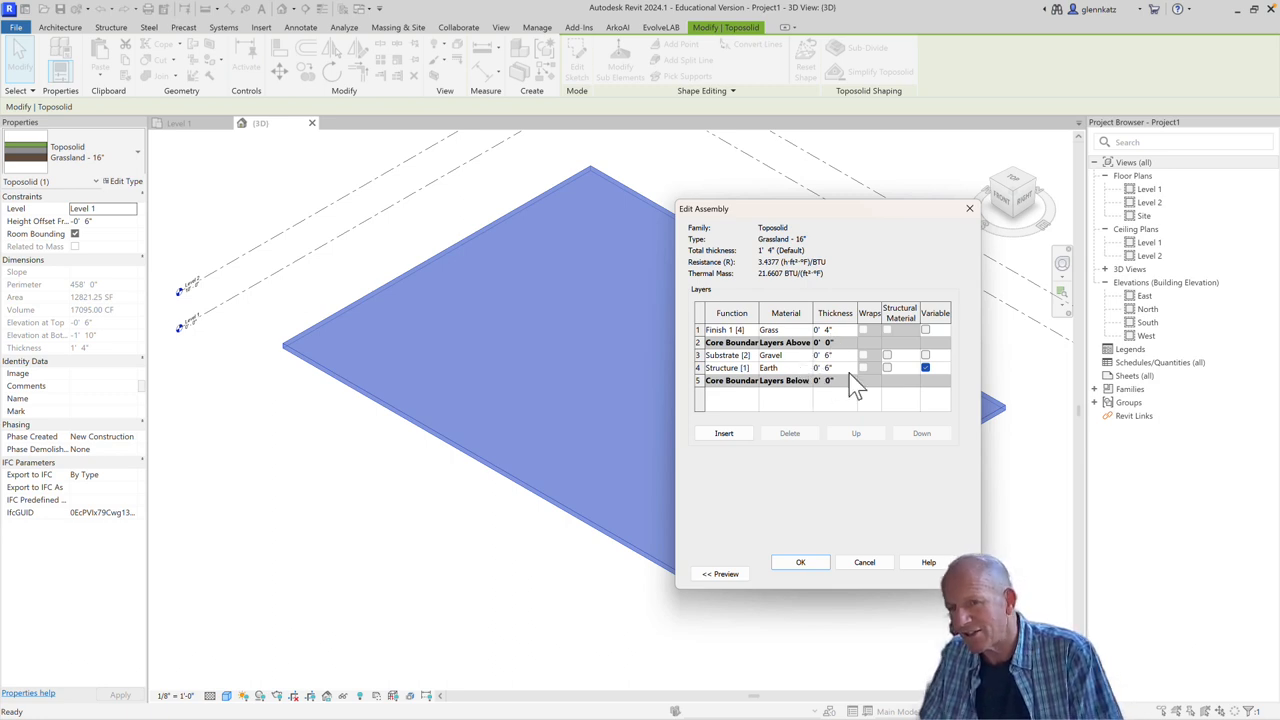
pyautogui.moveTo(944, 388)
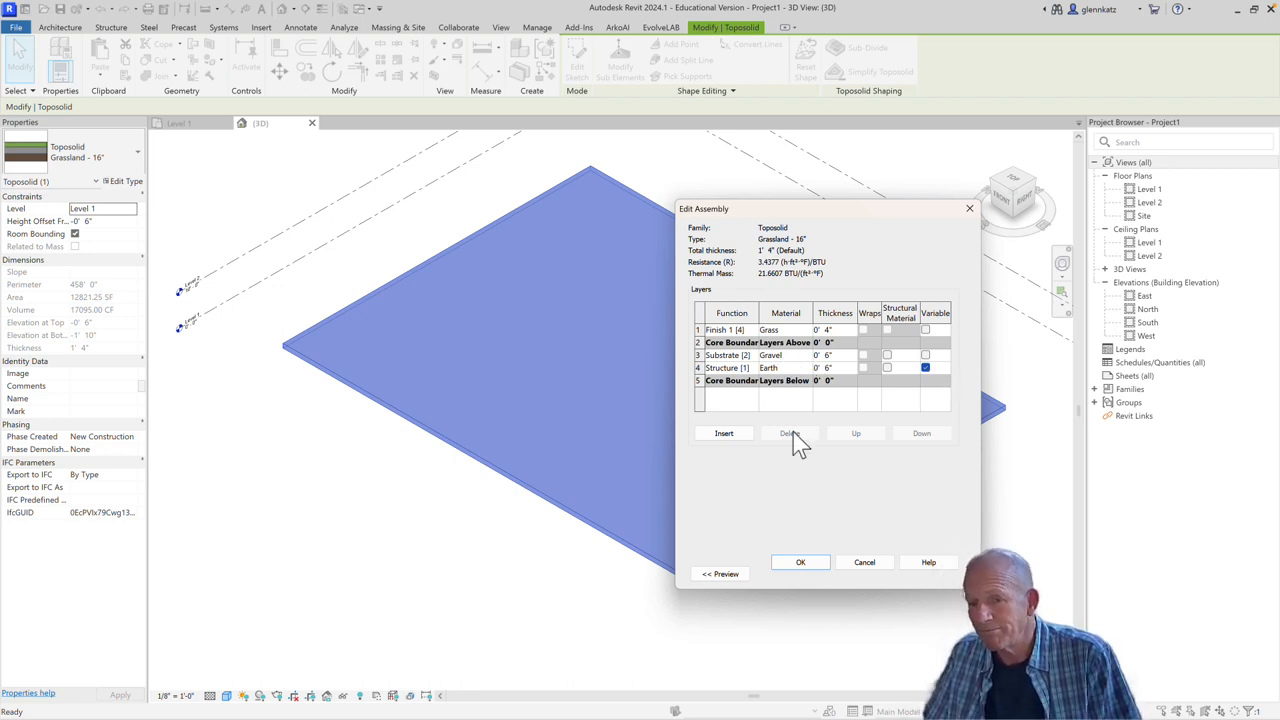
pyautogui.click(800, 562)
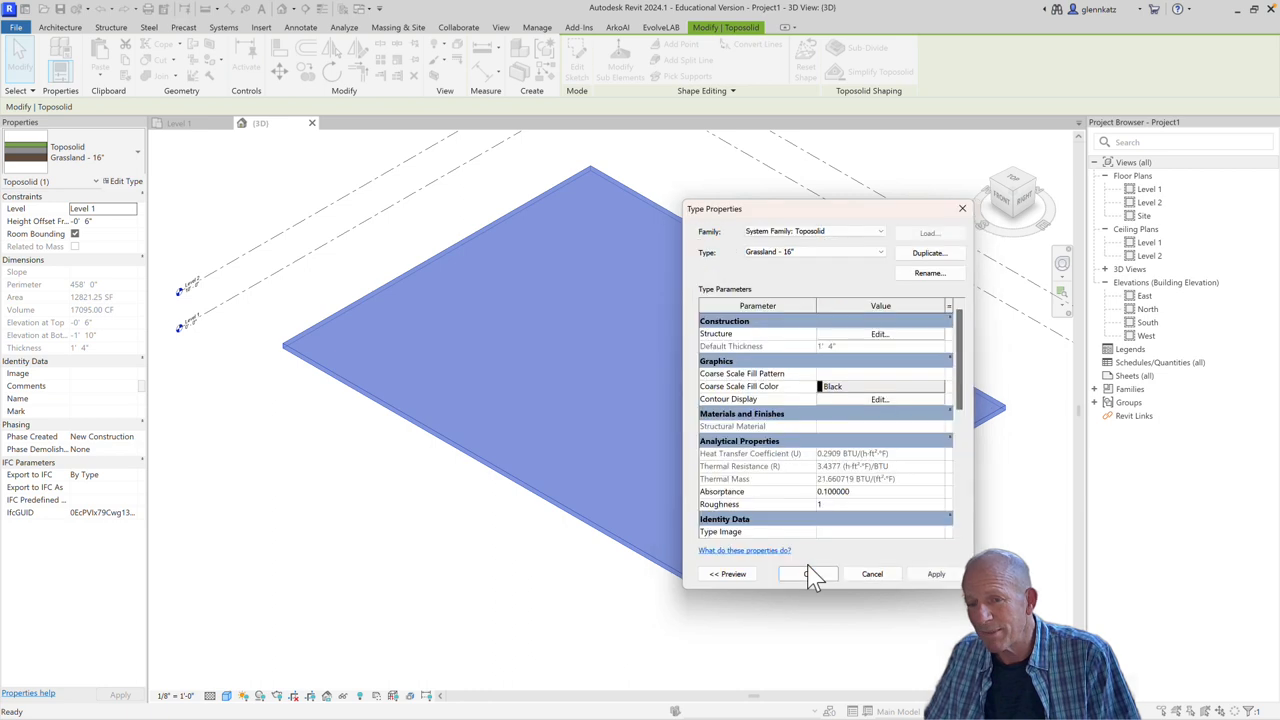
# Close Type Properties, leaving the Grassland toposolid unchanged
pyautogui.click(808, 572)
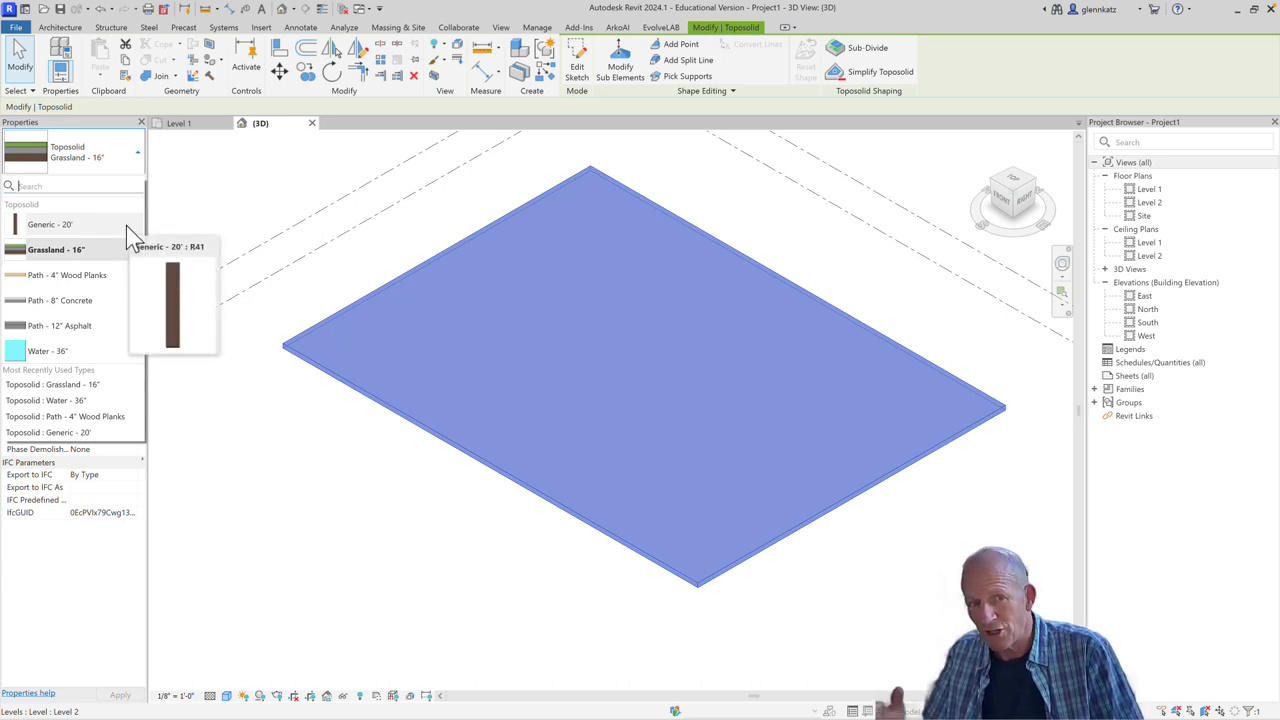
pyautogui.moveTo(110, 290)
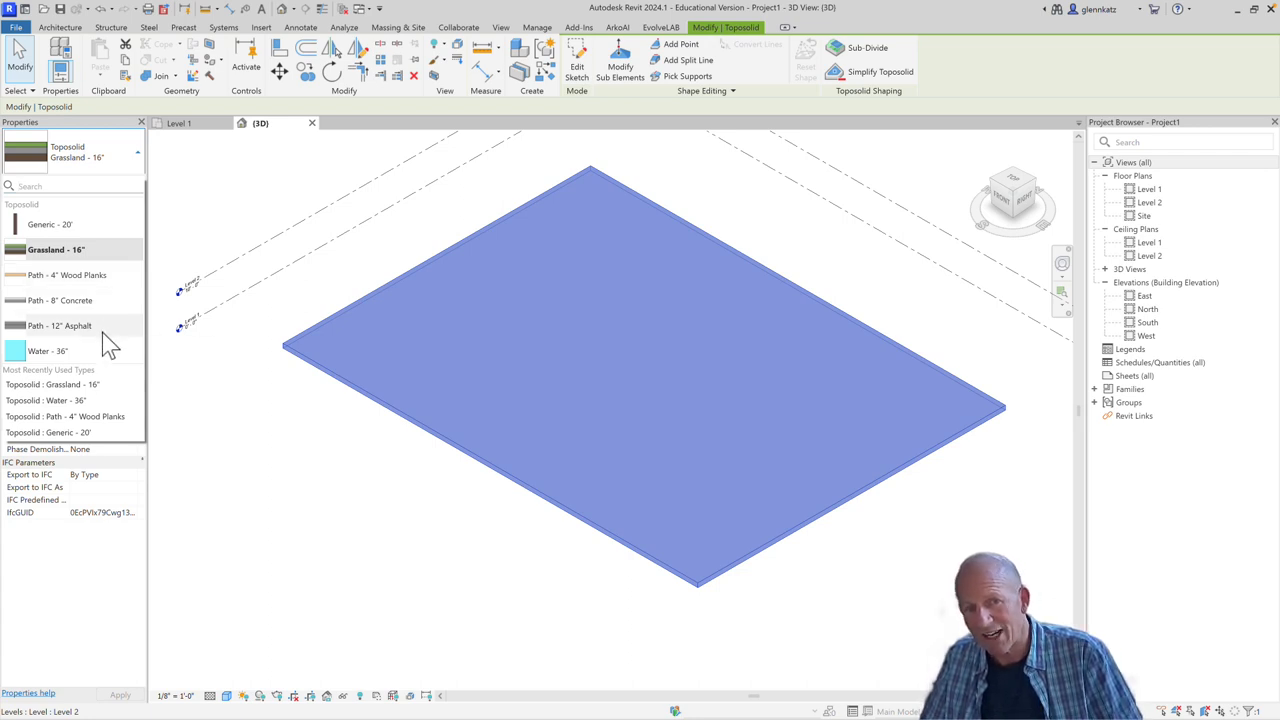
pyautogui.moveTo(324, 318)
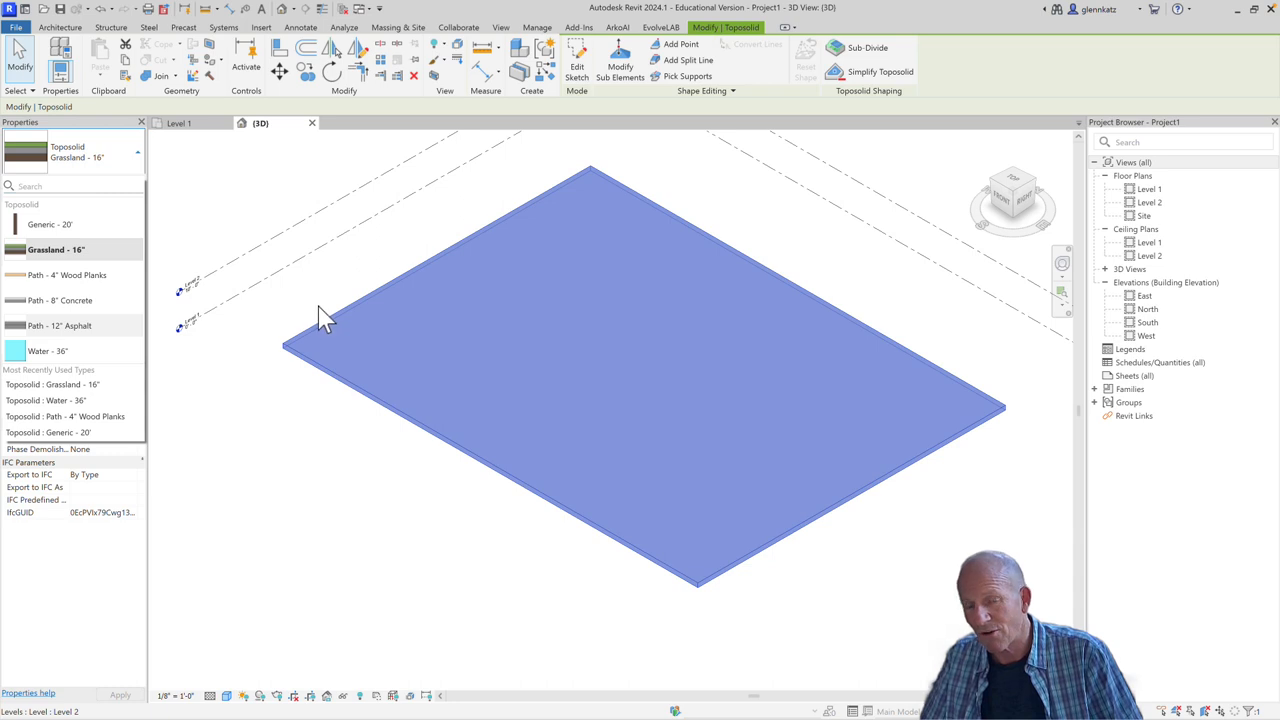
pyautogui.moveTo(302, 450)
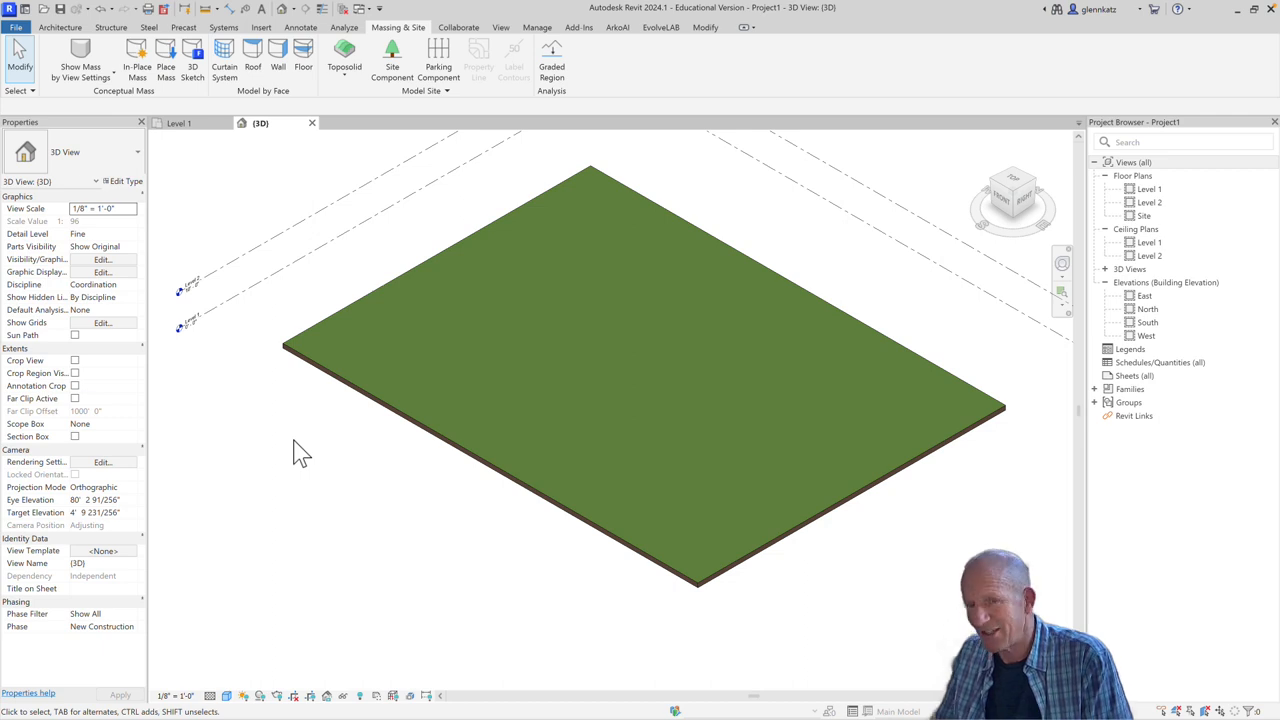
pyautogui.moveTo(518, 284)
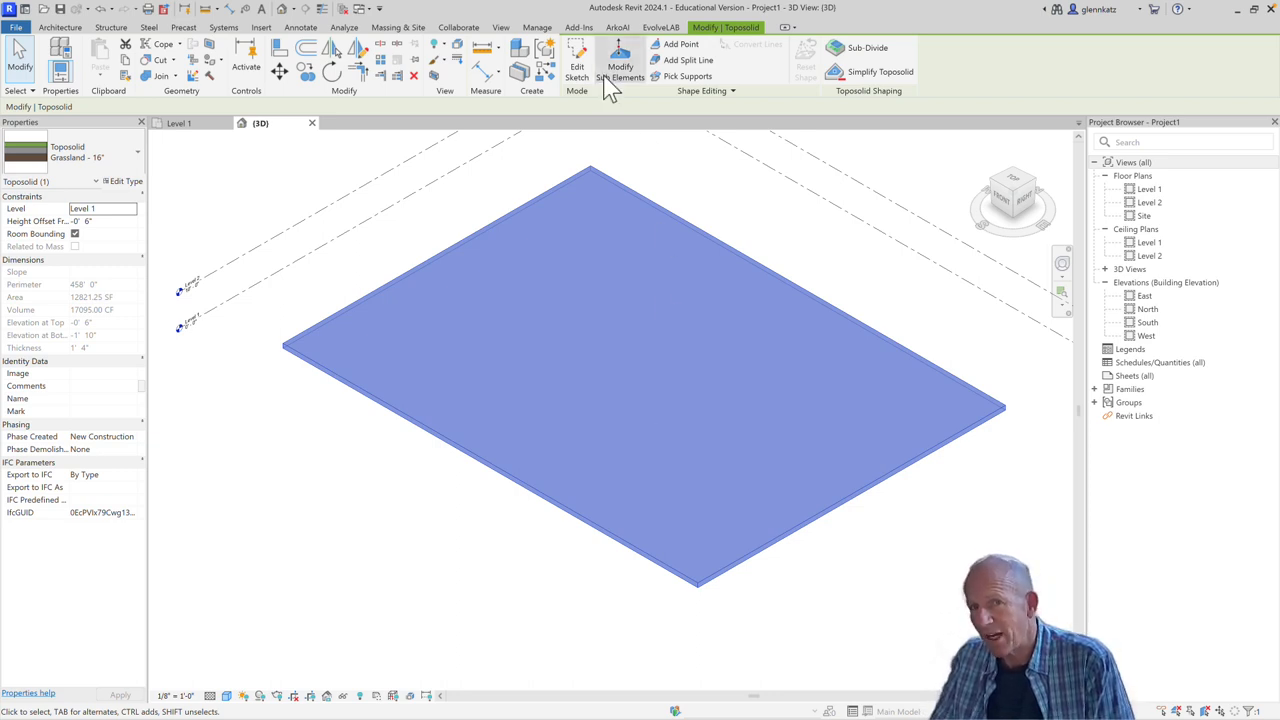
pyautogui.moveTo(578, 66)
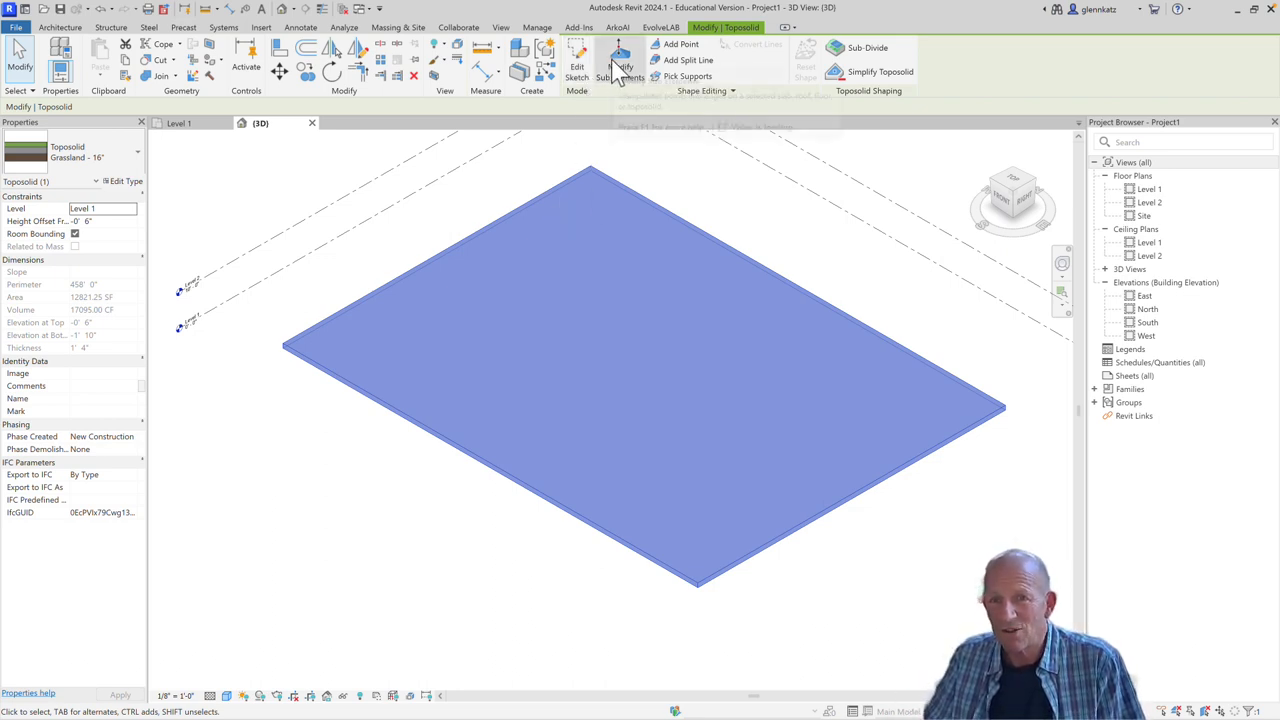
# Enter Modify Sub Elements to adjust the toposolid's edge points
pyautogui.click(620, 50)
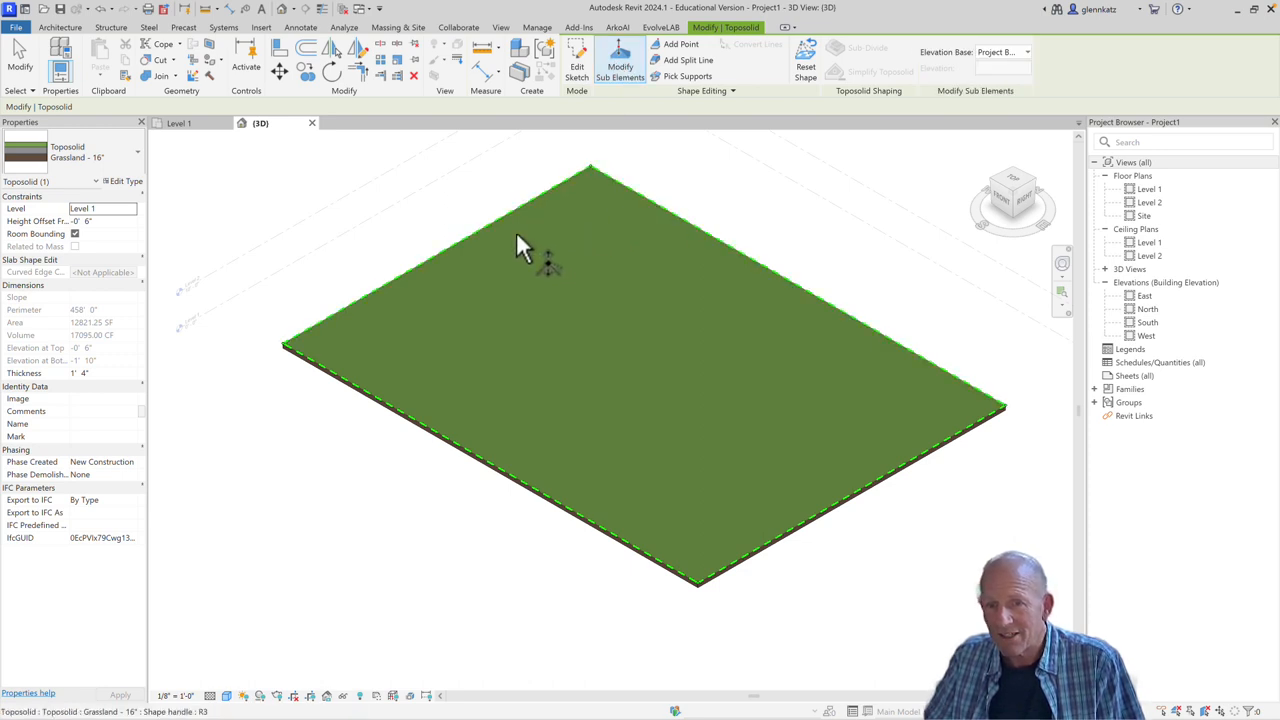
pyautogui.moveTo(620, 304)
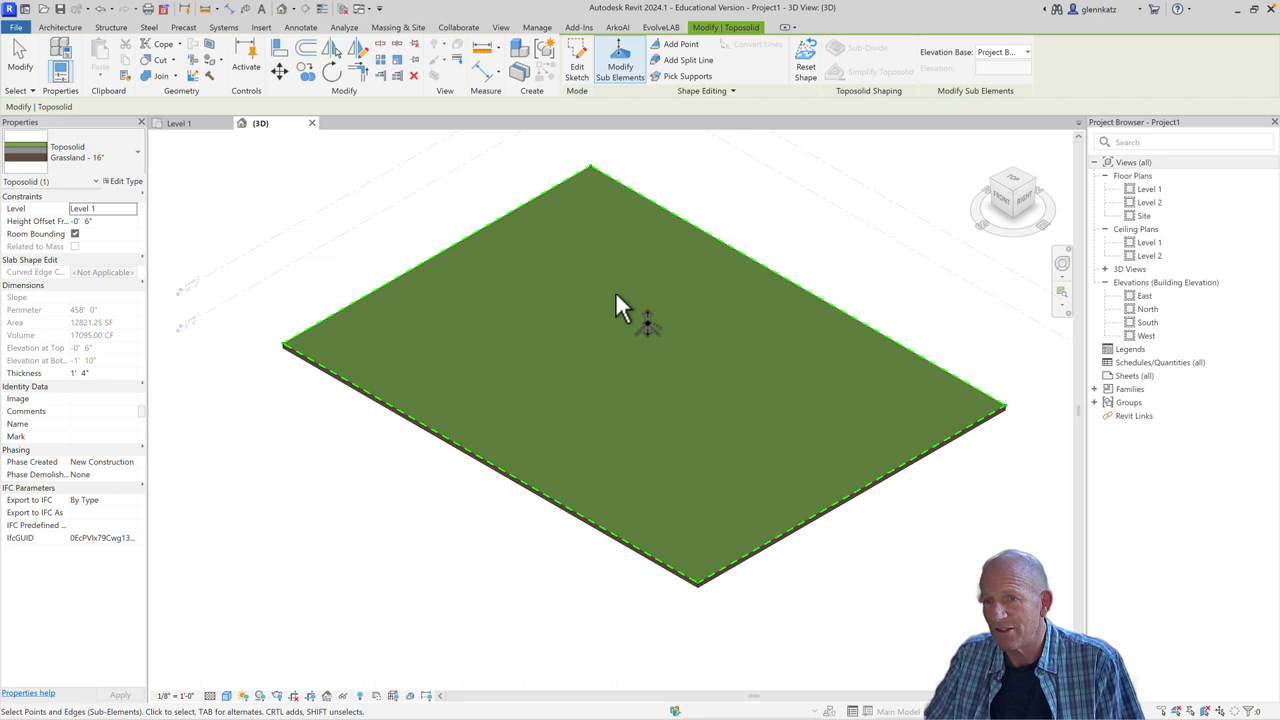
pyautogui.moveTo(660, 308)
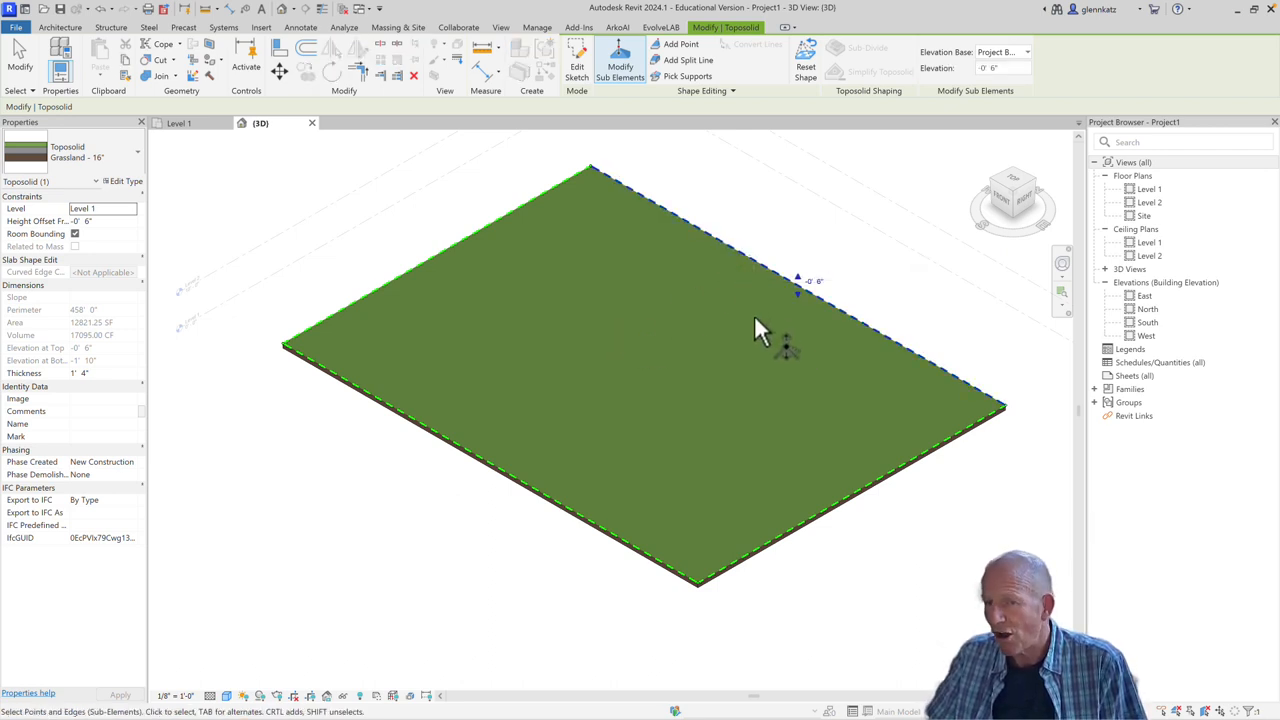
pyautogui.moveTo(816, 304)
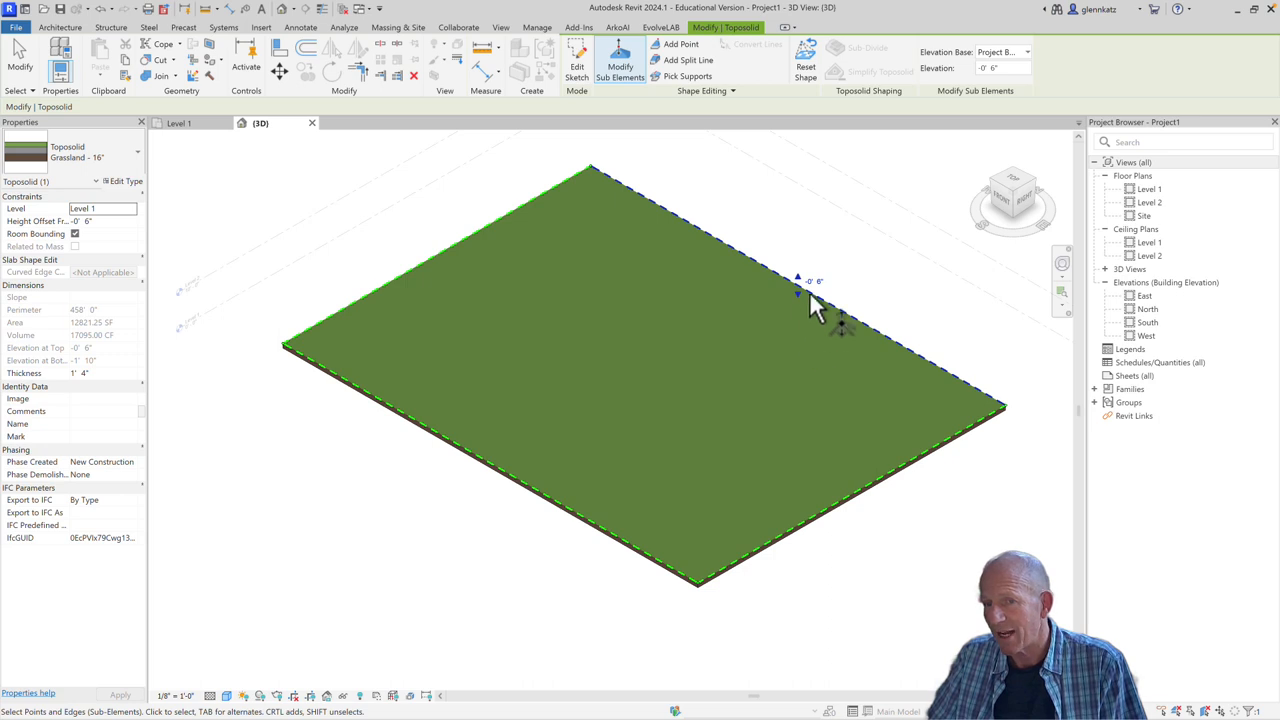
pyautogui.moveTo(820, 300)
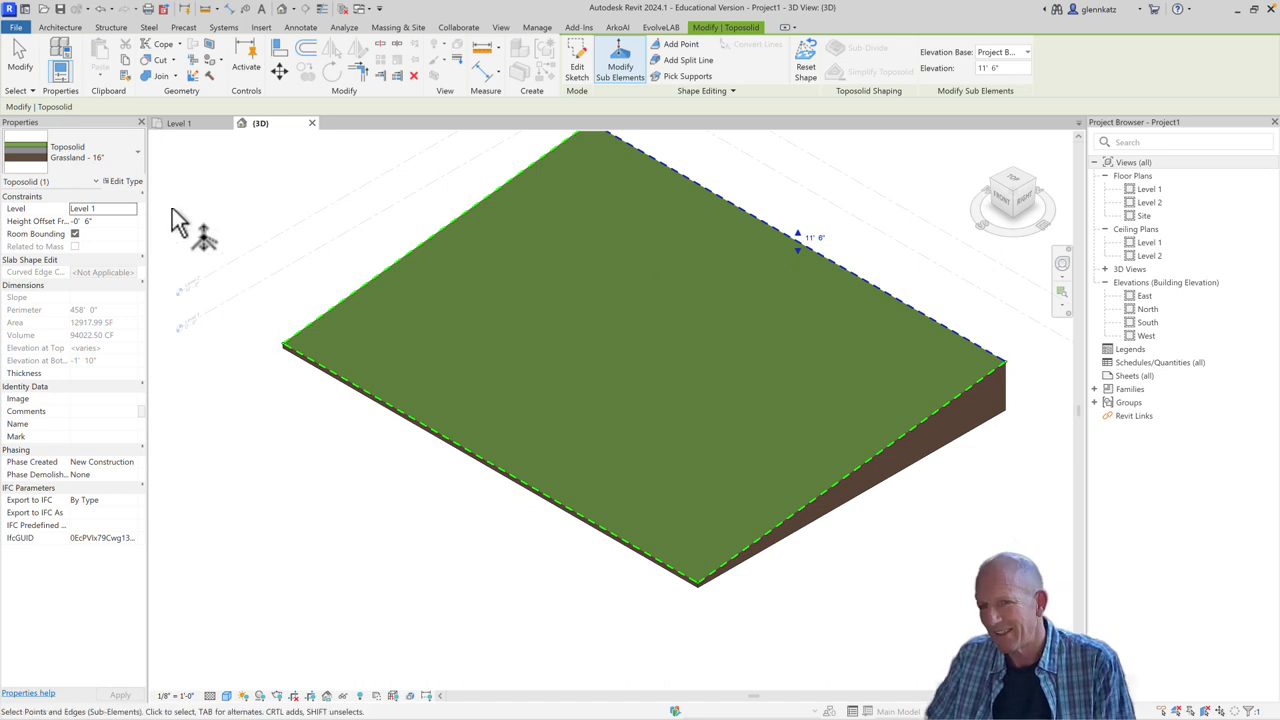
pyautogui.moveTo(296, 444)
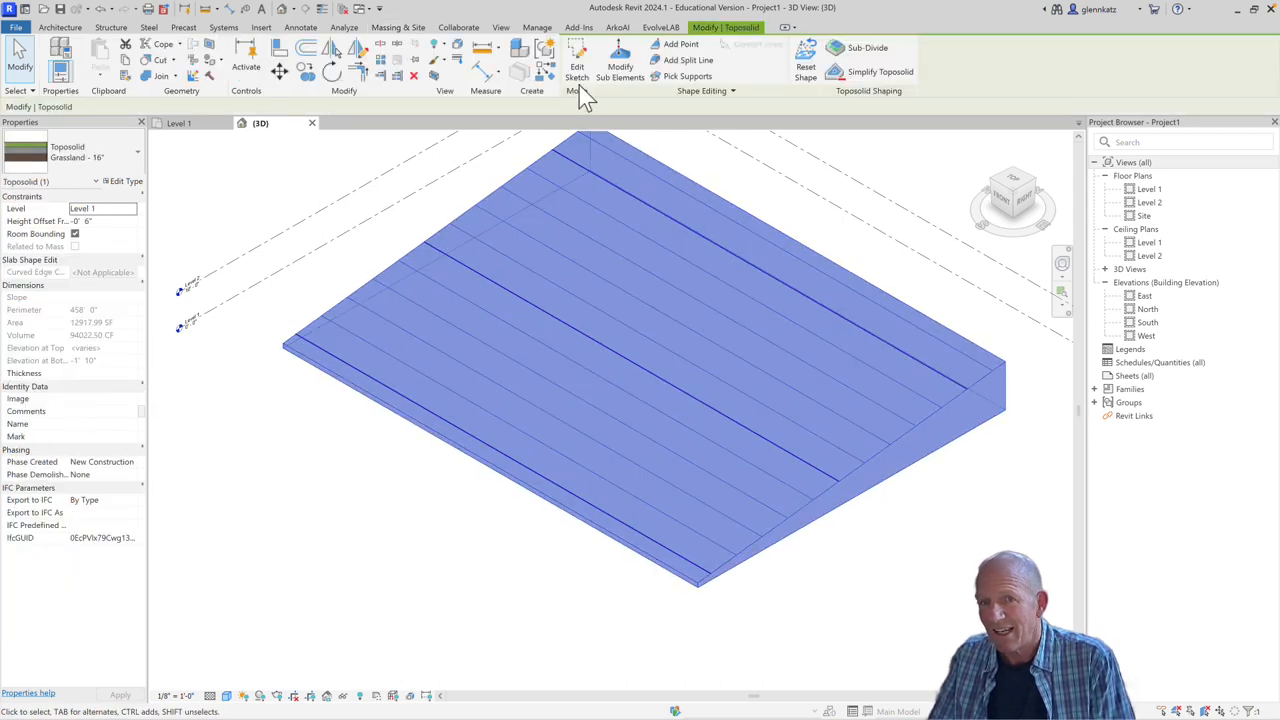
# Finish shape editing to review the sloped surface's contour lines
pyautogui.click(620, 70)
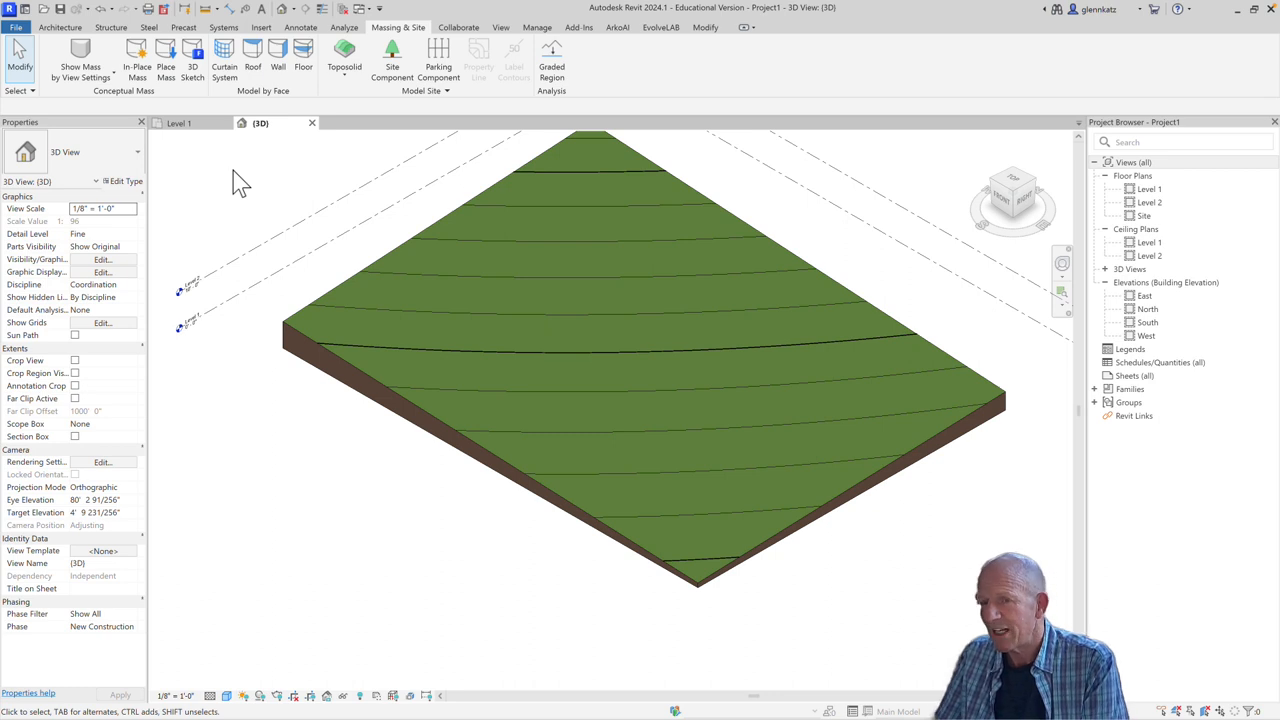
pyautogui.moveTo(778, 264)
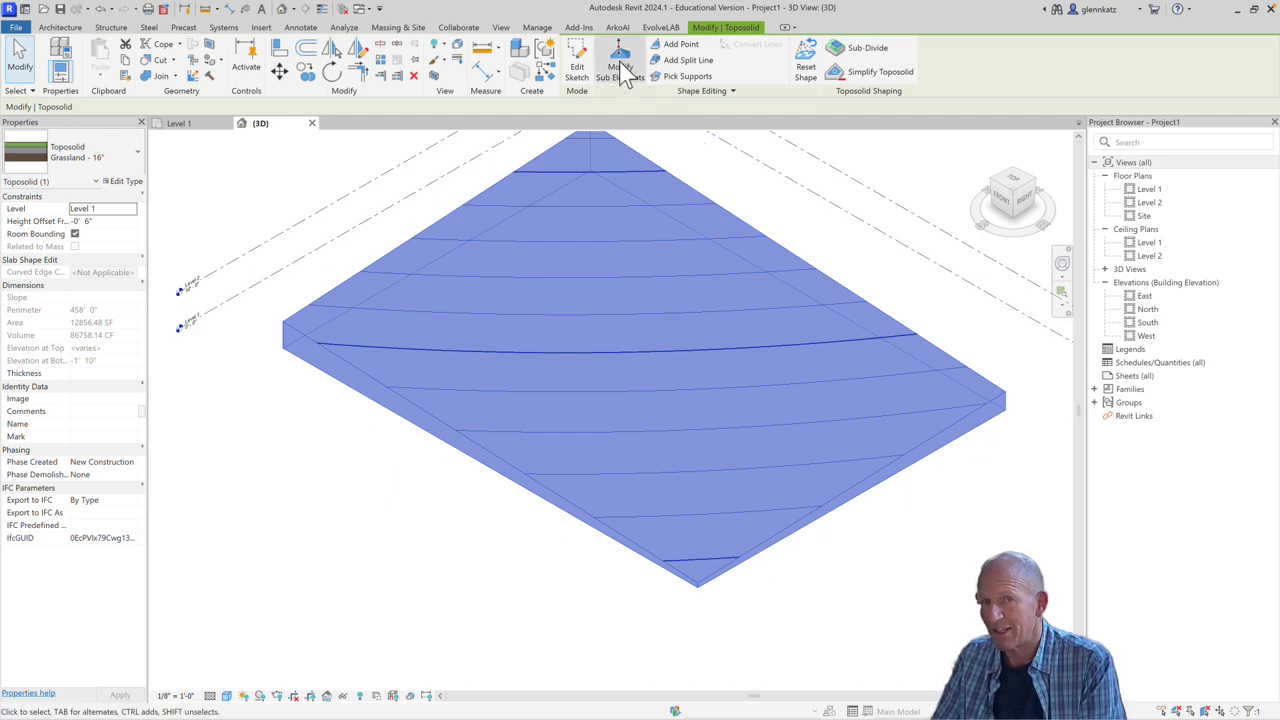
# Add interior points at absolute elevation 5 measured from the Project Base Point
pyautogui.click(620, 72)
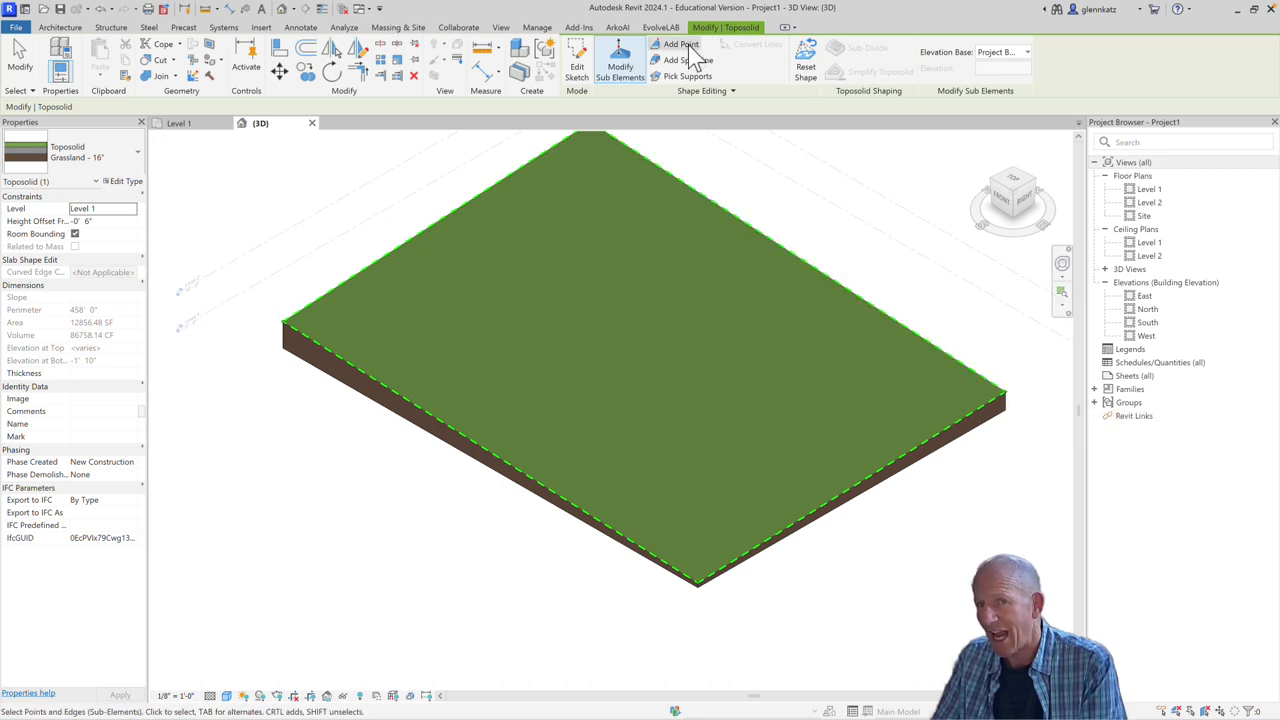
pyautogui.click(676, 44)
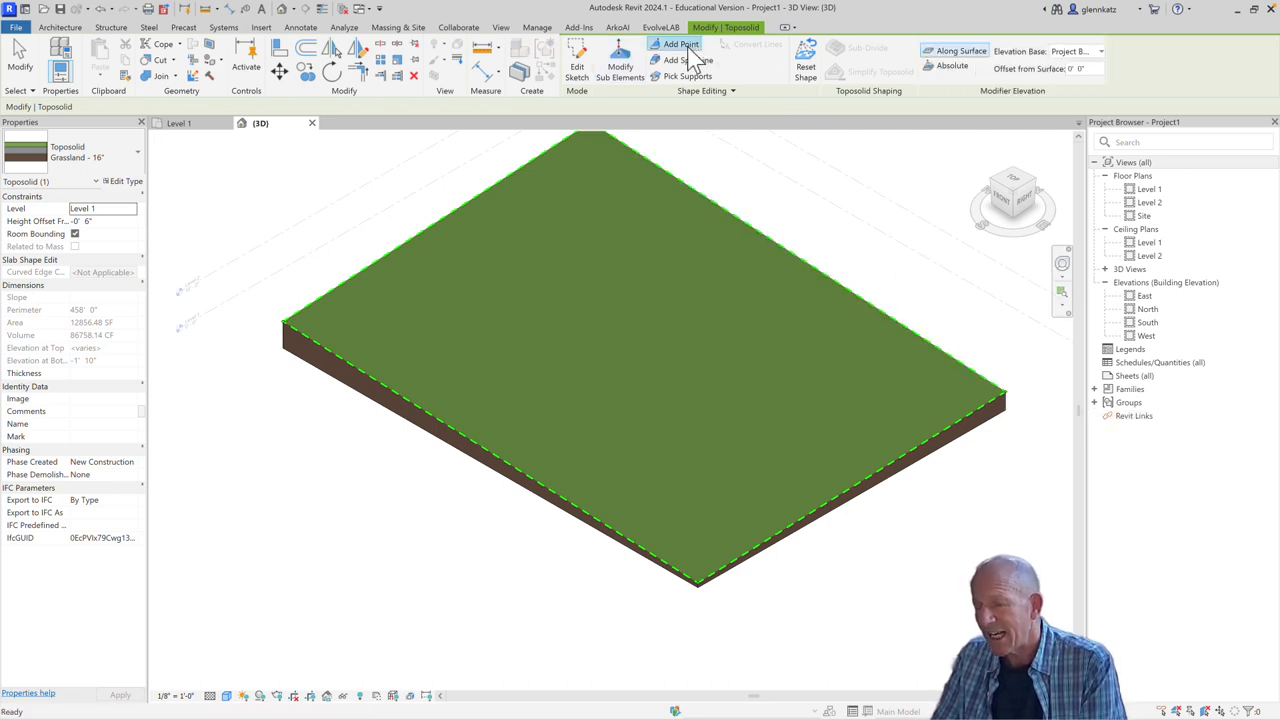
pyautogui.click(680, 44)
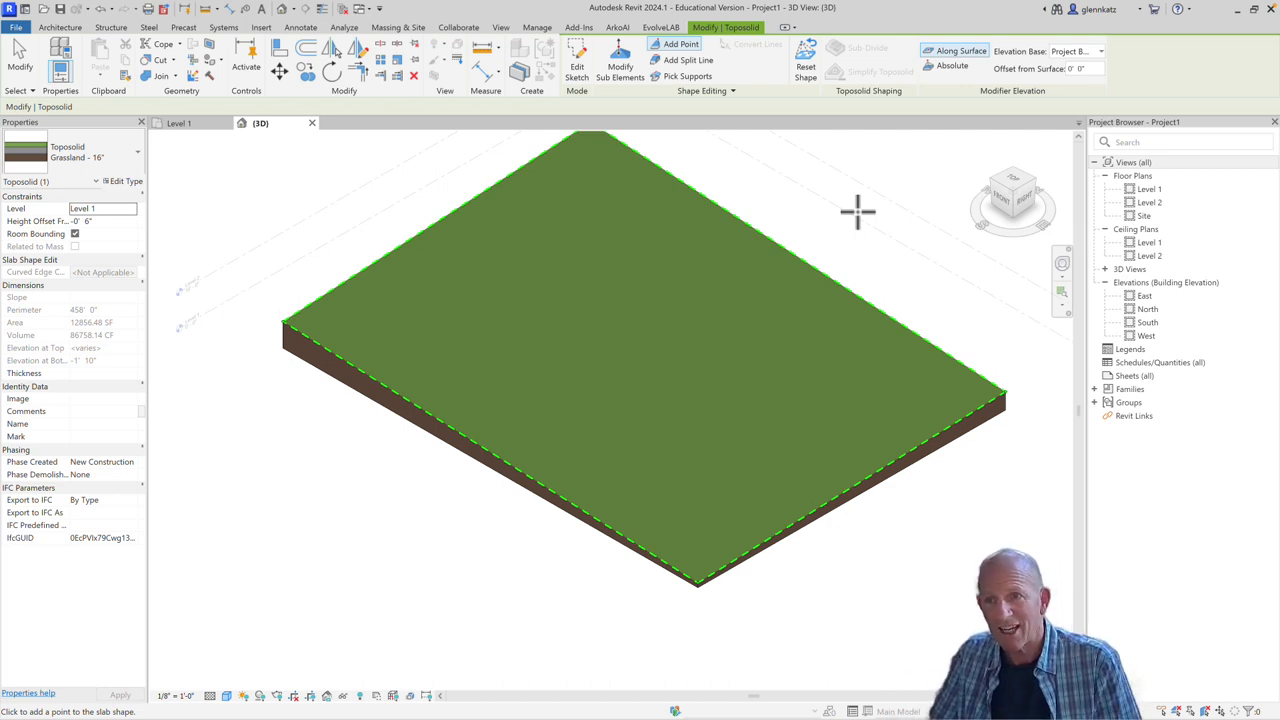
pyautogui.moveTo(960, 50)
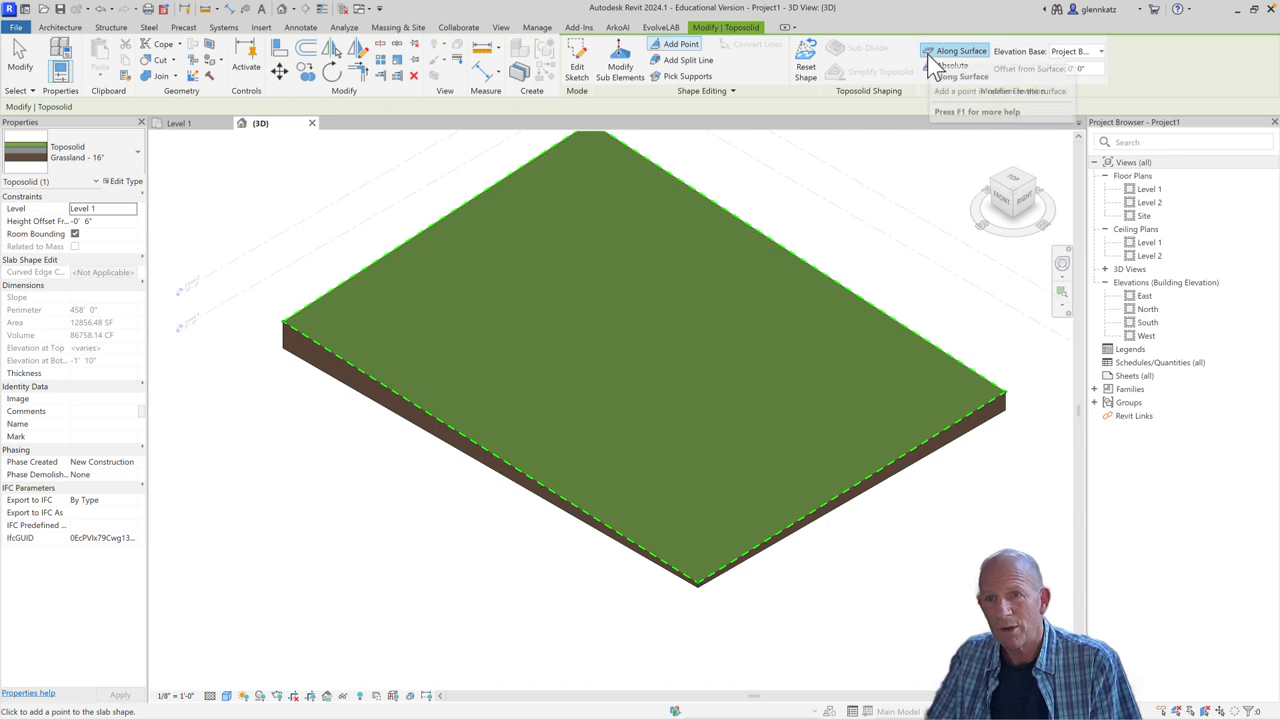
pyautogui.moveTo(930, 60)
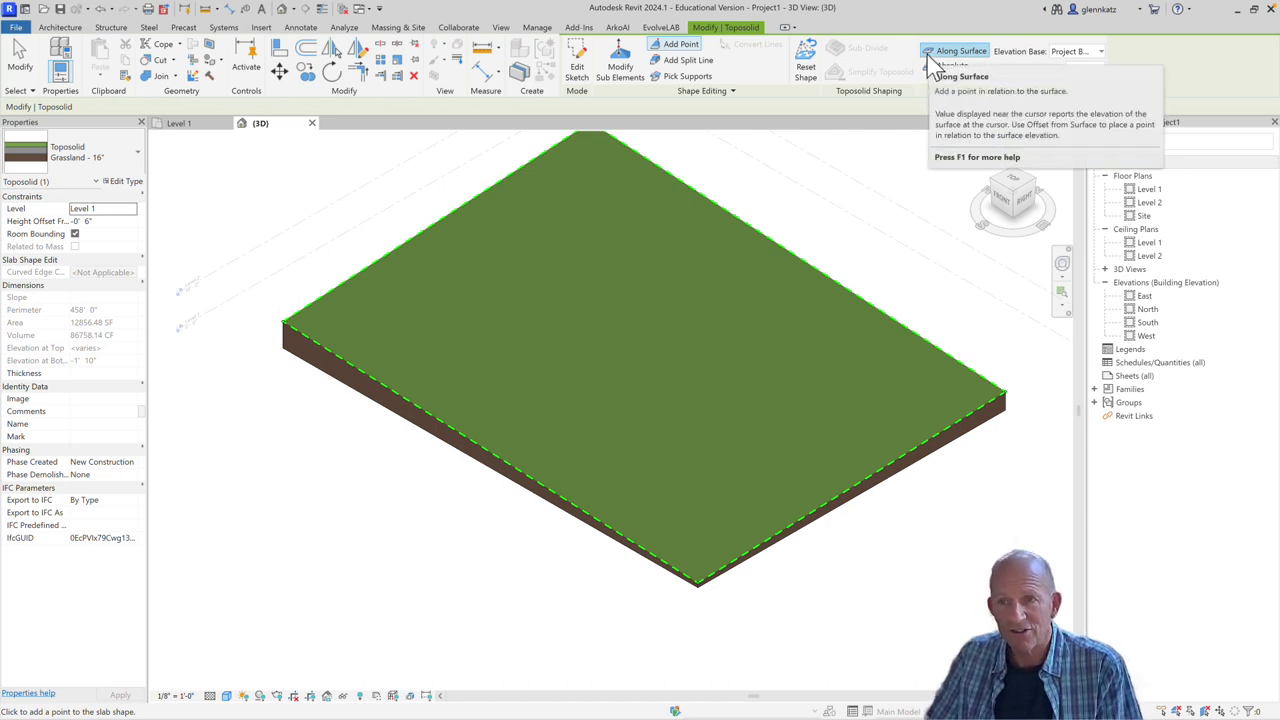
pyautogui.click(952, 64)
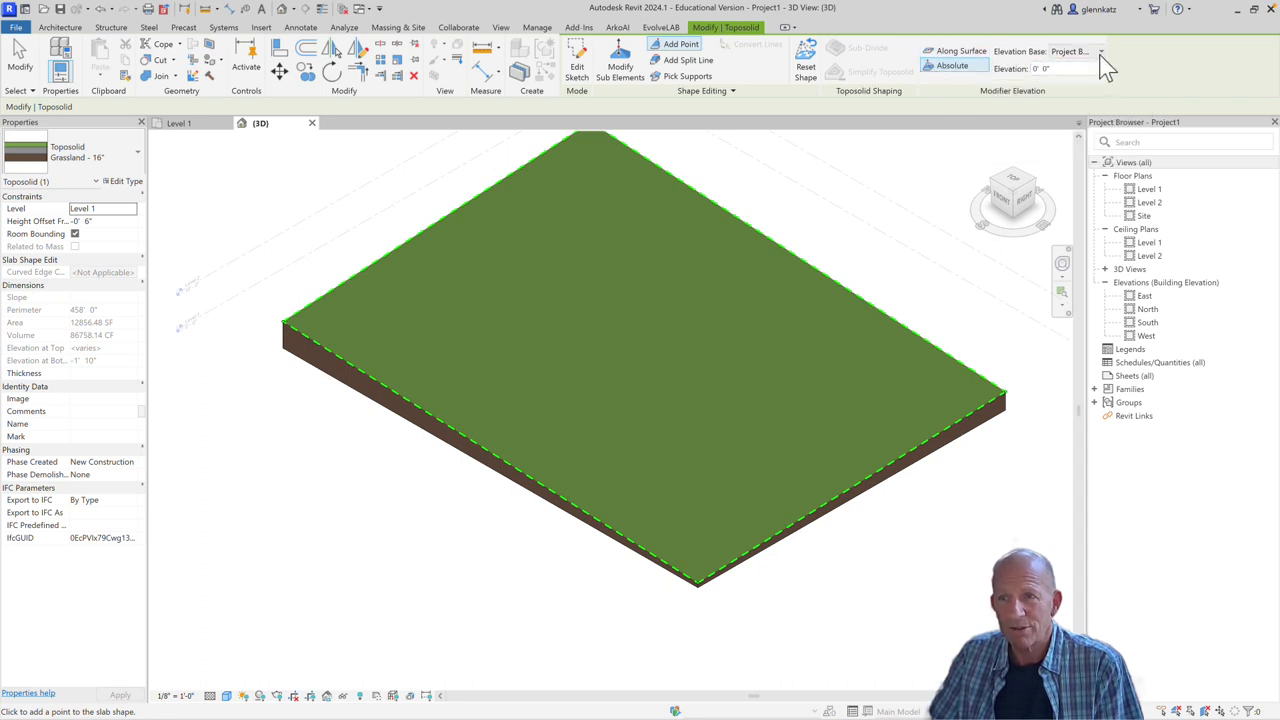
pyautogui.click(1100, 52)
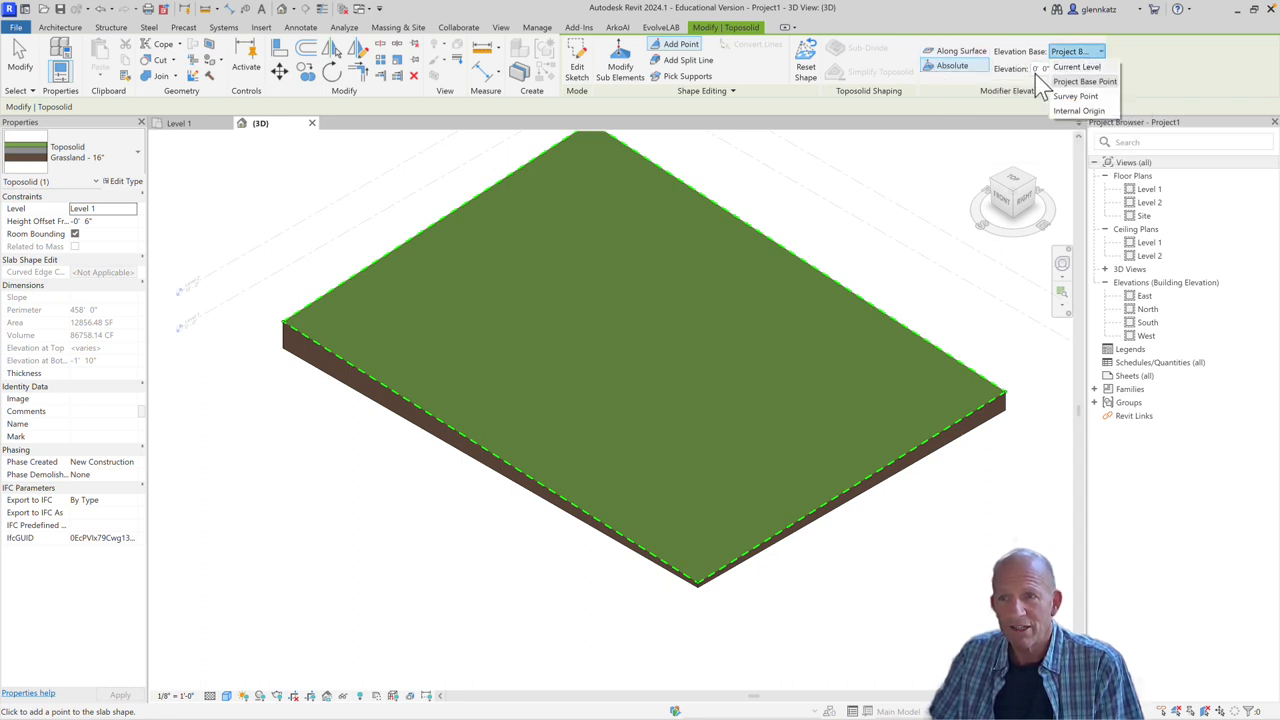
pyautogui.click(1076, 68)
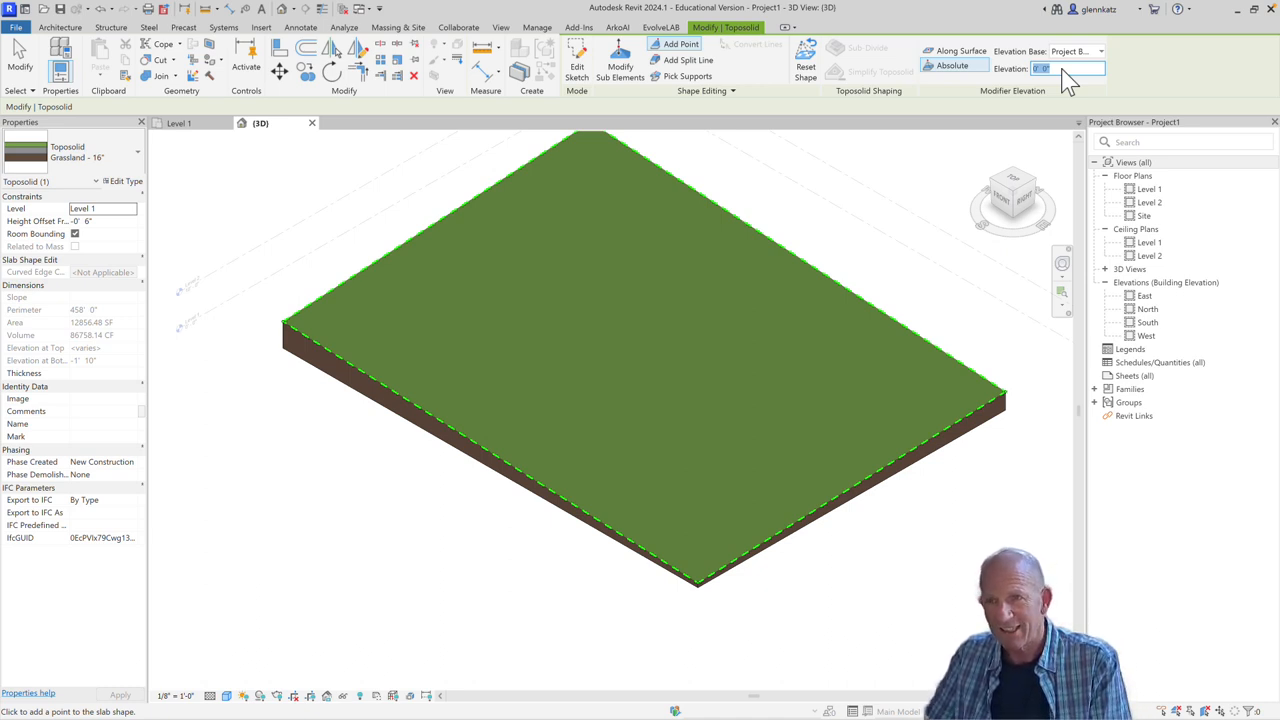
pyautogui.write('5')
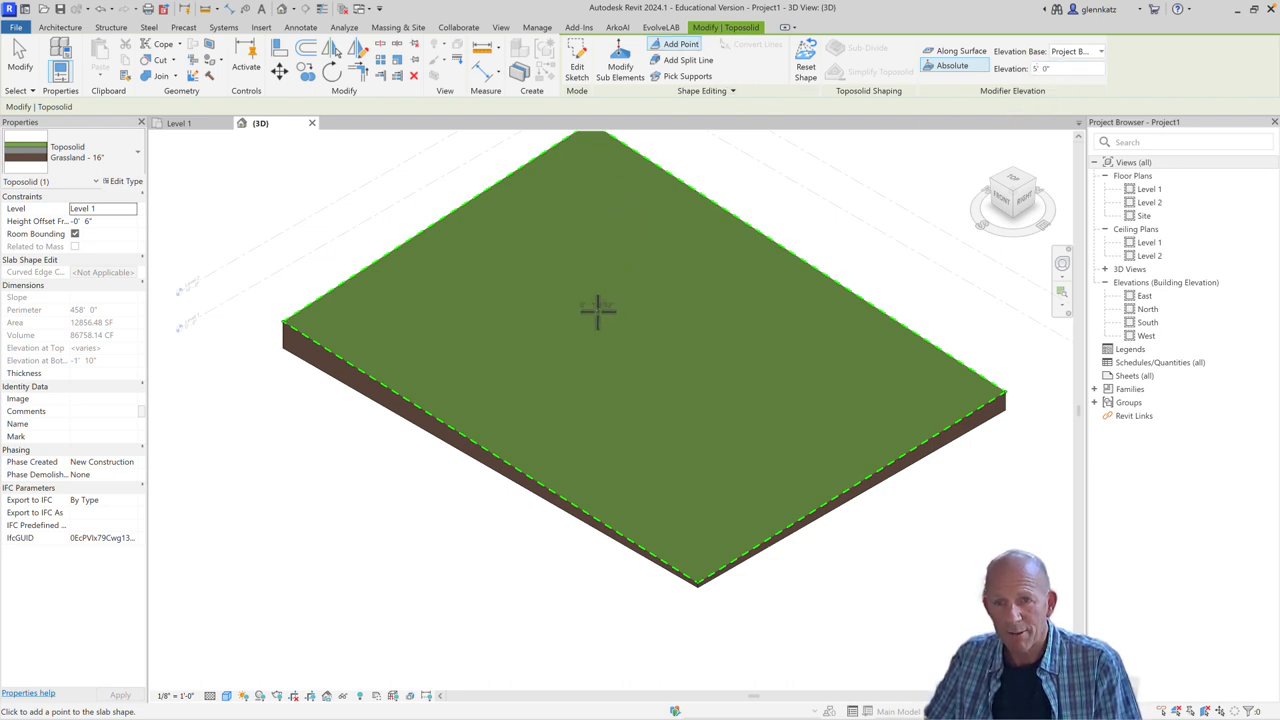
pyautogui.moveTo(584, 332)
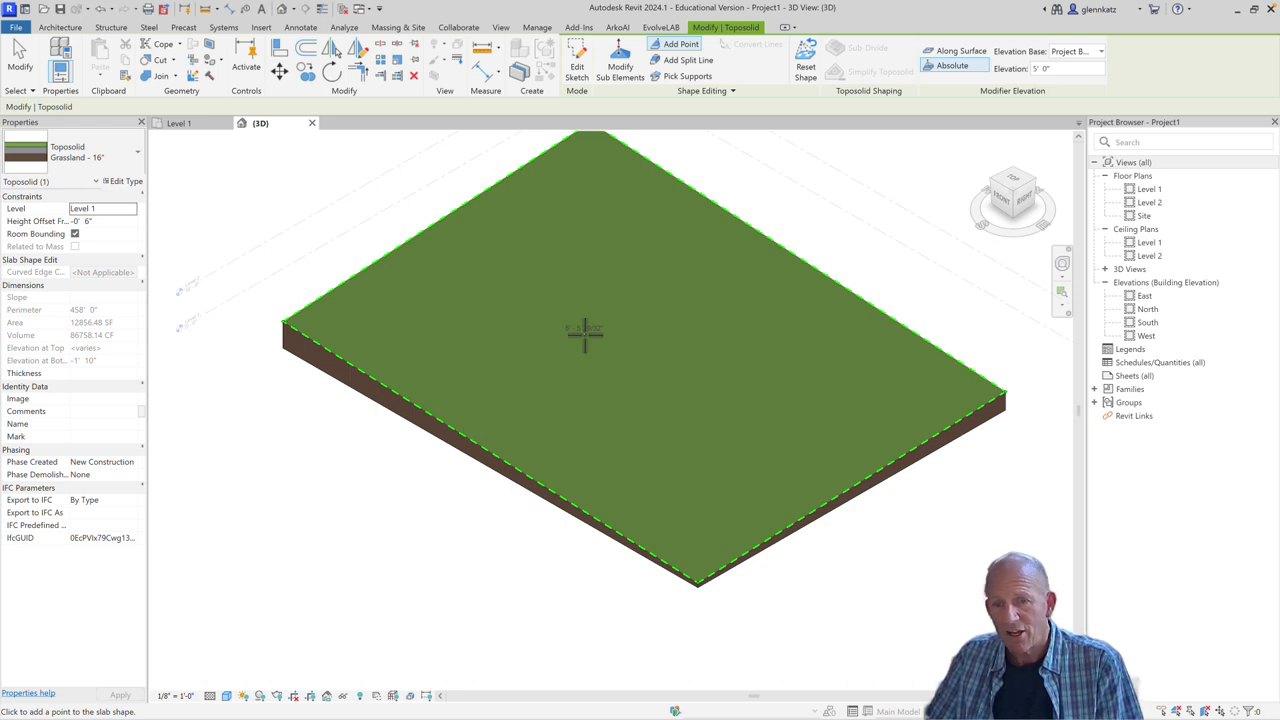
pyautogui.moveTo(608, 336)
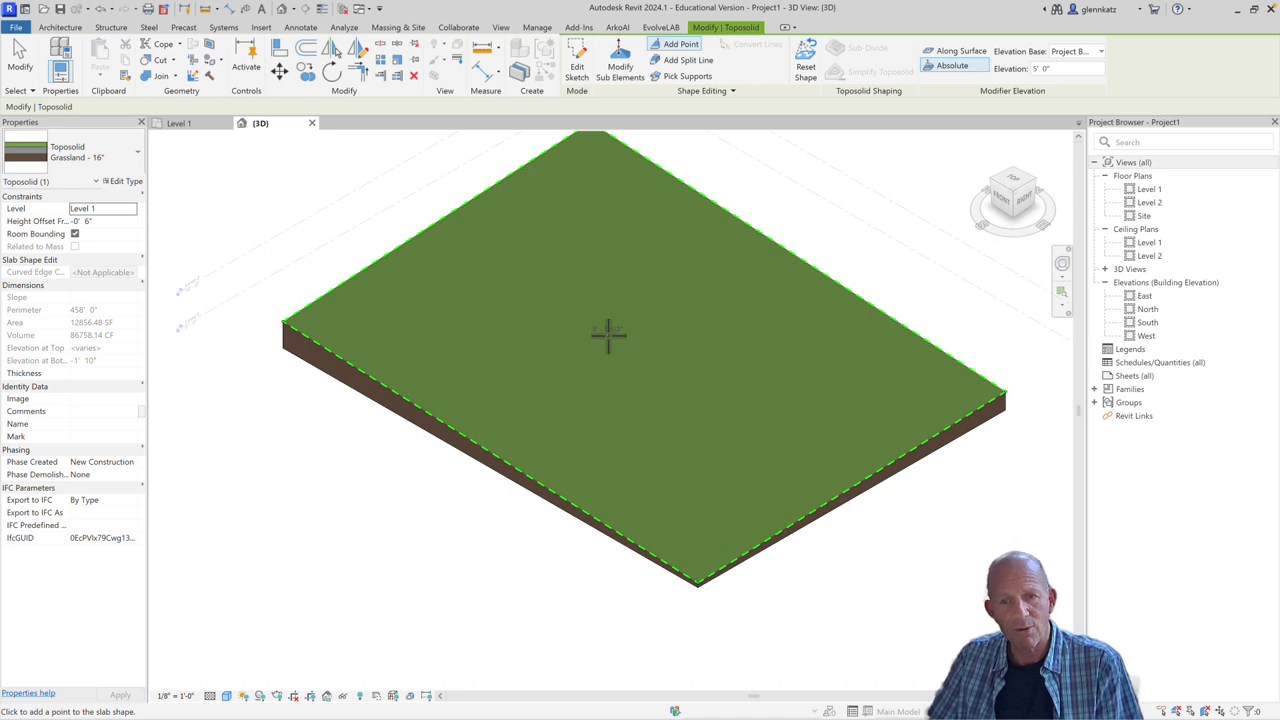
pyautogui.moveTo(796, 398)
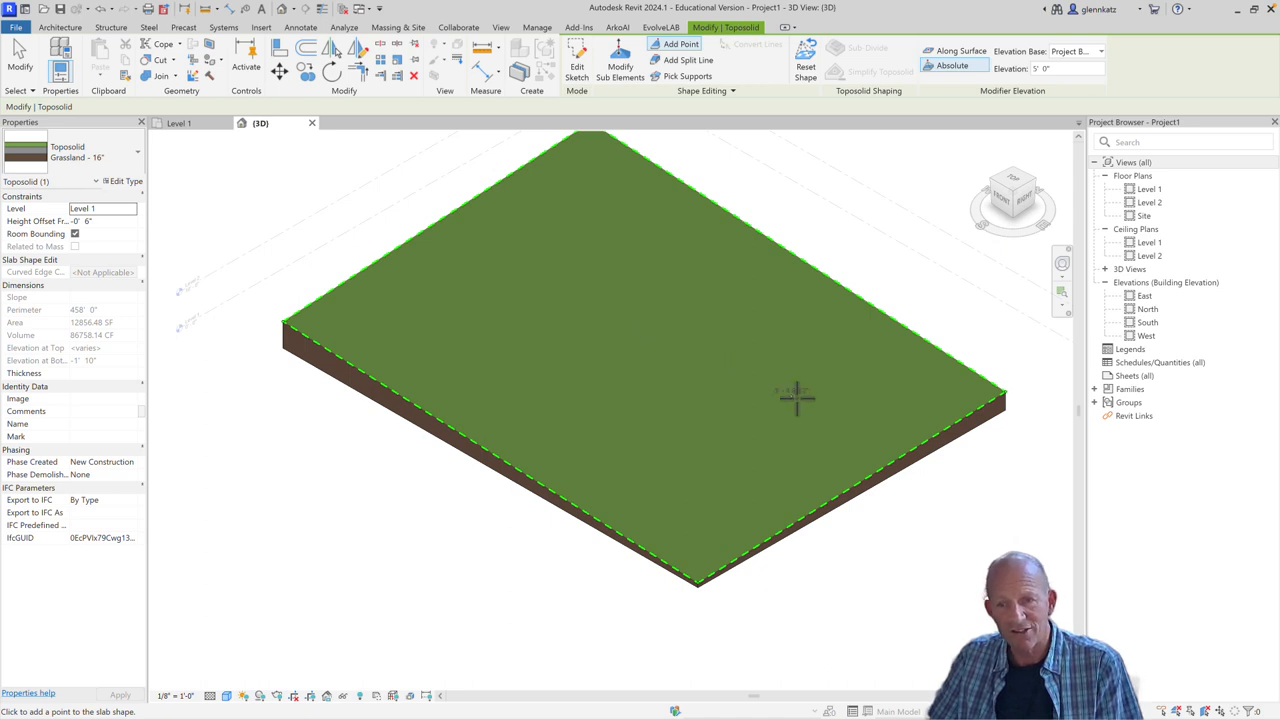
pyautogui.moveTo(800, 398)
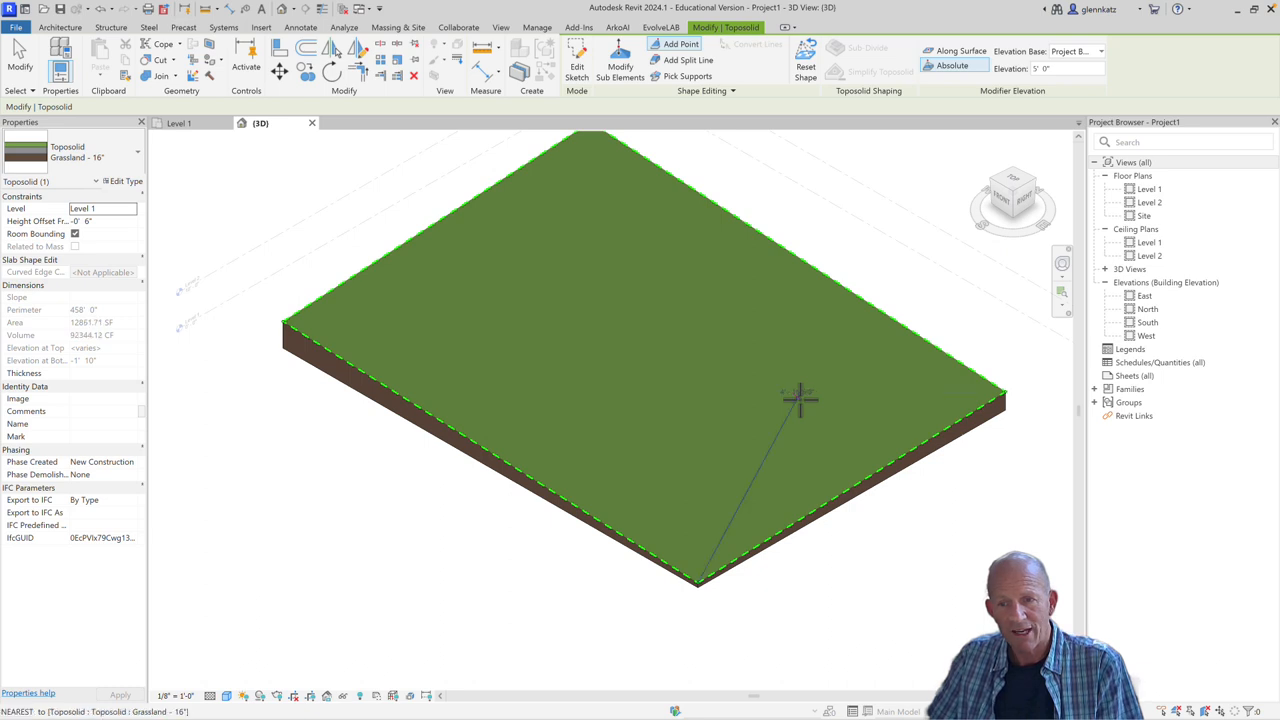
pyautogui.moveTo(660, 350)
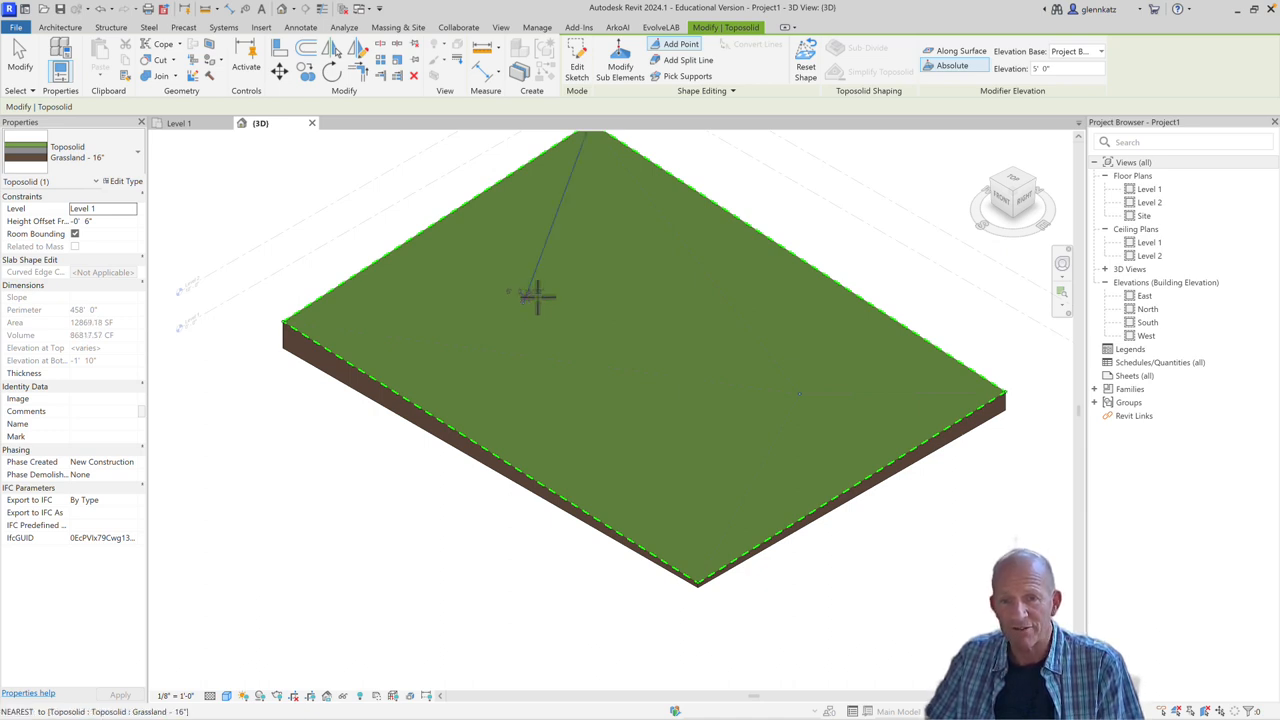
pyautogui.moveTo(658, 178)
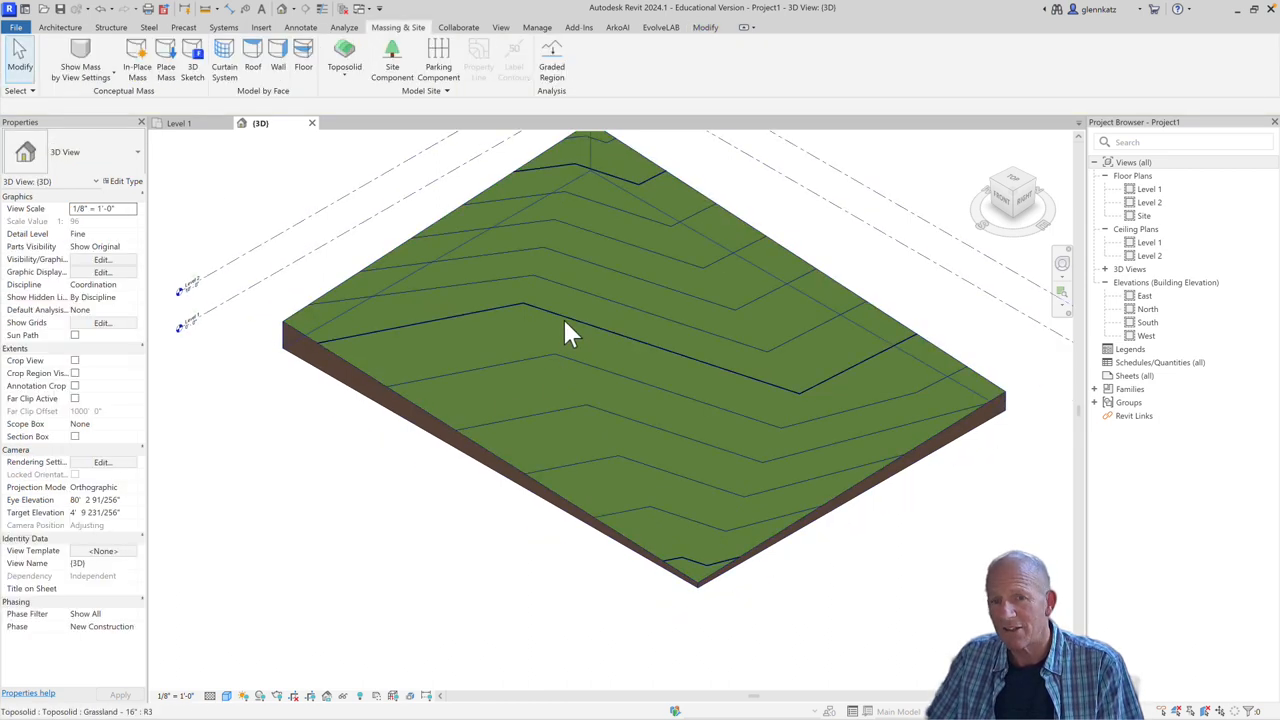
# Show the toposolid in Wireframe and nudge the left interior point's elevation up and back down
pyautogui.click(564, 336)
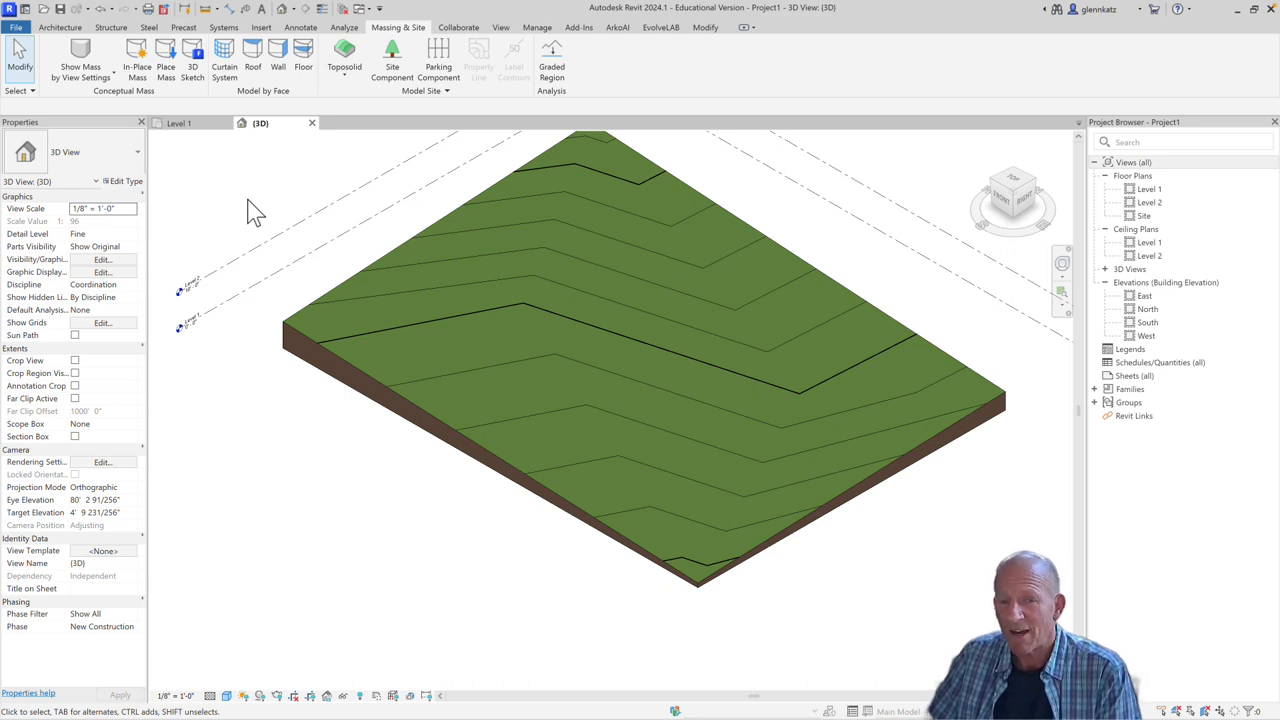
pyautogui.moveTo(320, 290)
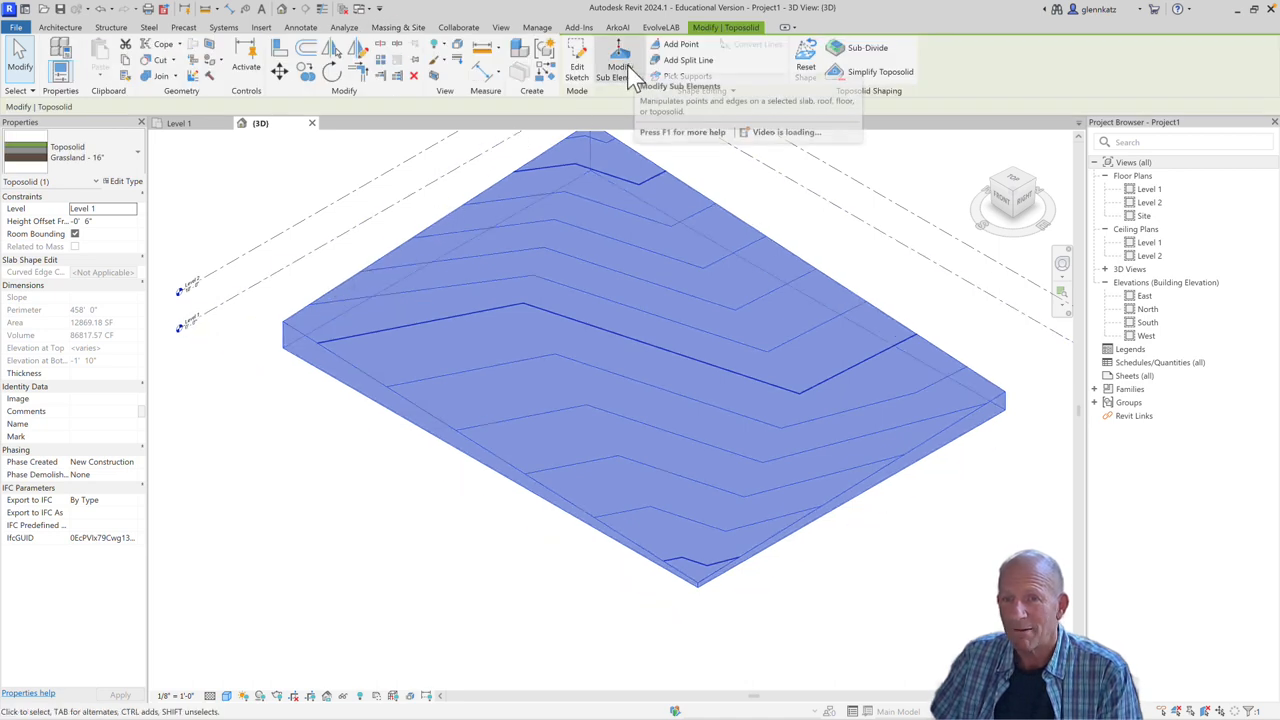
pyautogui.click(620, 66)
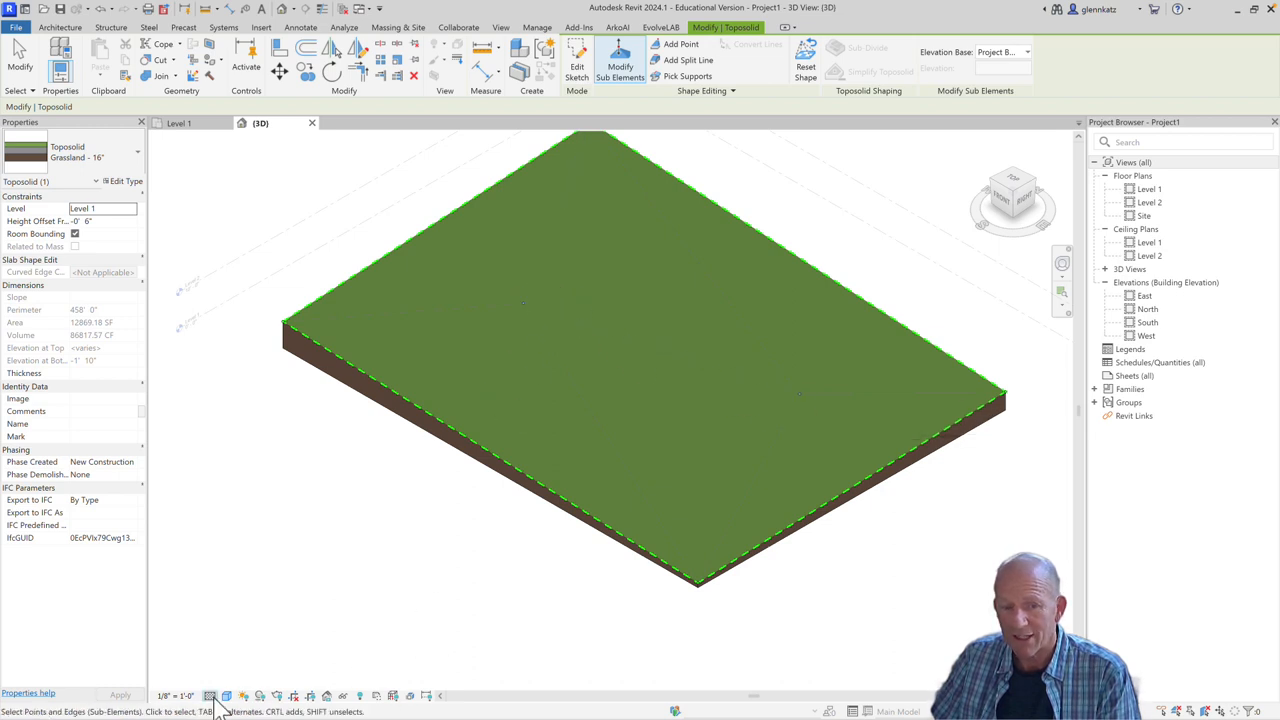
pyautogui.click(210, 696)
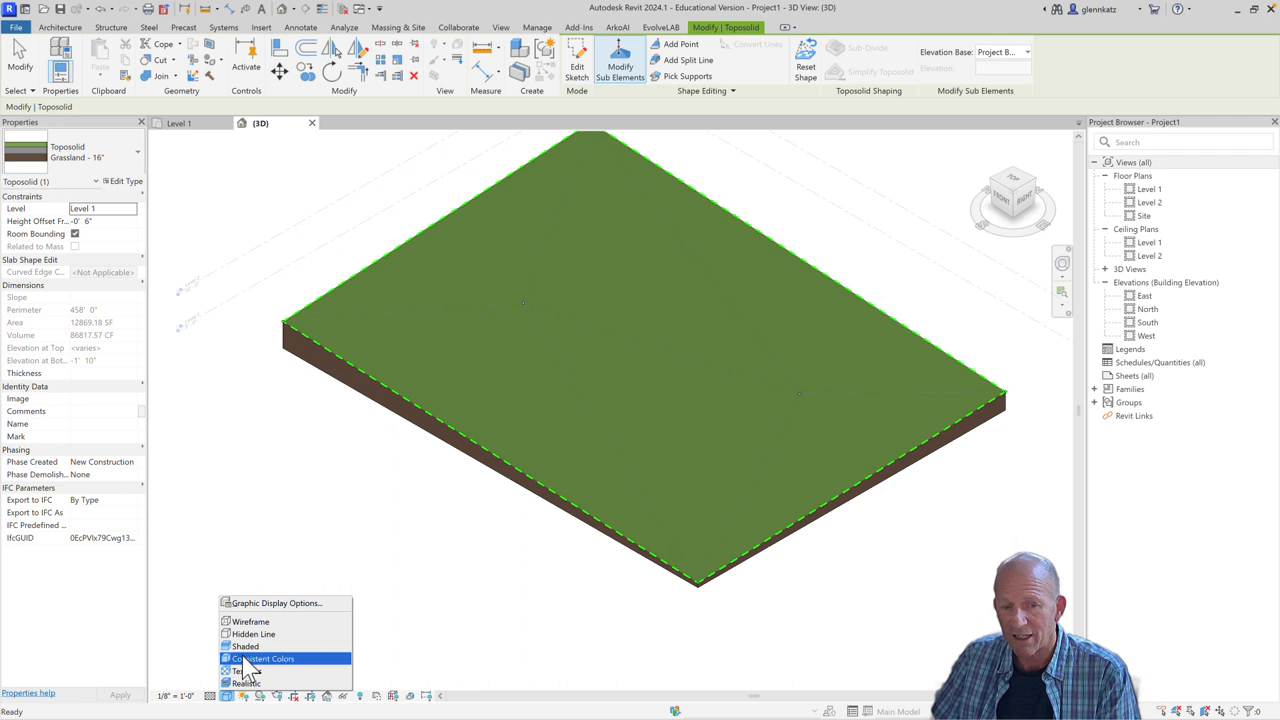
pyautogui.click(250, 620)
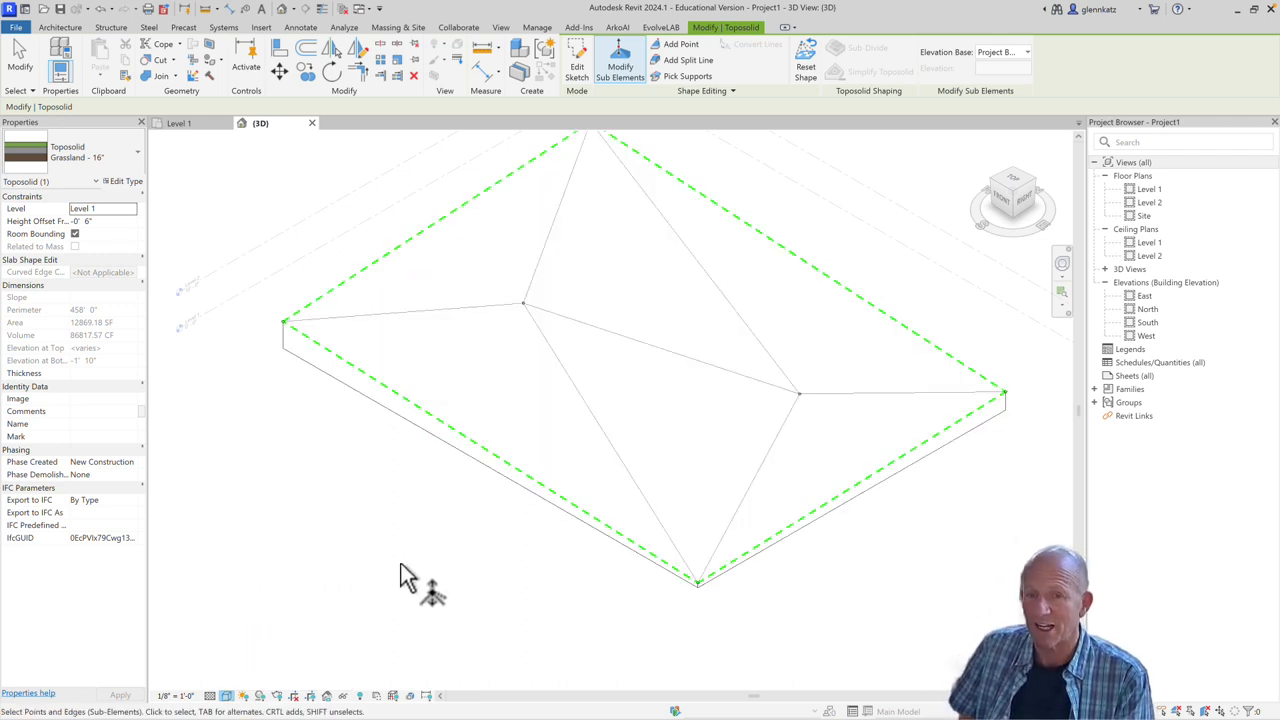
pyautogui.moveTo(304, 216)
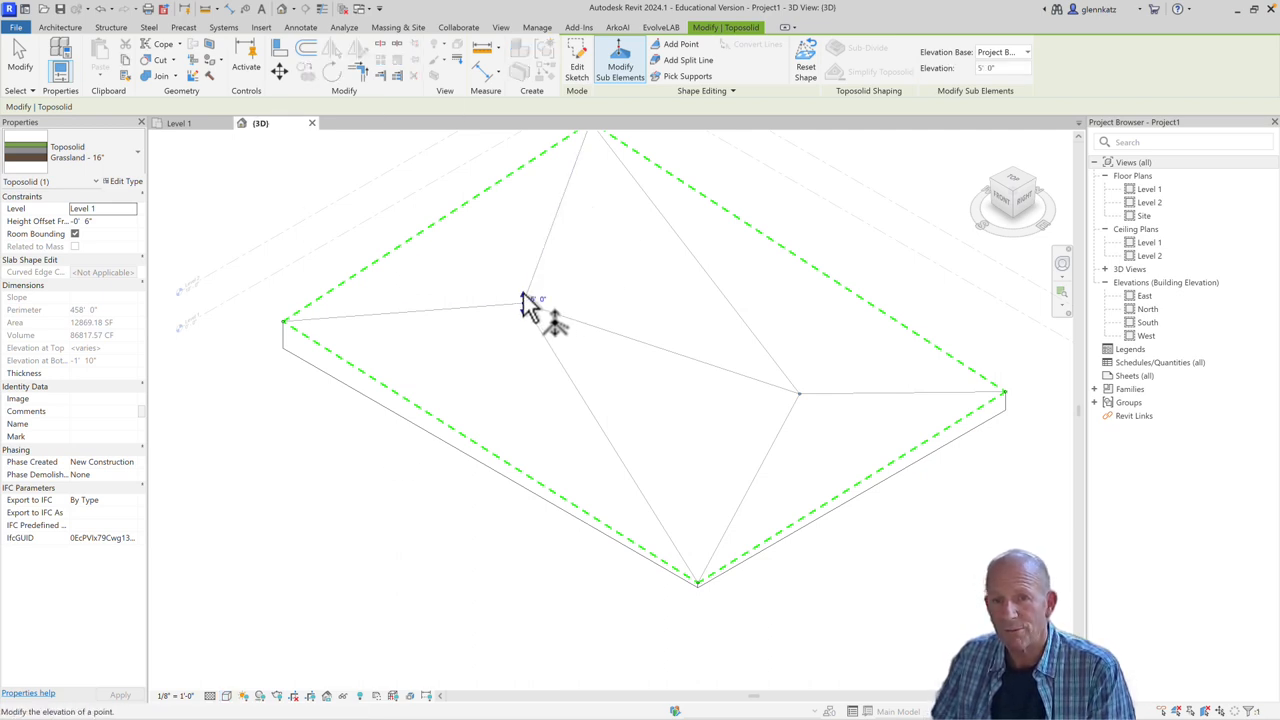
pyautogui.moveTo(530, 304); pyautogui.dragTo(524, 262)
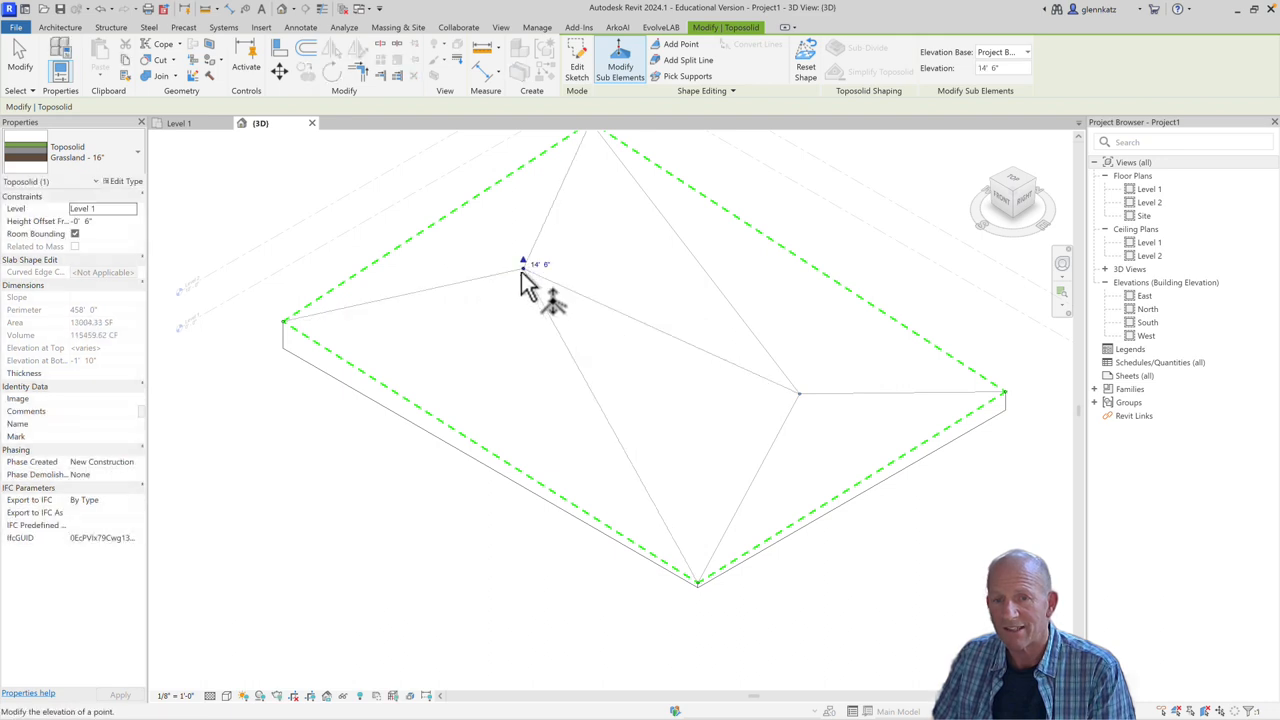
pyautogui.moveTo(524, 262); pyautogui.dragTo(524, 304)
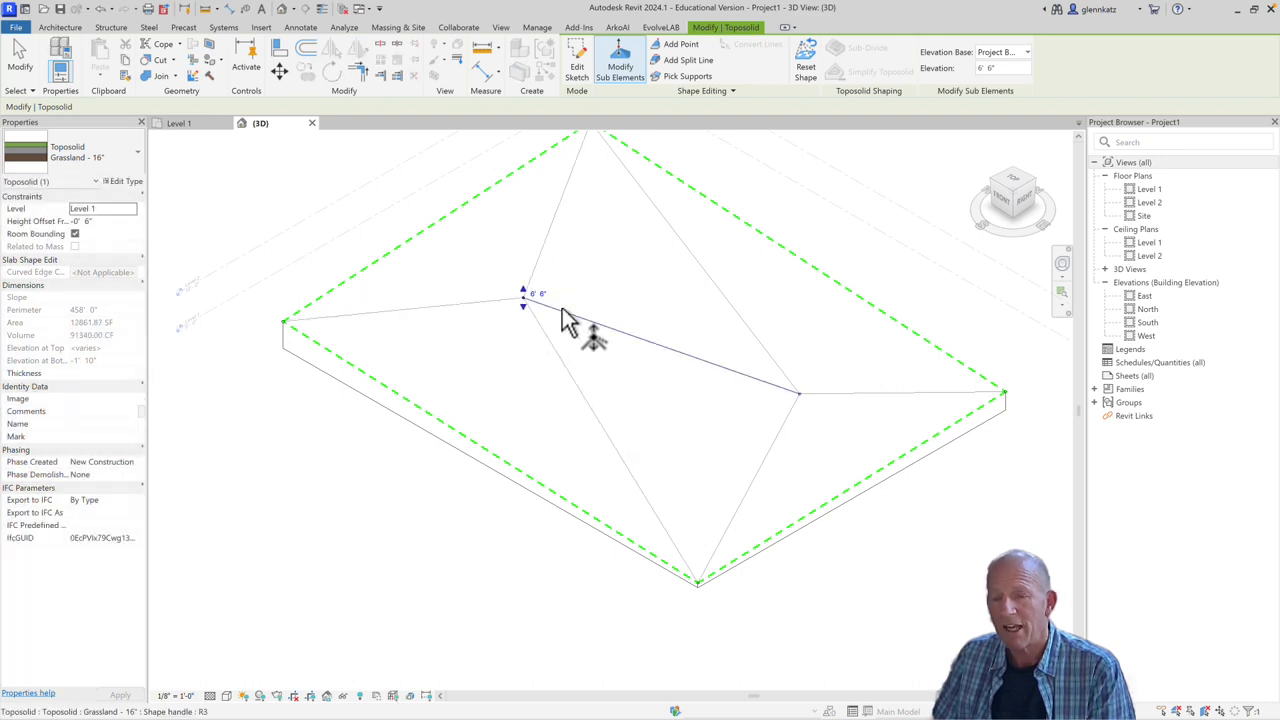
pyautogui.moveTo(564, 324)
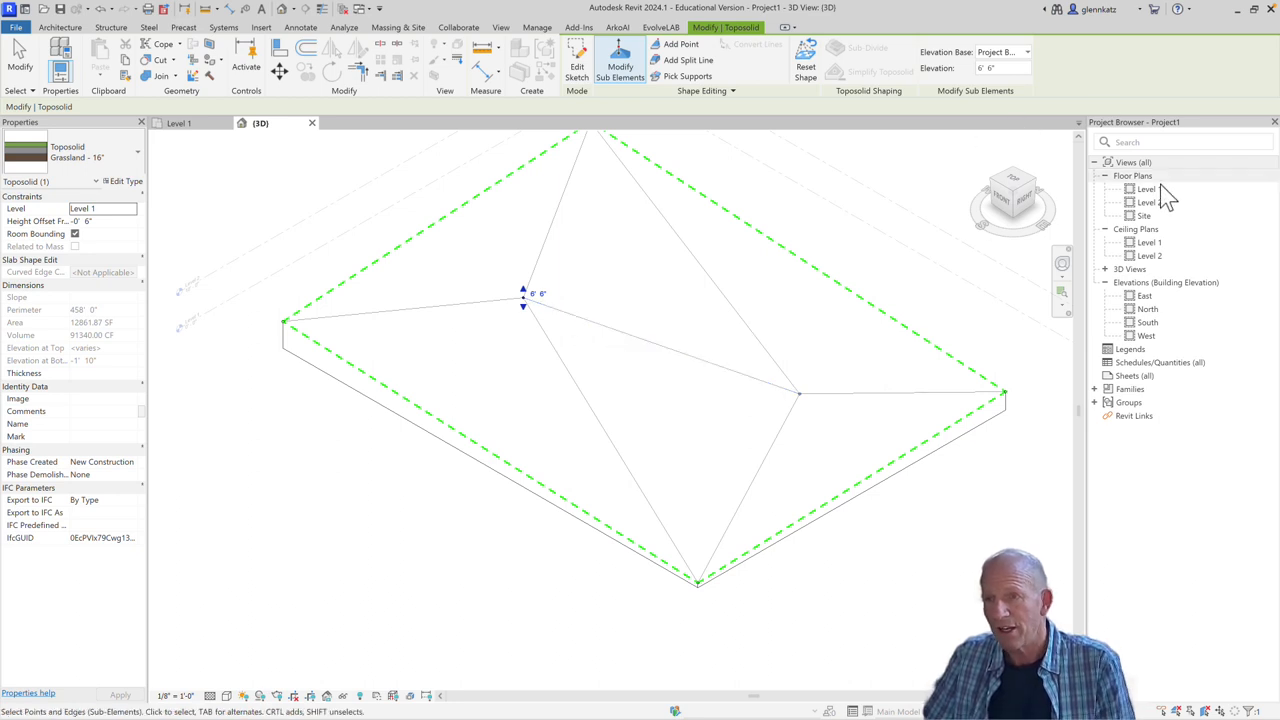
# Open the toposolid's shape points for editing in the Level 1 floor plan
pyautogui.doubleClick(1146, 188)
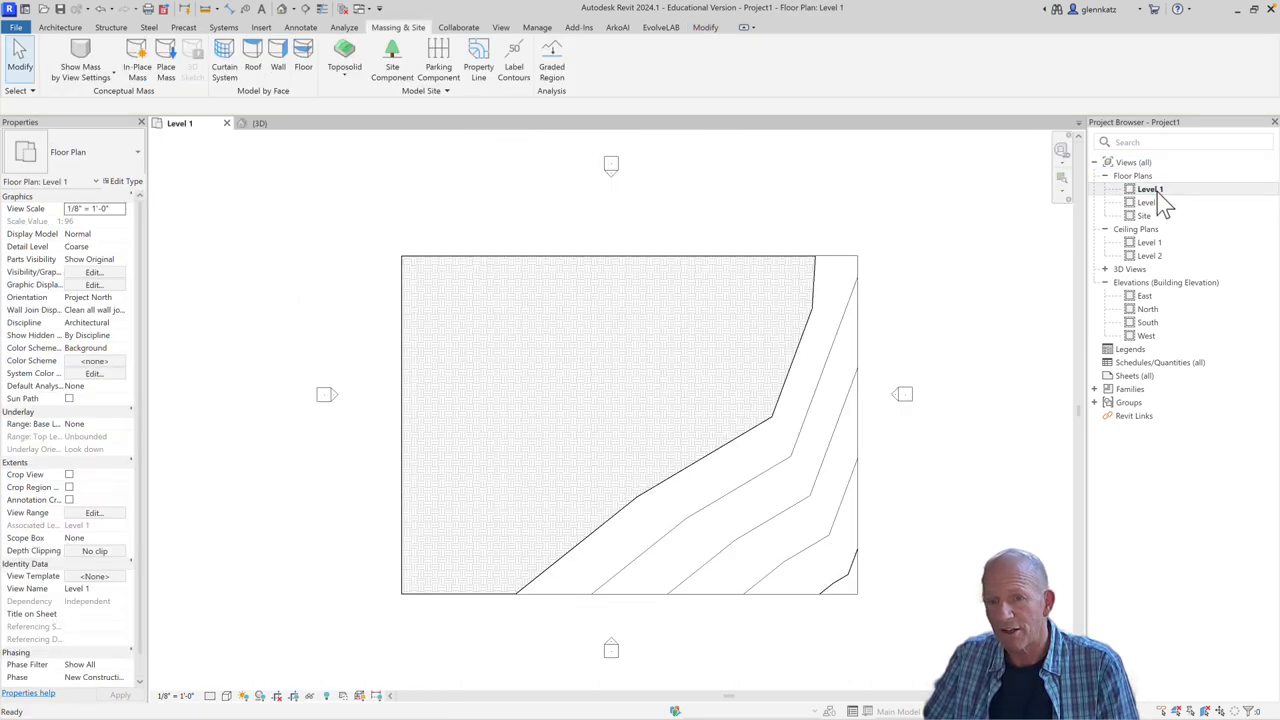
pyautogui.click(600, 420)
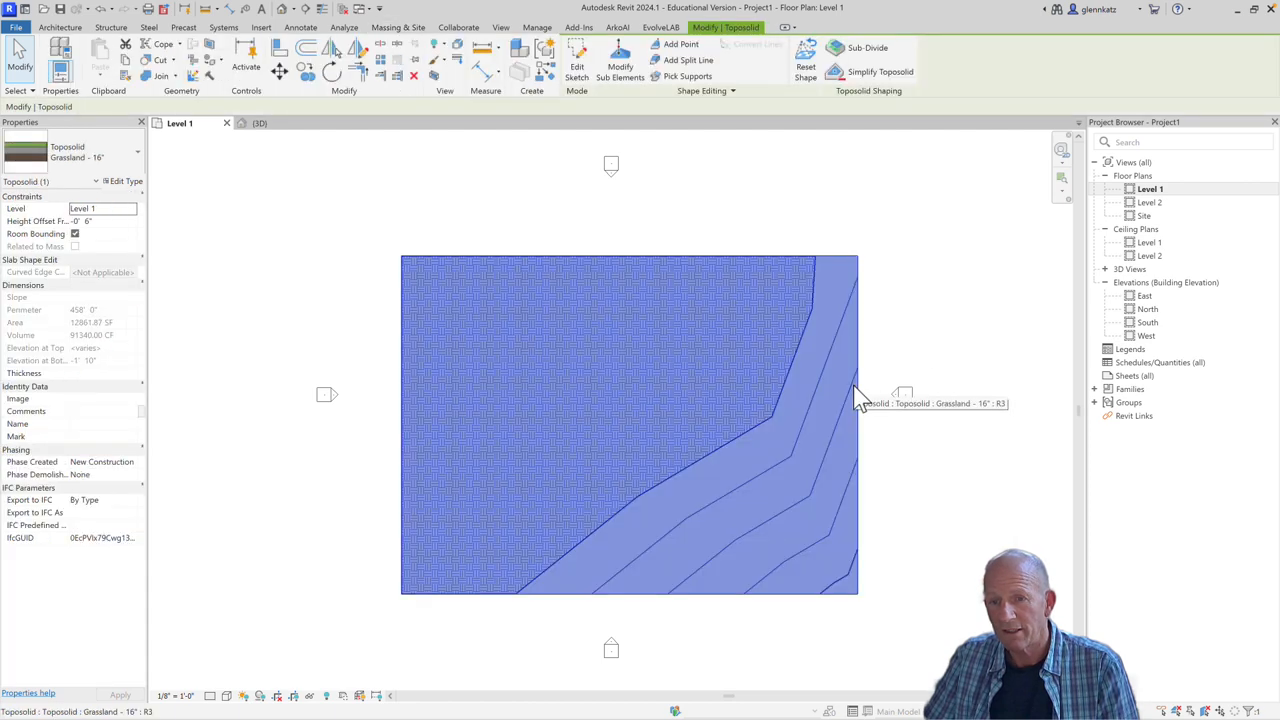
pyautogui.moveTo(710, 140)
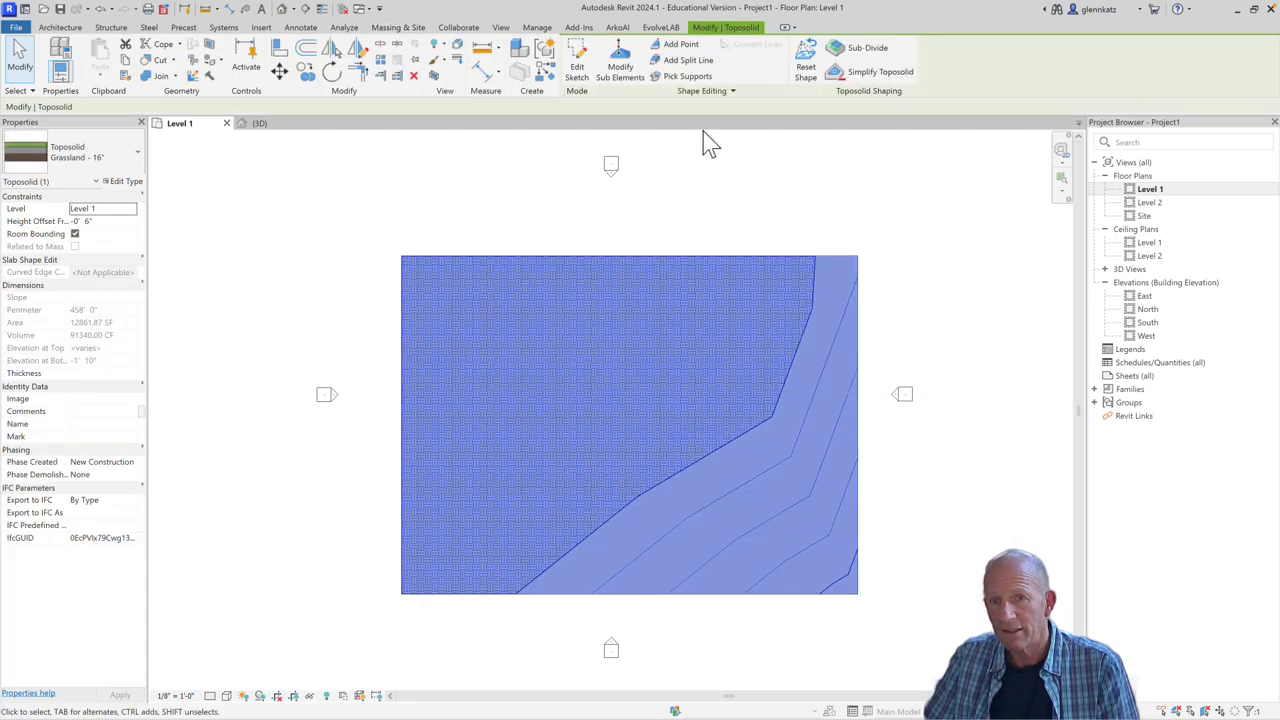
pyautogui.click(620, 70)
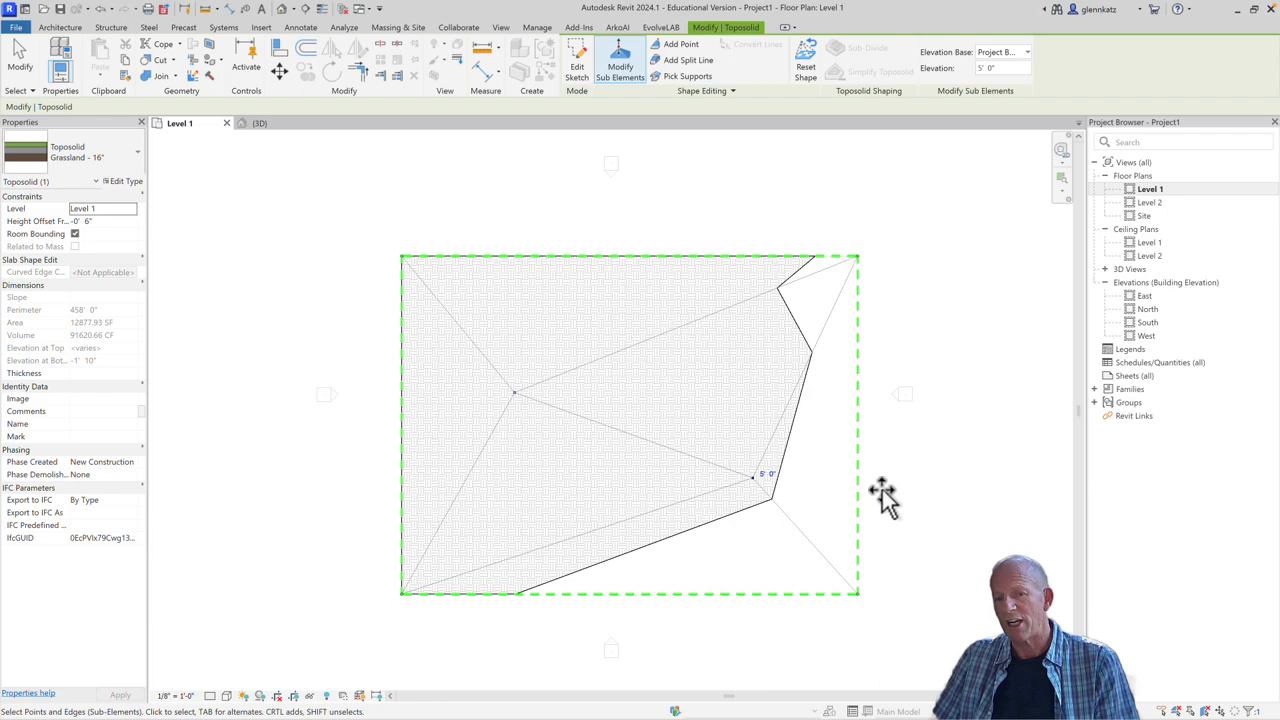
pyautogui.moveTo(868, 470)
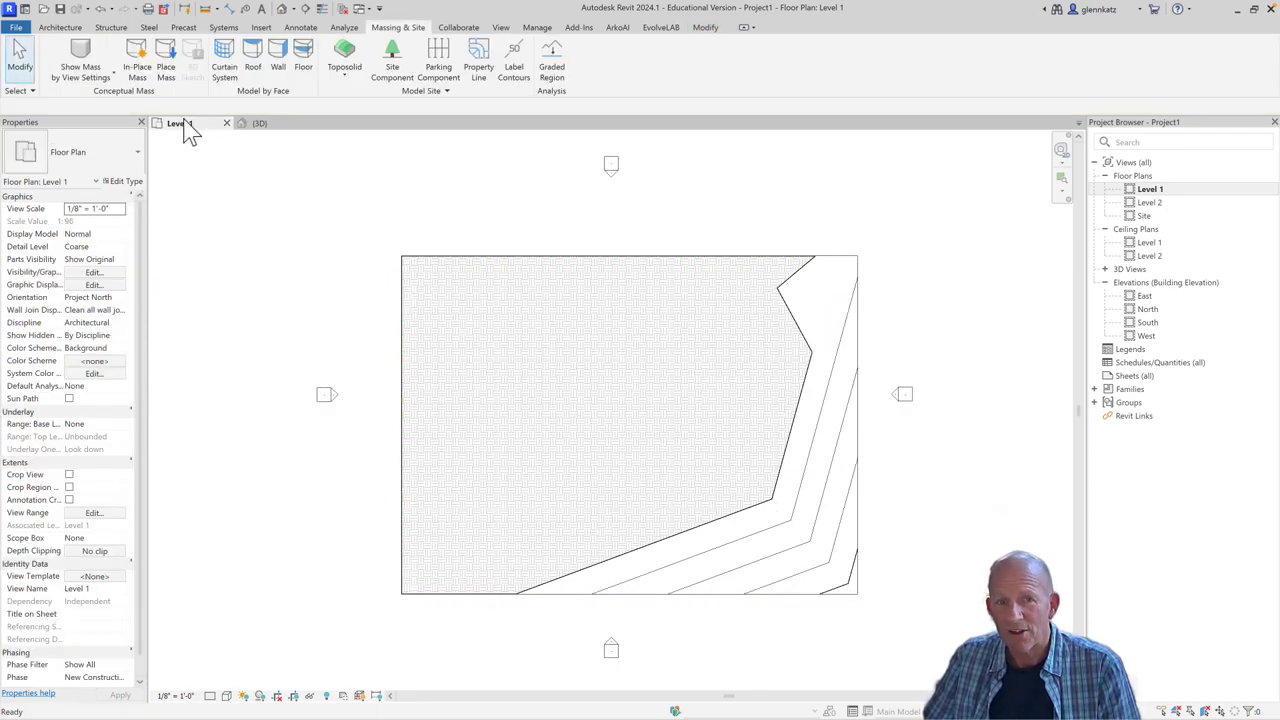
# Show the deselected Grassland toposolid in the {3D} view with the Shaded visual style
pyautogui.click(260, 122)
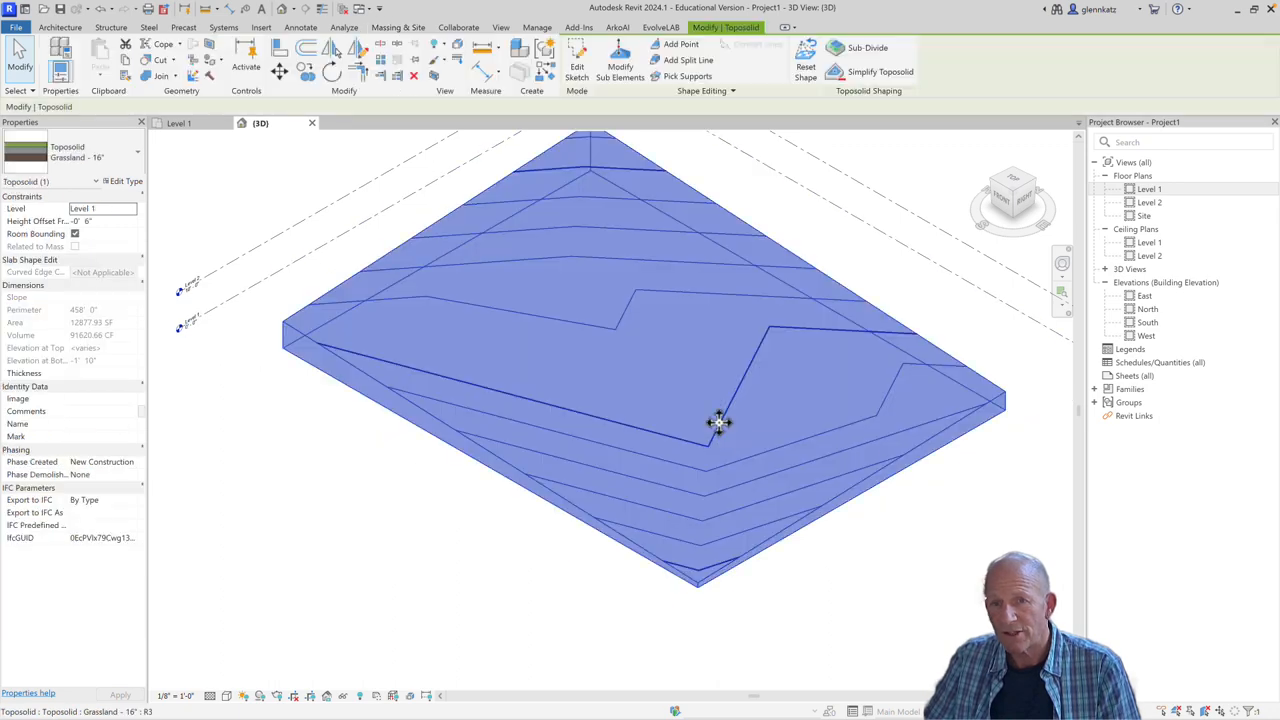
pyautogui.click(620, 72)
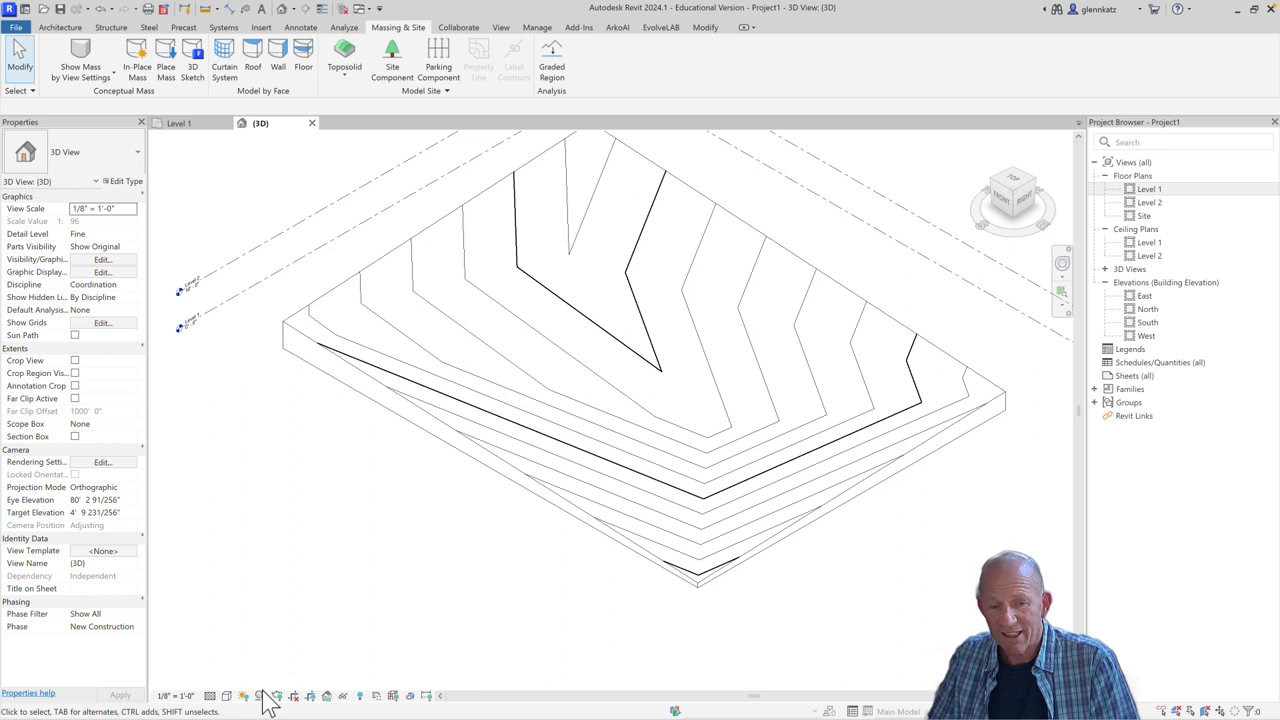
pyautogui.click(226, 696)
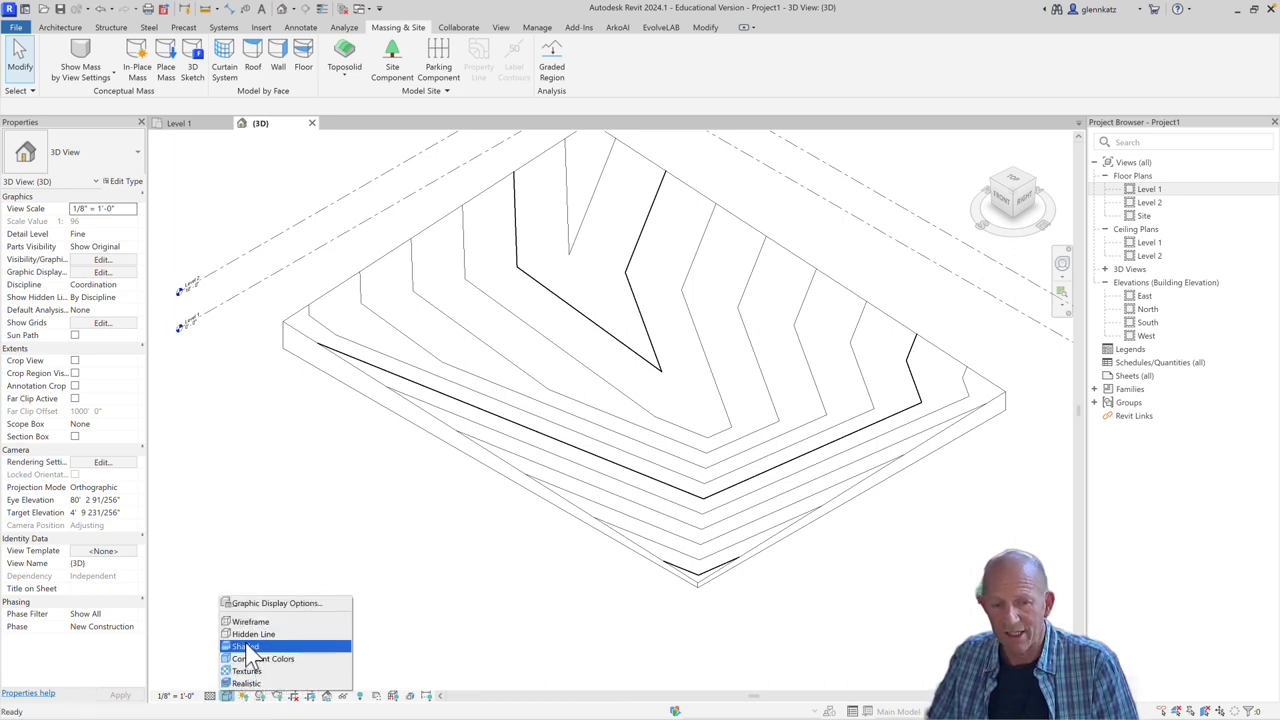
pyautogui.click(244, 646)
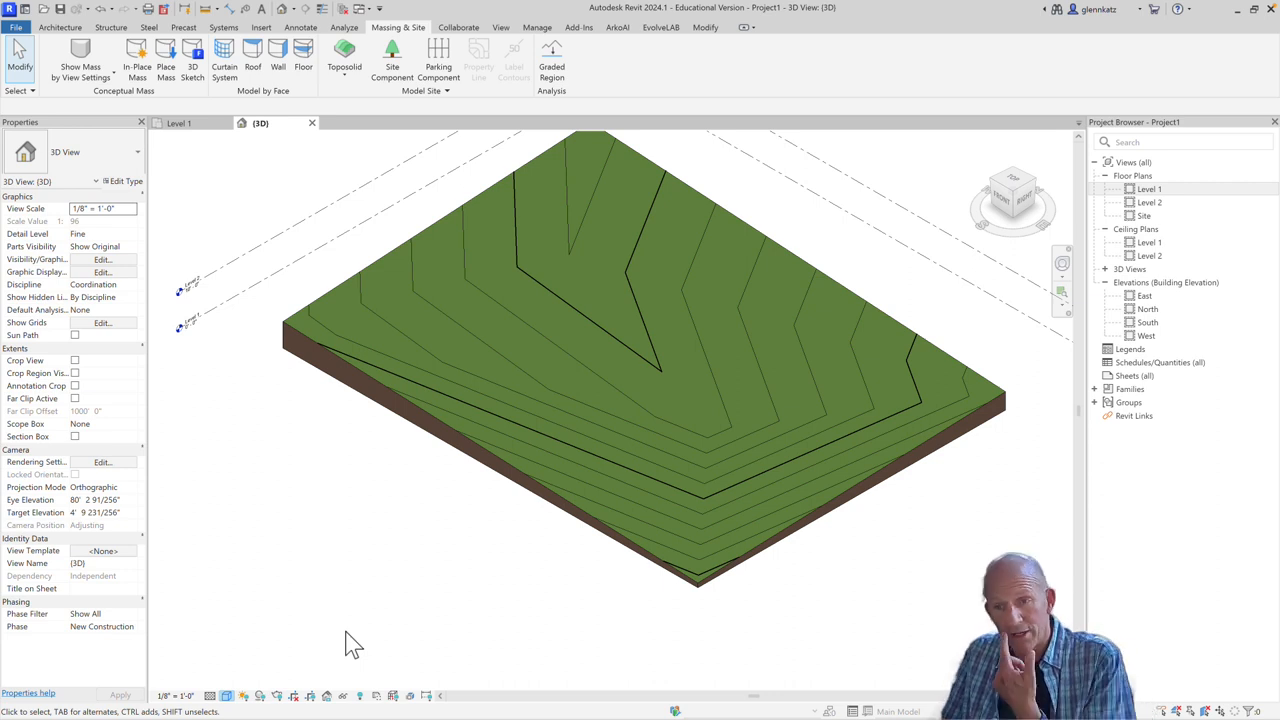
pyautogui.moveTo(144, 596)
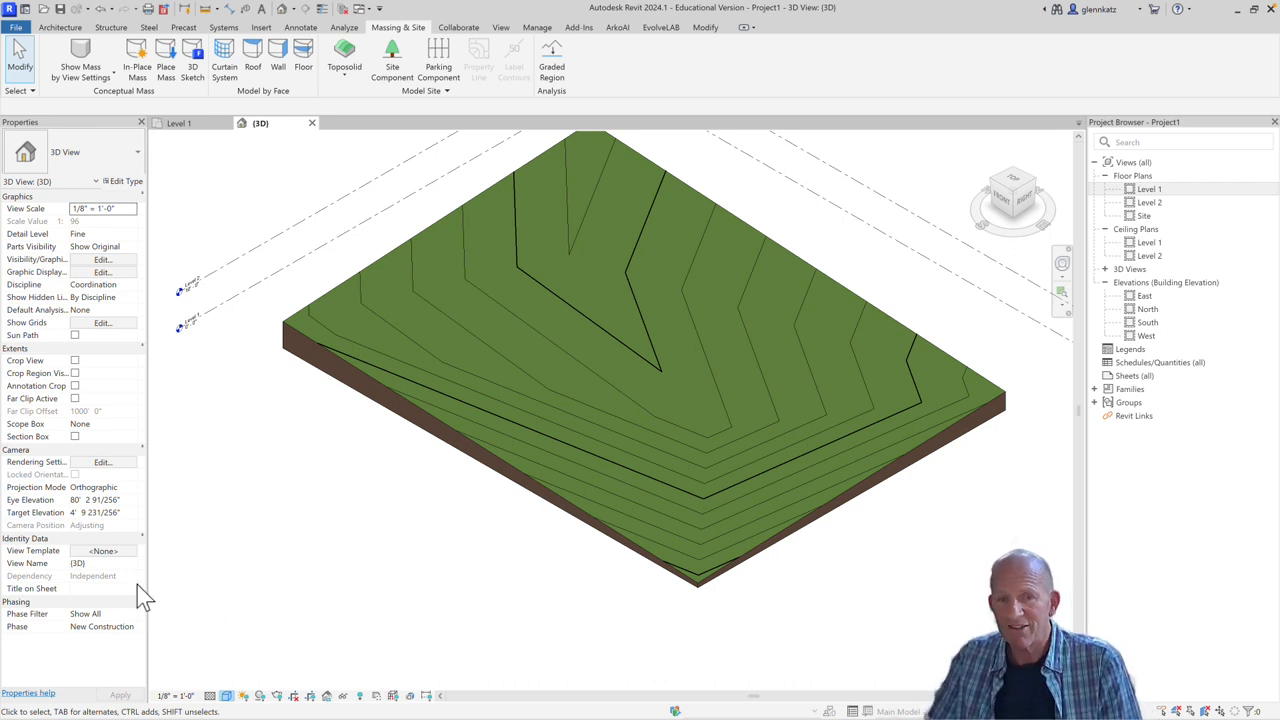
pyautogui.moveTo(292, 320)
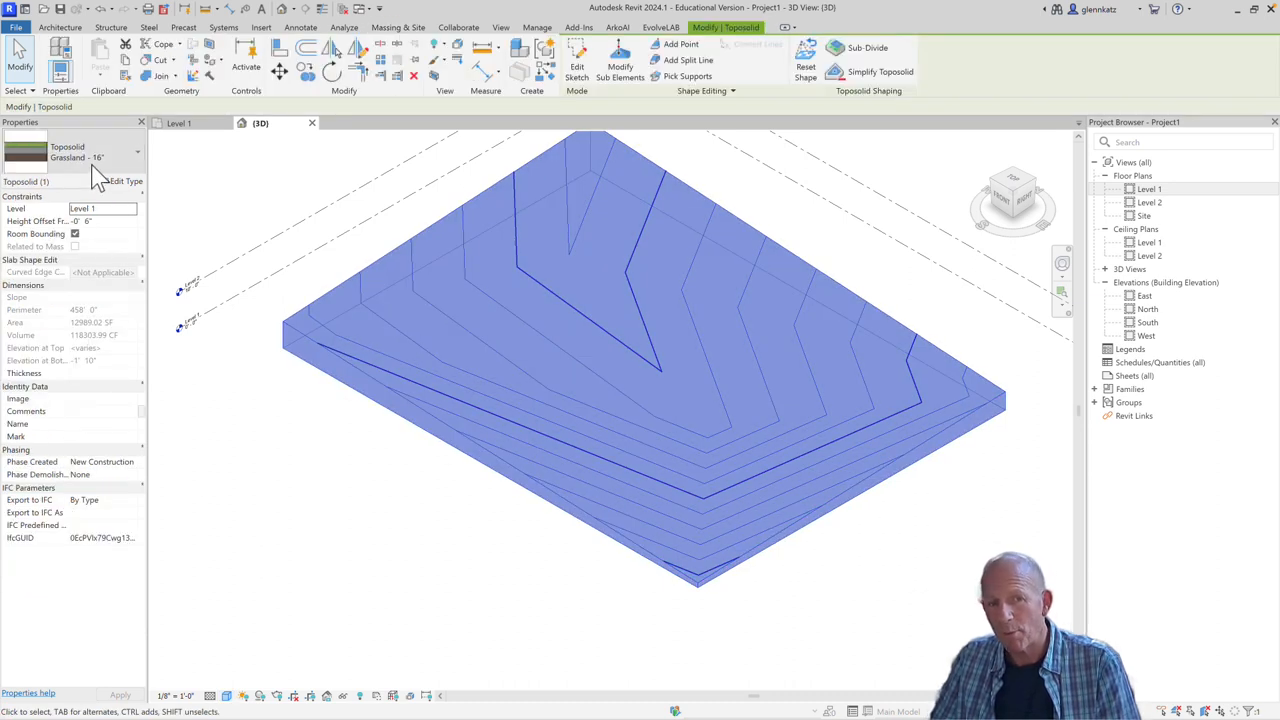
pyautogui.moveTo(124, 180)
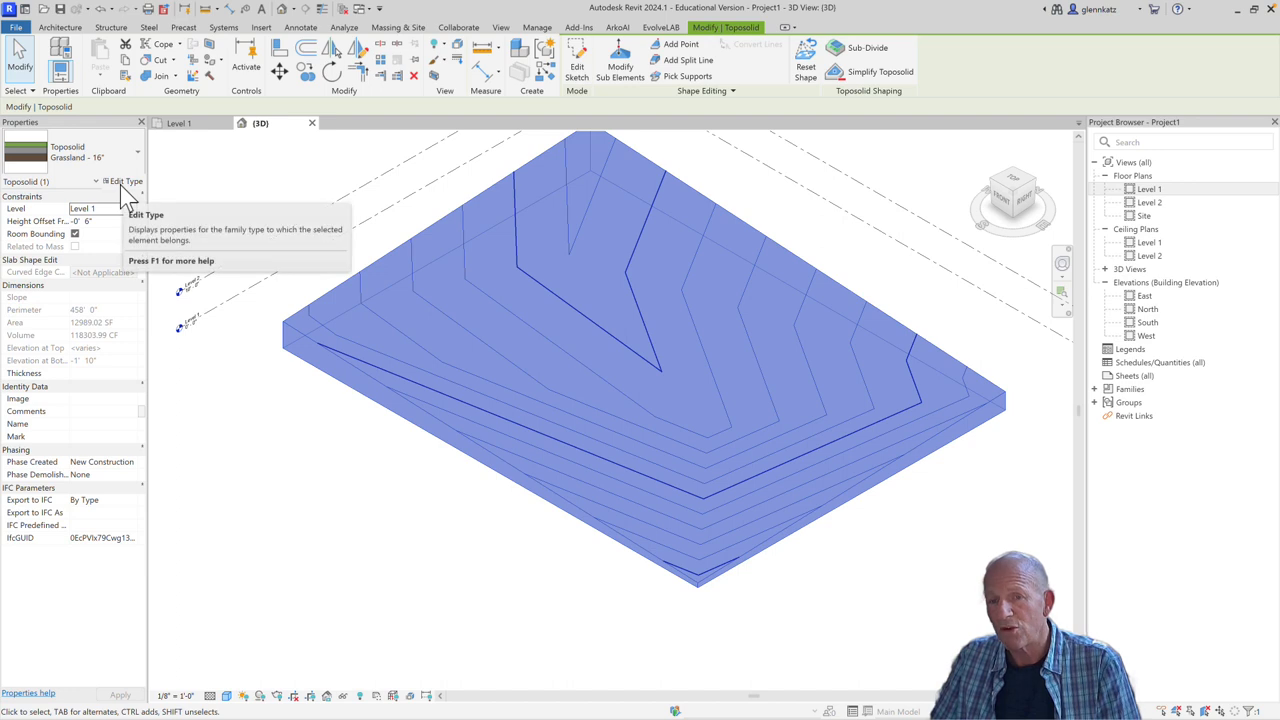
# Widen the Grassland type's contour intervals in Contour Display and apply them to the model
pyautogui.click(124, 180)
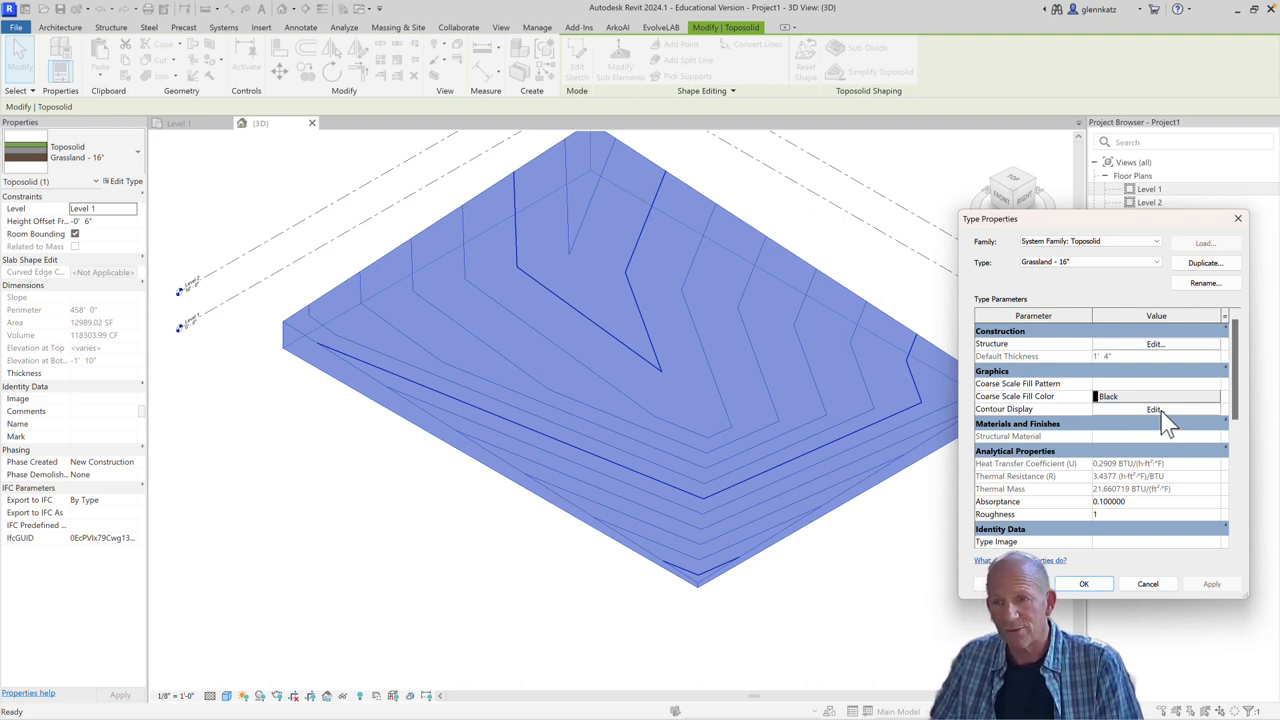
pyautogui.click(1156, 408)
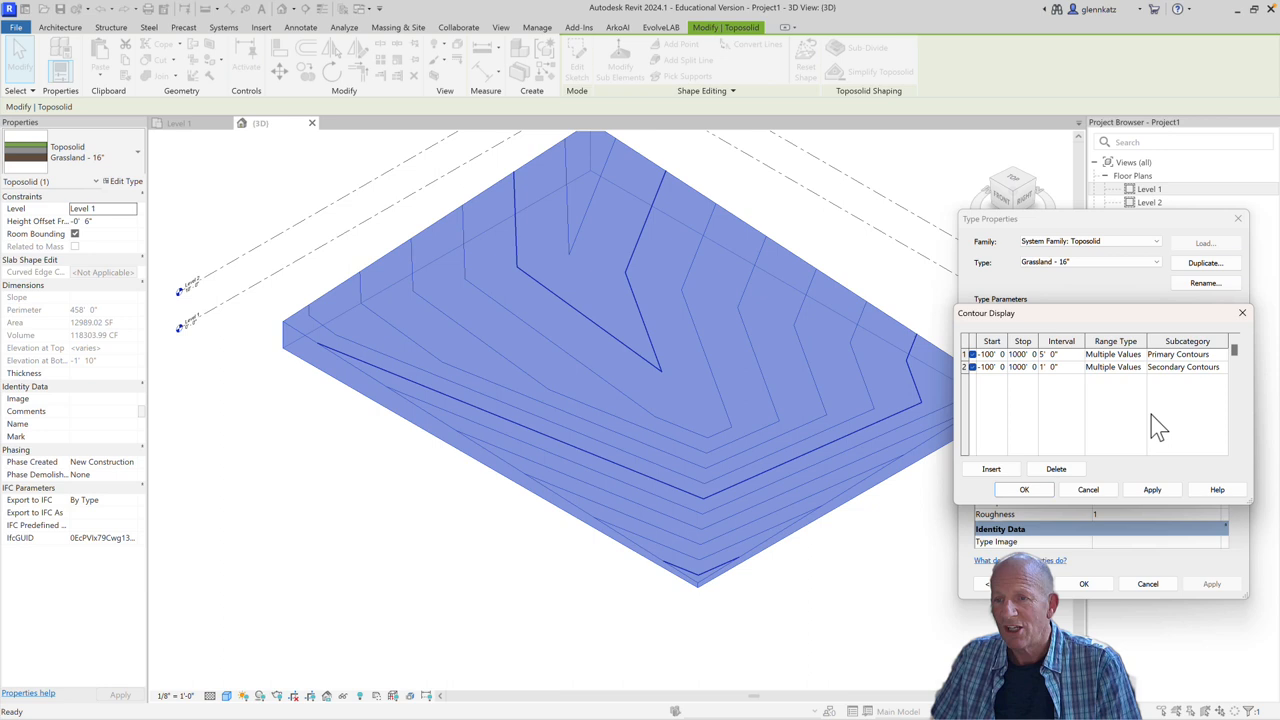
pyautogui.moveTo(1044, 400)
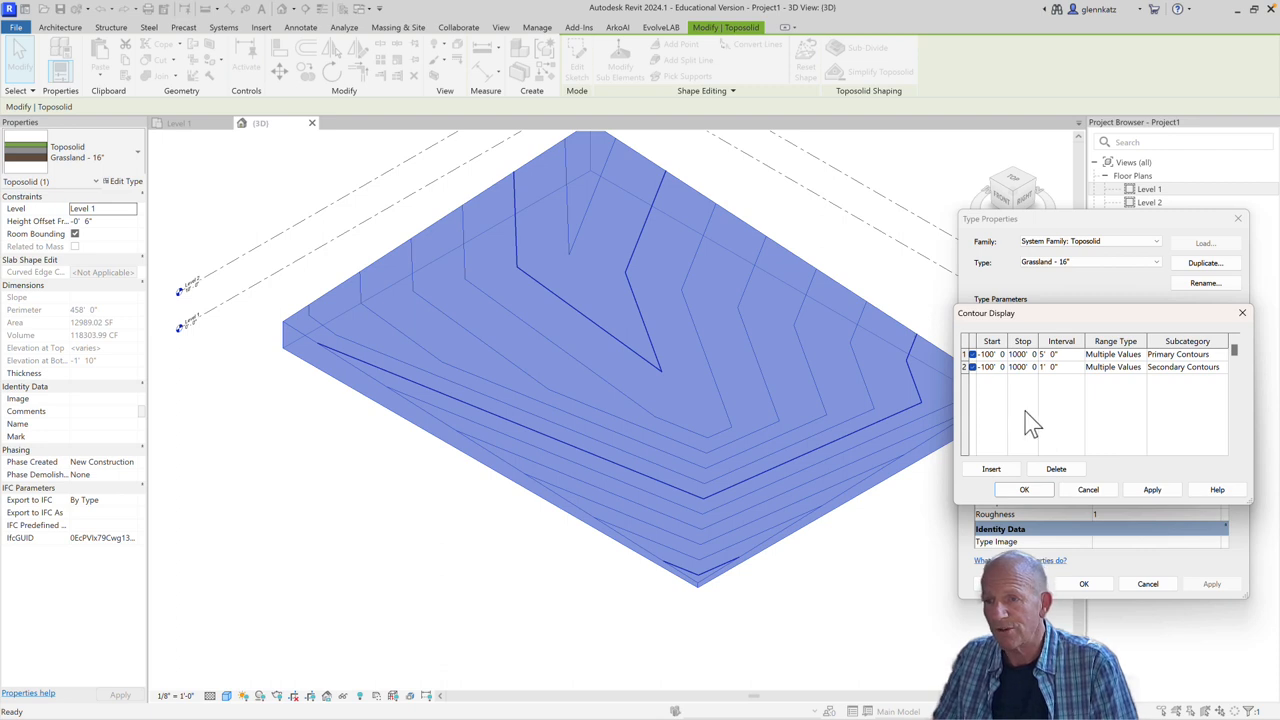
pyautogui.moveTo(858, 448)
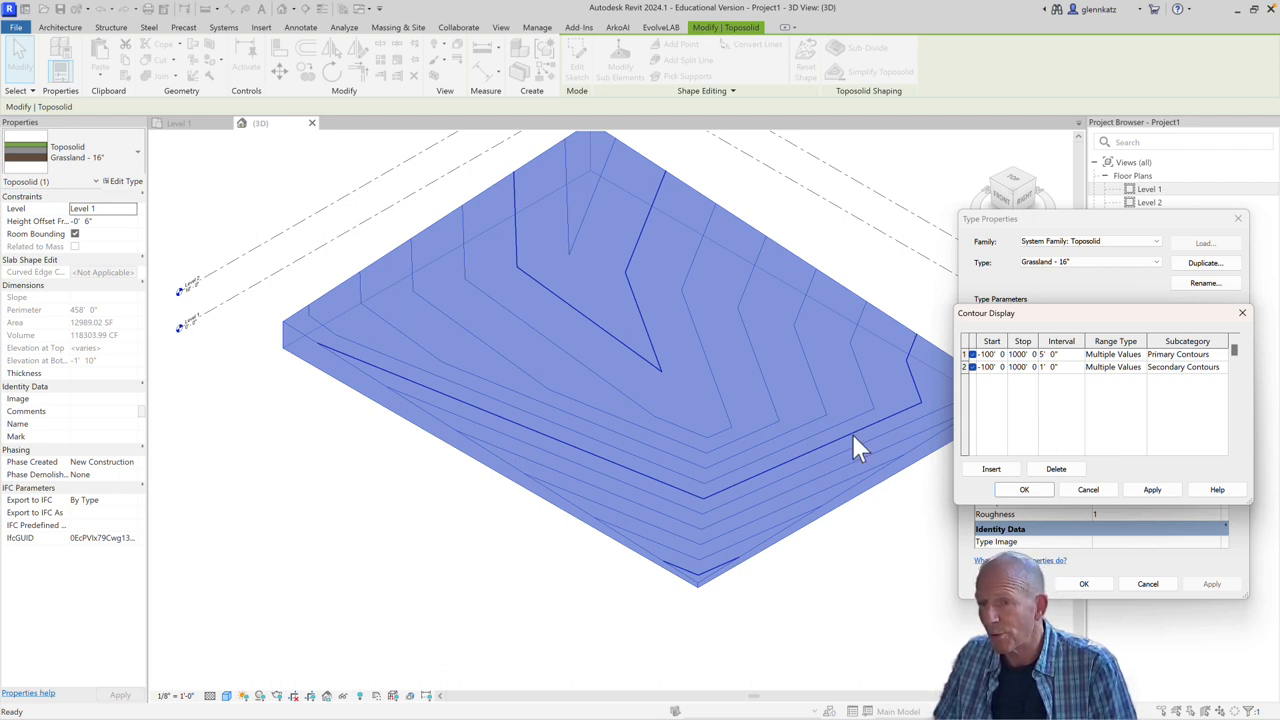
pyautogui.moveTo(1076, 364)
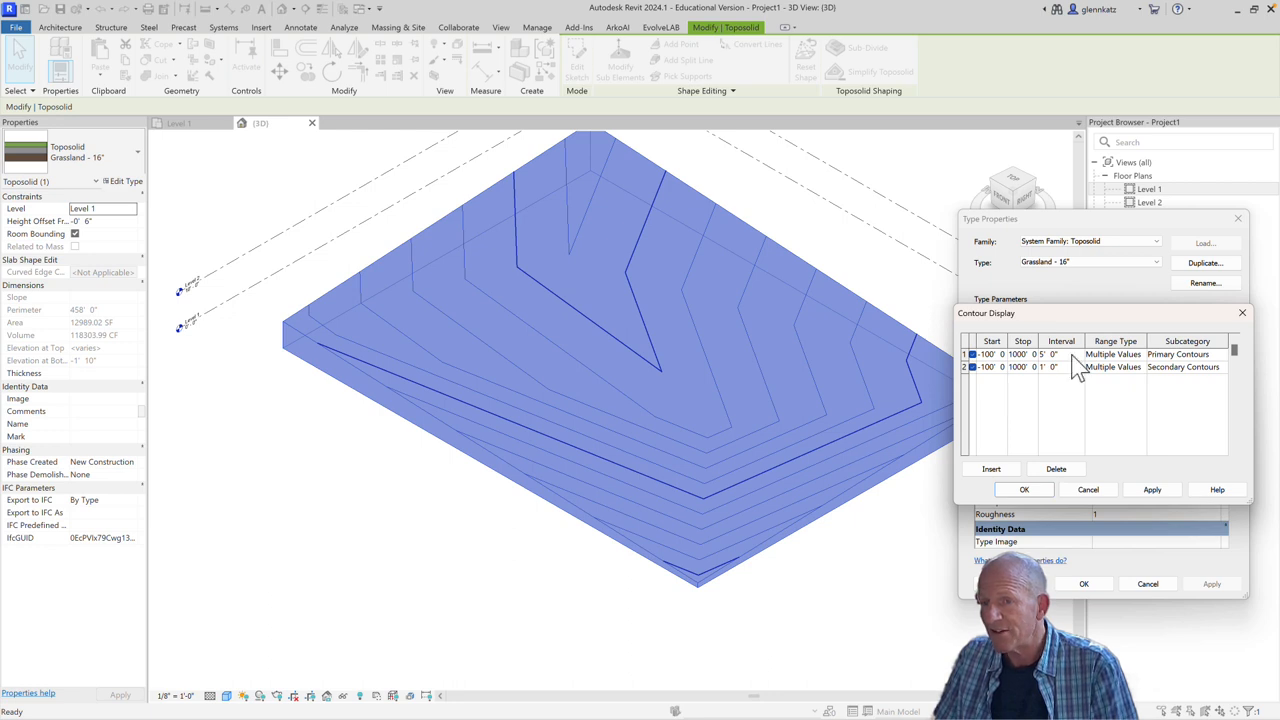
pyautogui.moveTo(756, 350)
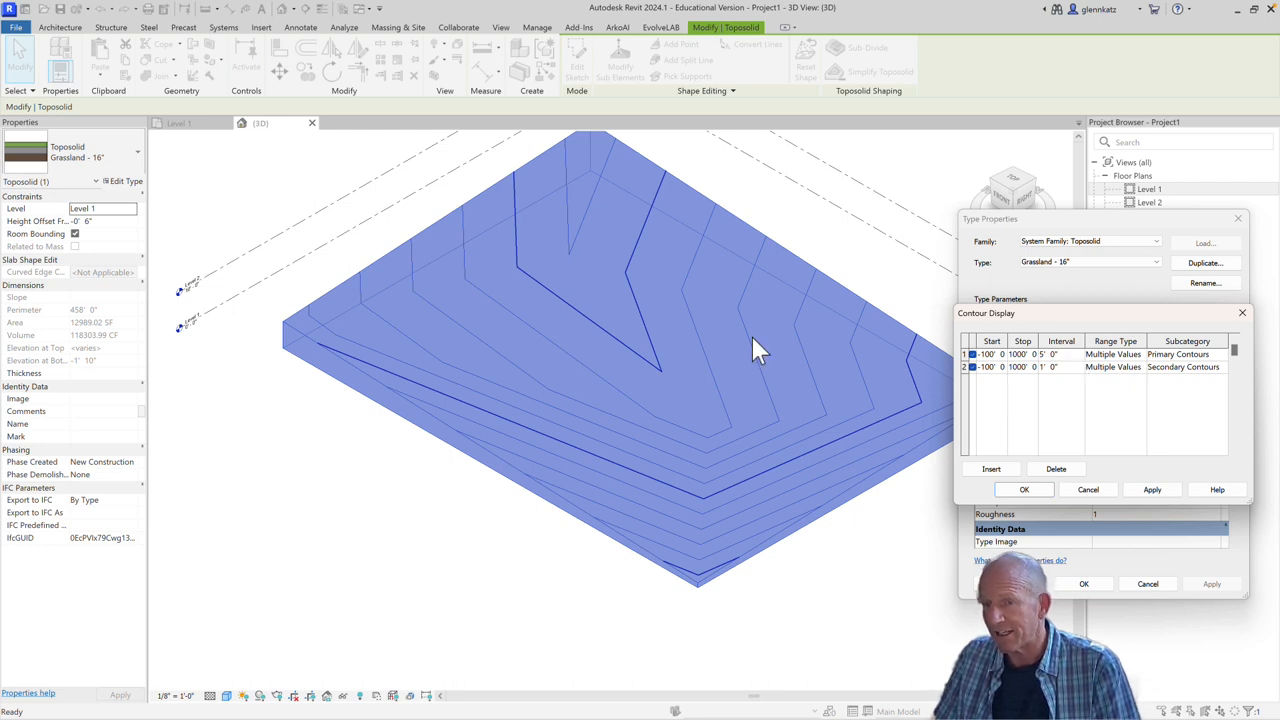
pyautogui.moveTo(1030, 388)
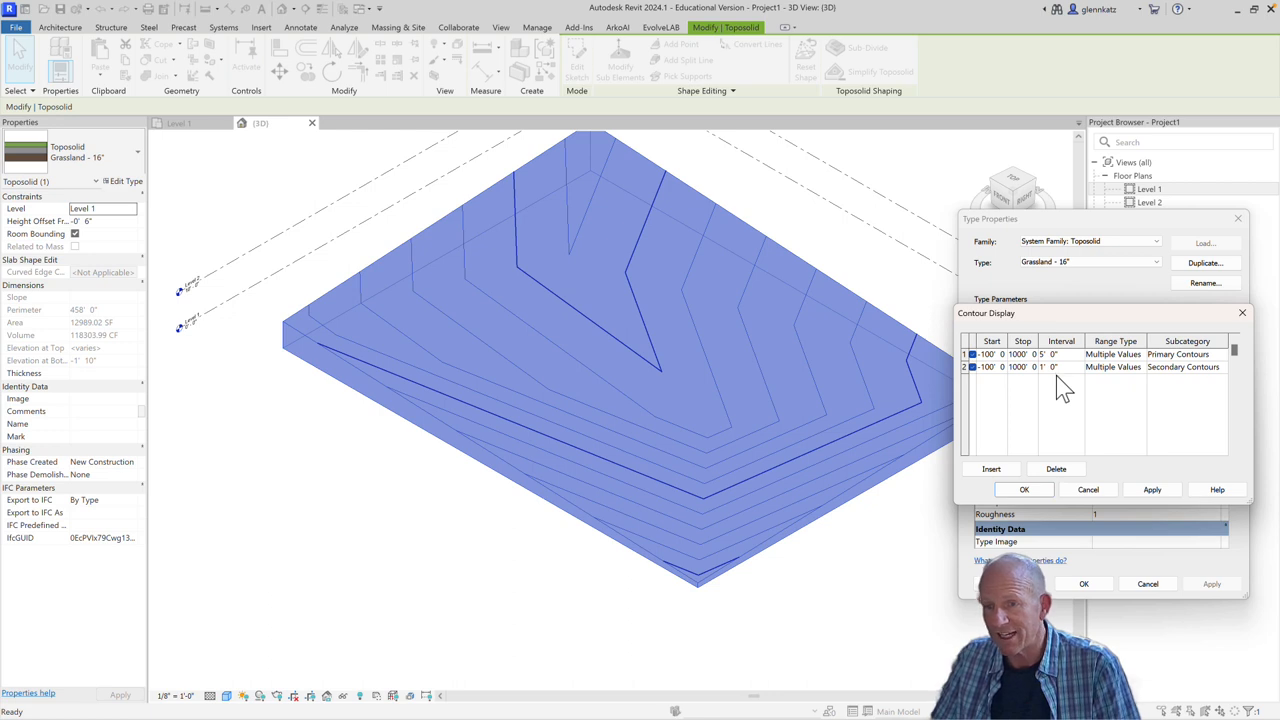
pyautogui.moveTo(1058, 390)
pyautogui.write('10')
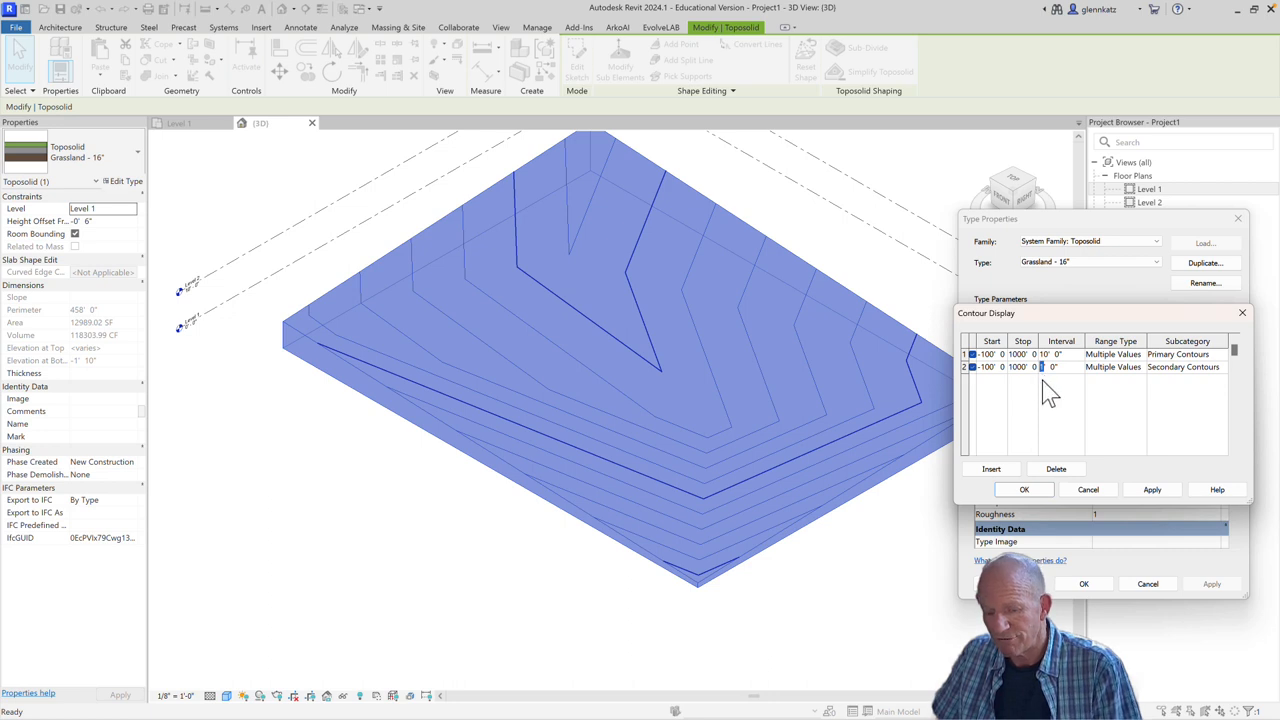
pyautogui.click(1152, 488)
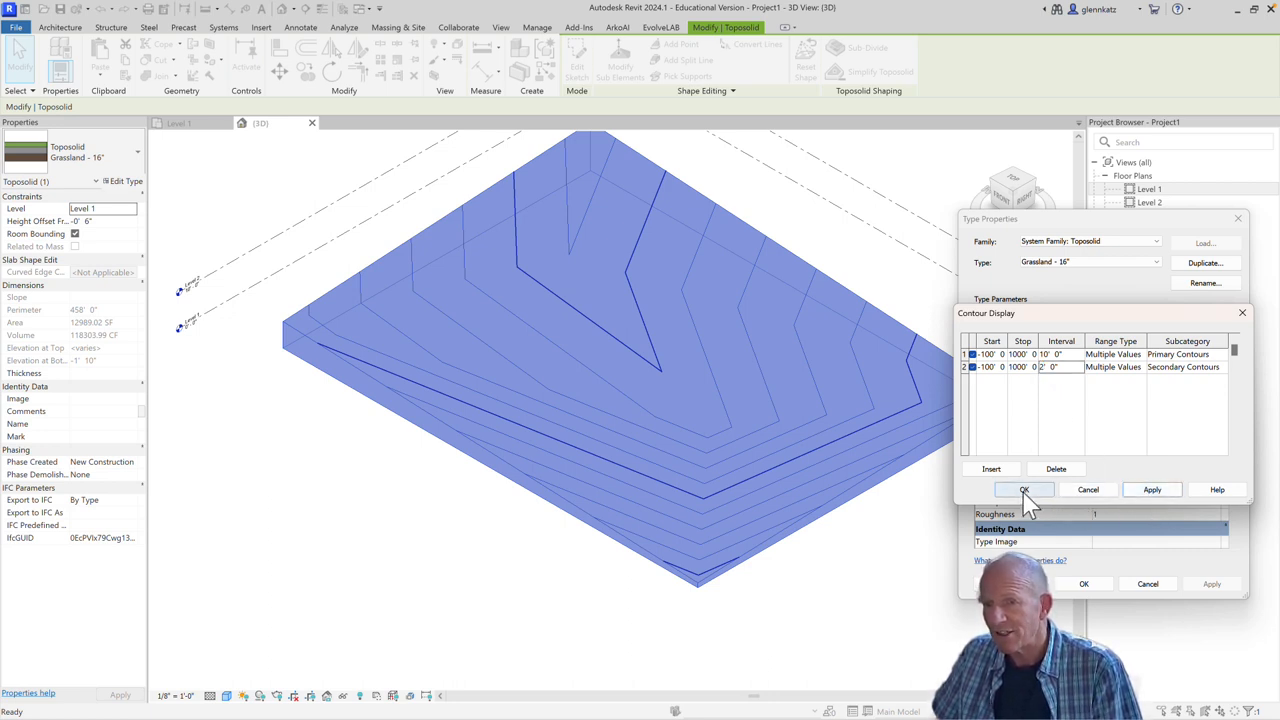
pyautogui.click(1024, 488)
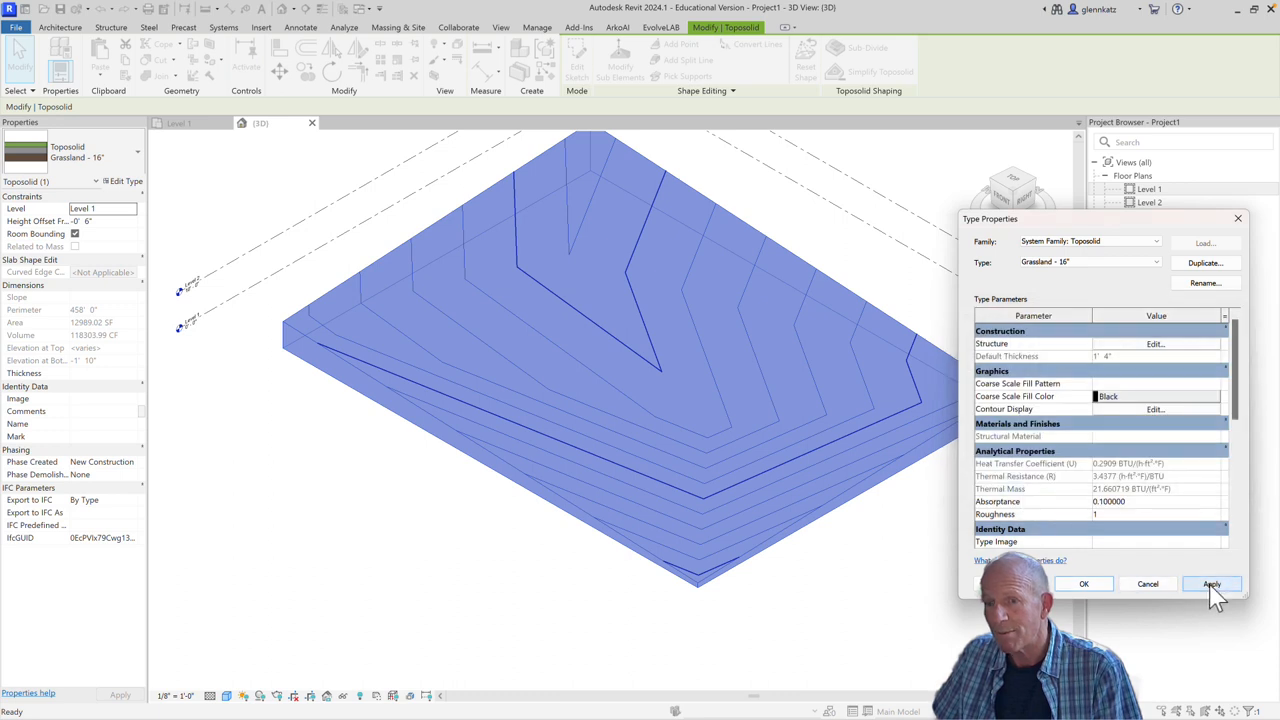
pyautogui.click(1212, 584)
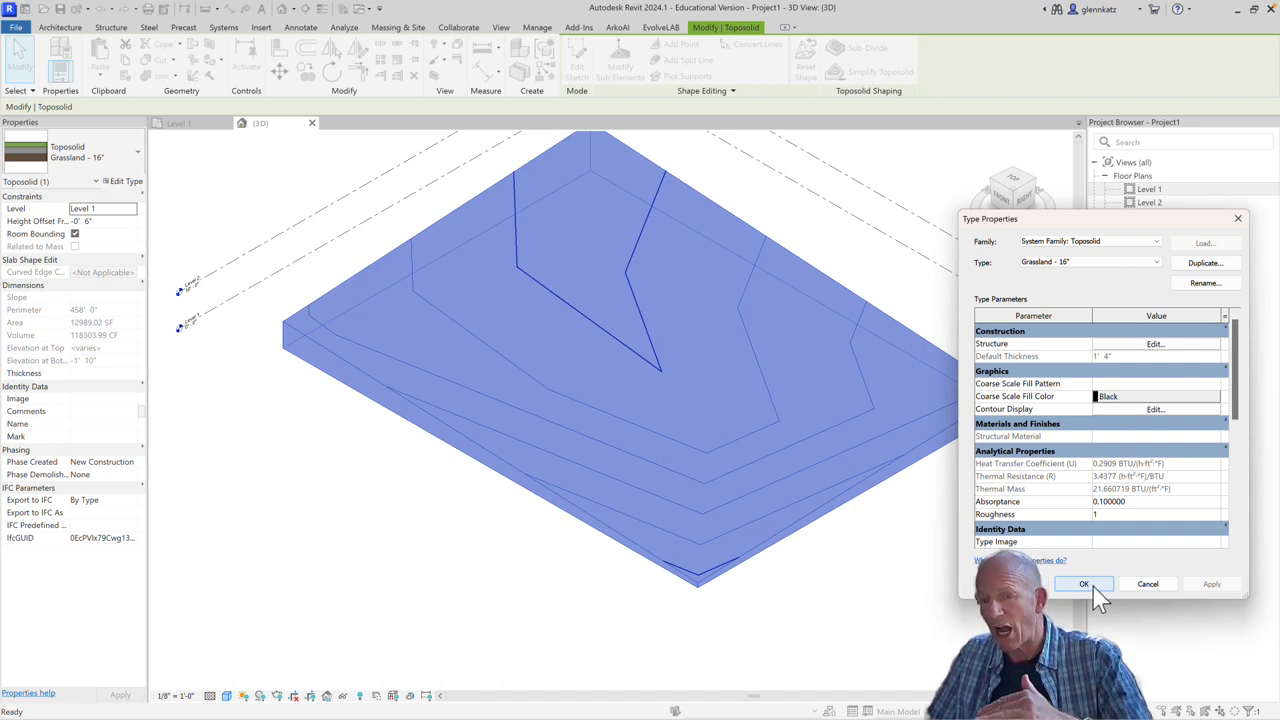
pyautogui.click(1084, 584)
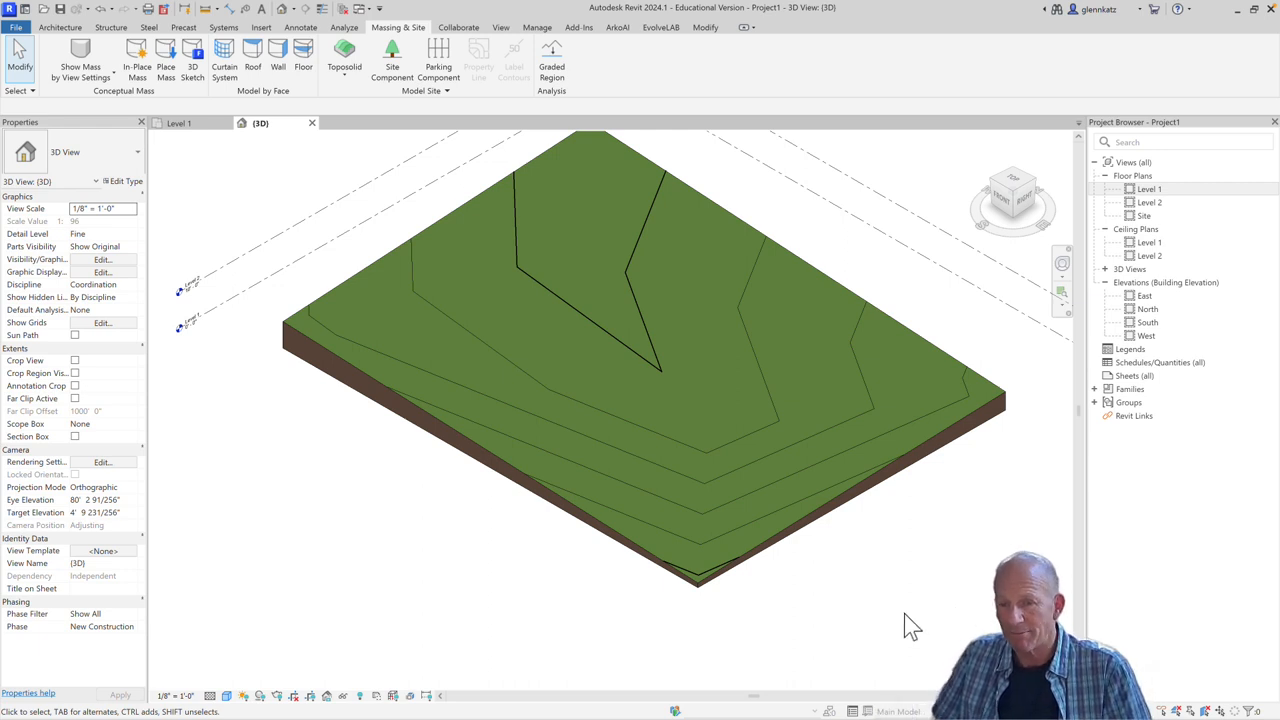
pyautogui.moveTo(864, 610)
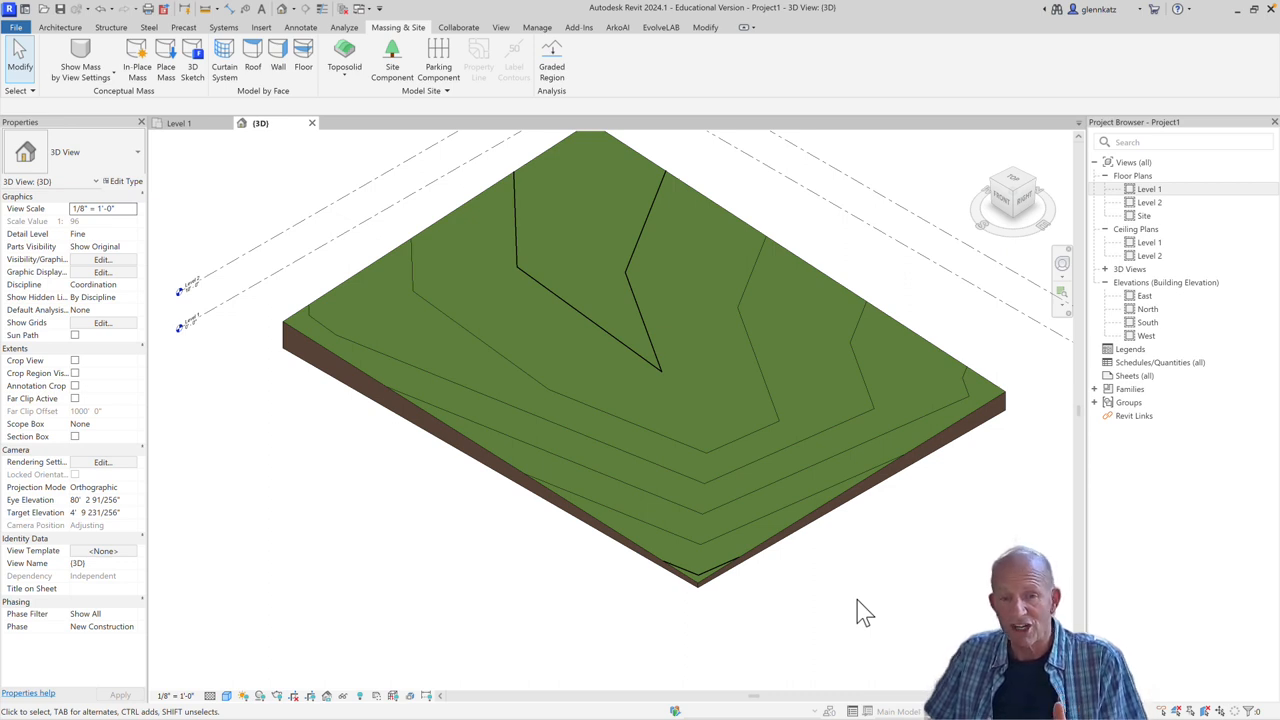
pyautogui.moveTo(856, 618)
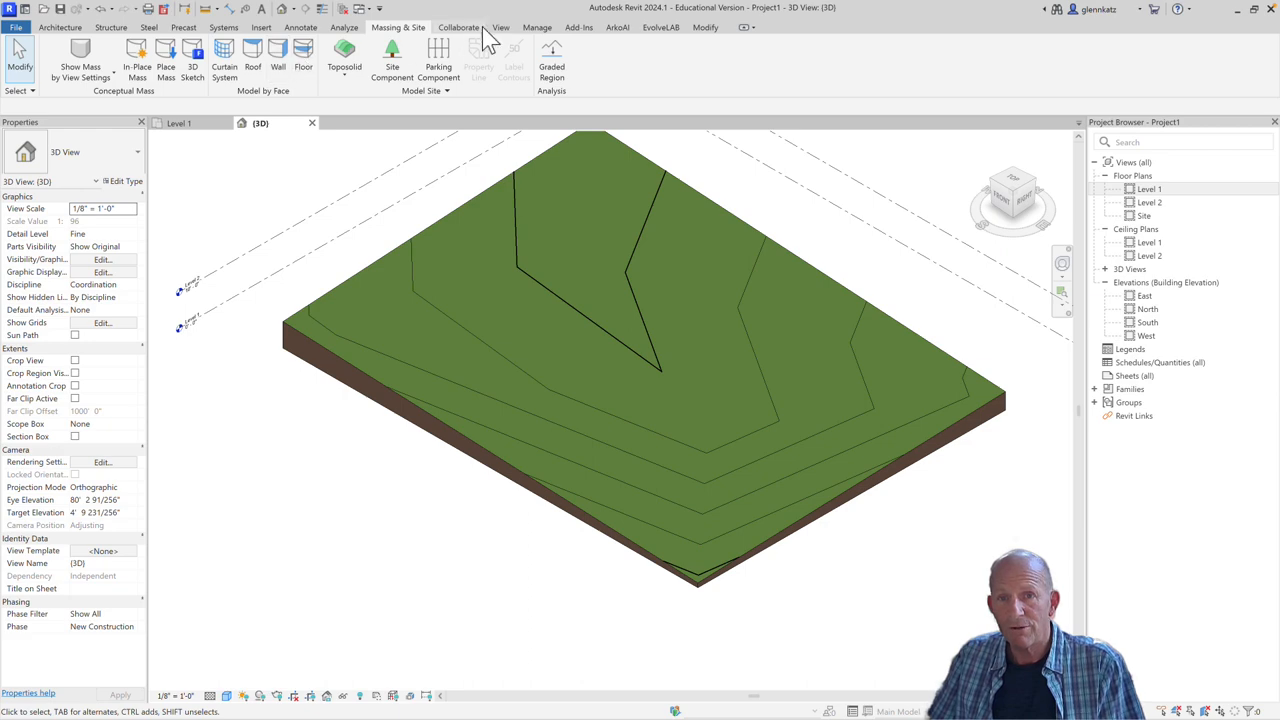
# Bring up the View ribbon commands after reviewing the sparser contours
pyautogui.click(500, 28)
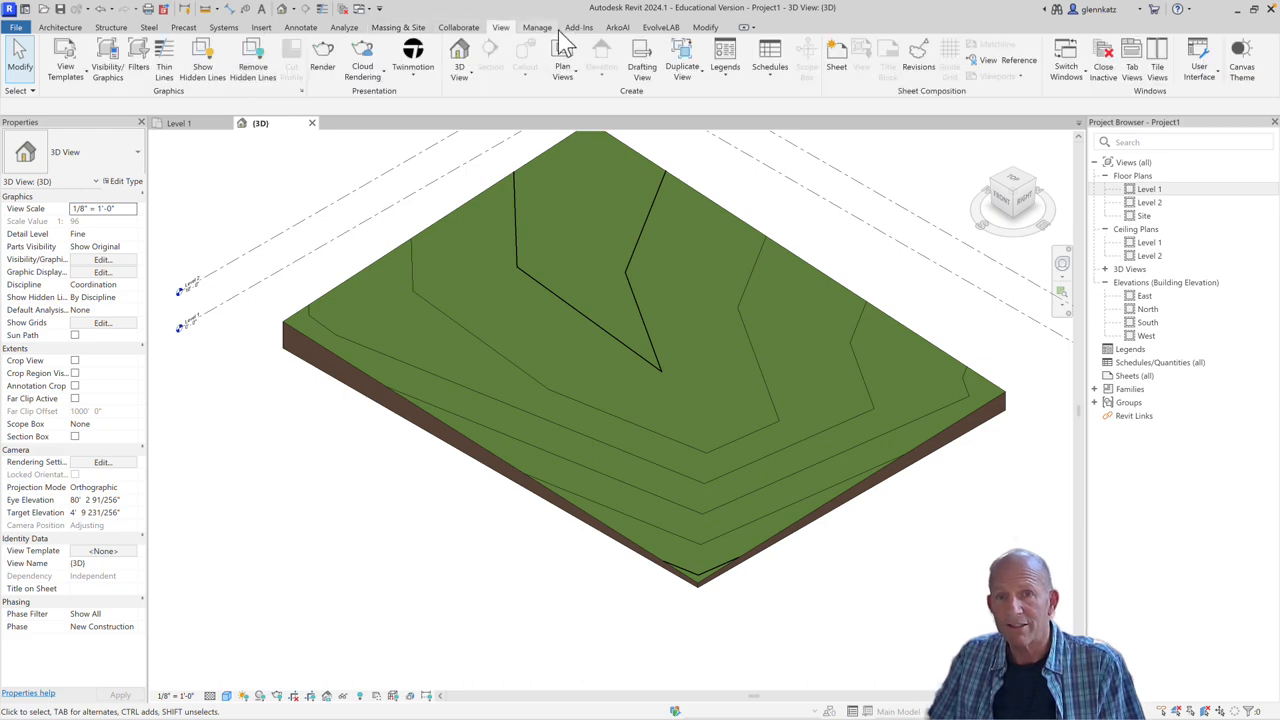
# In Visibility/Graphics, reach the Toposolid subcategories and start the Secondary Contours line override
pyautogui.click(108, 60)
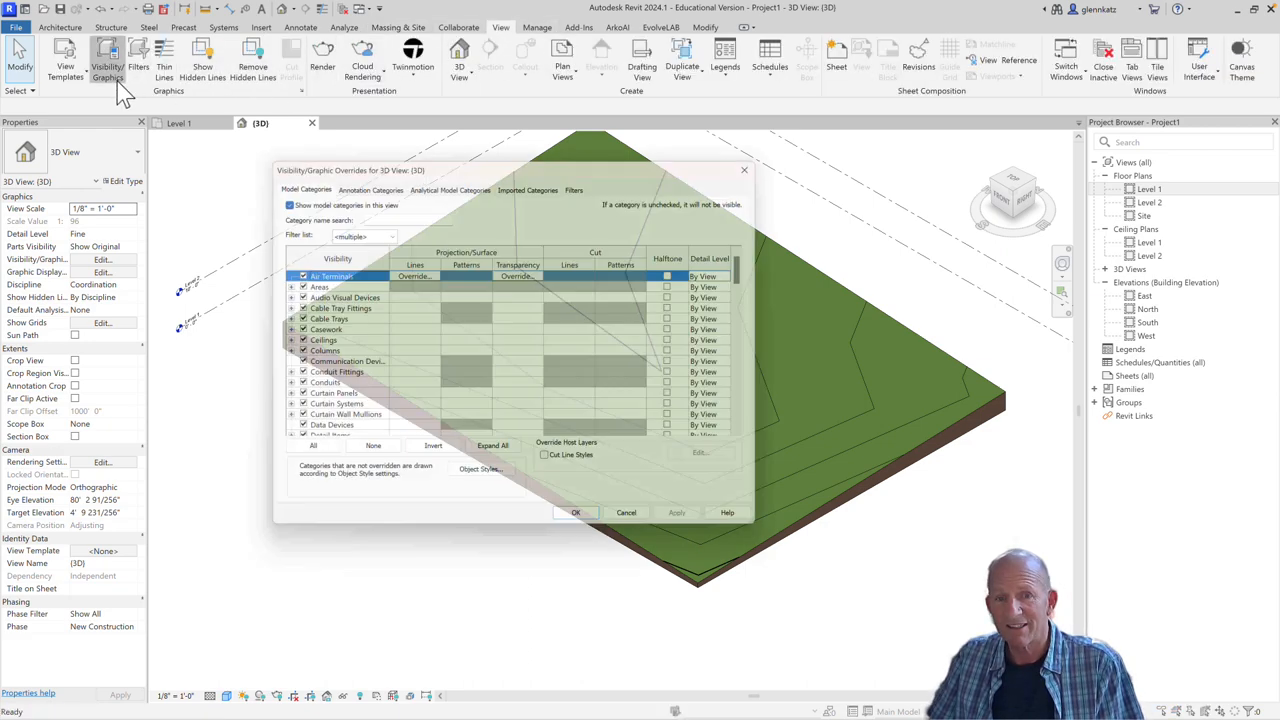
pyautogui.scroll(-3)
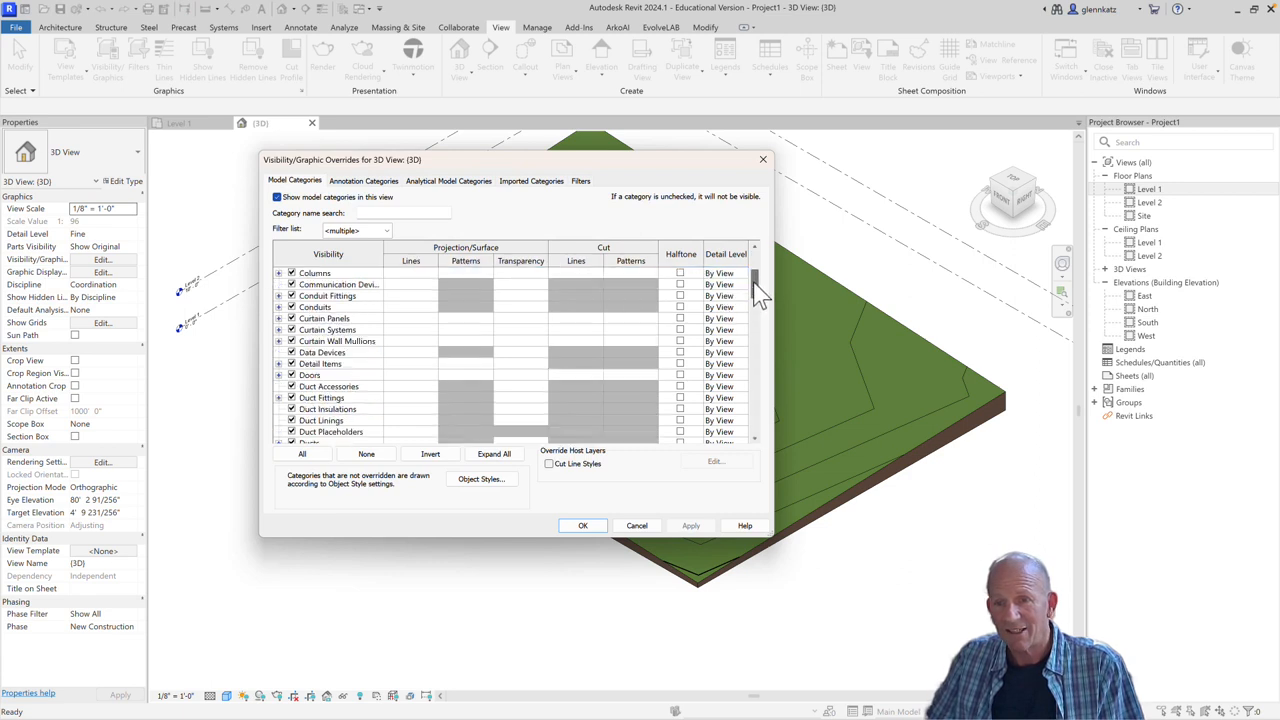
pyautogui.scroll(-3)
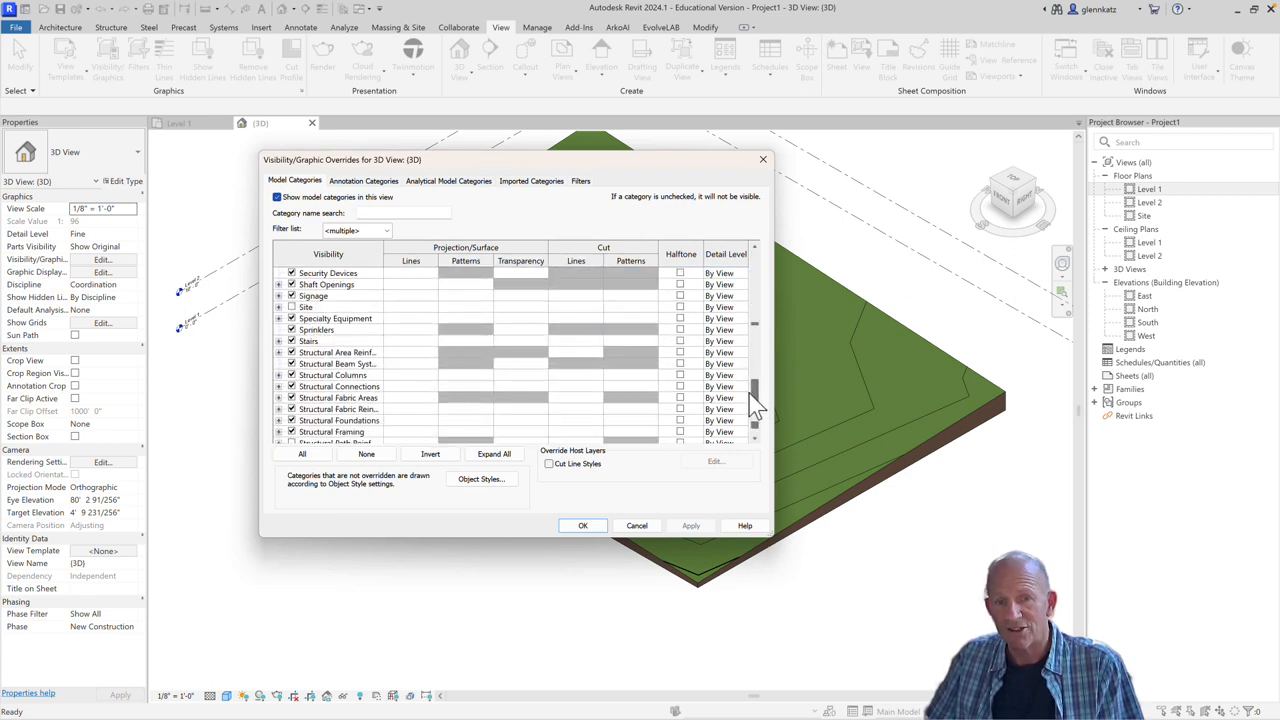
pyautogui.scroll(-3)
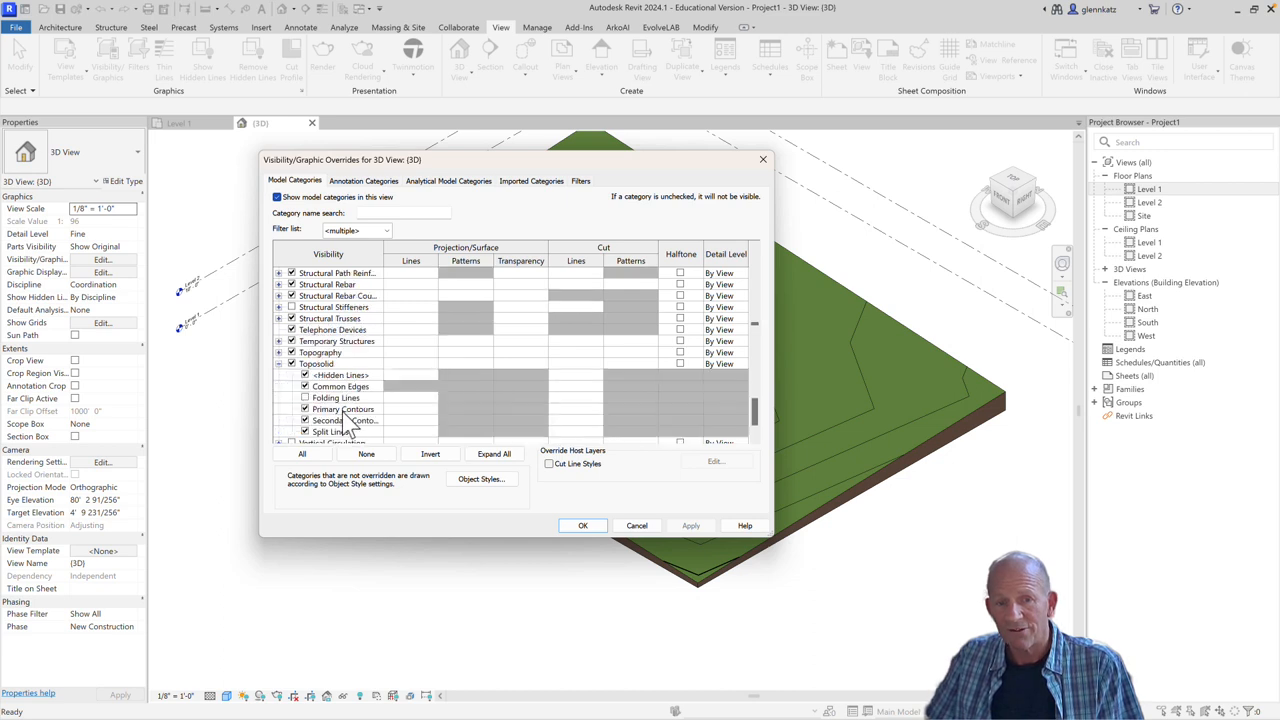
pyautogui.moveTo(404, 430)
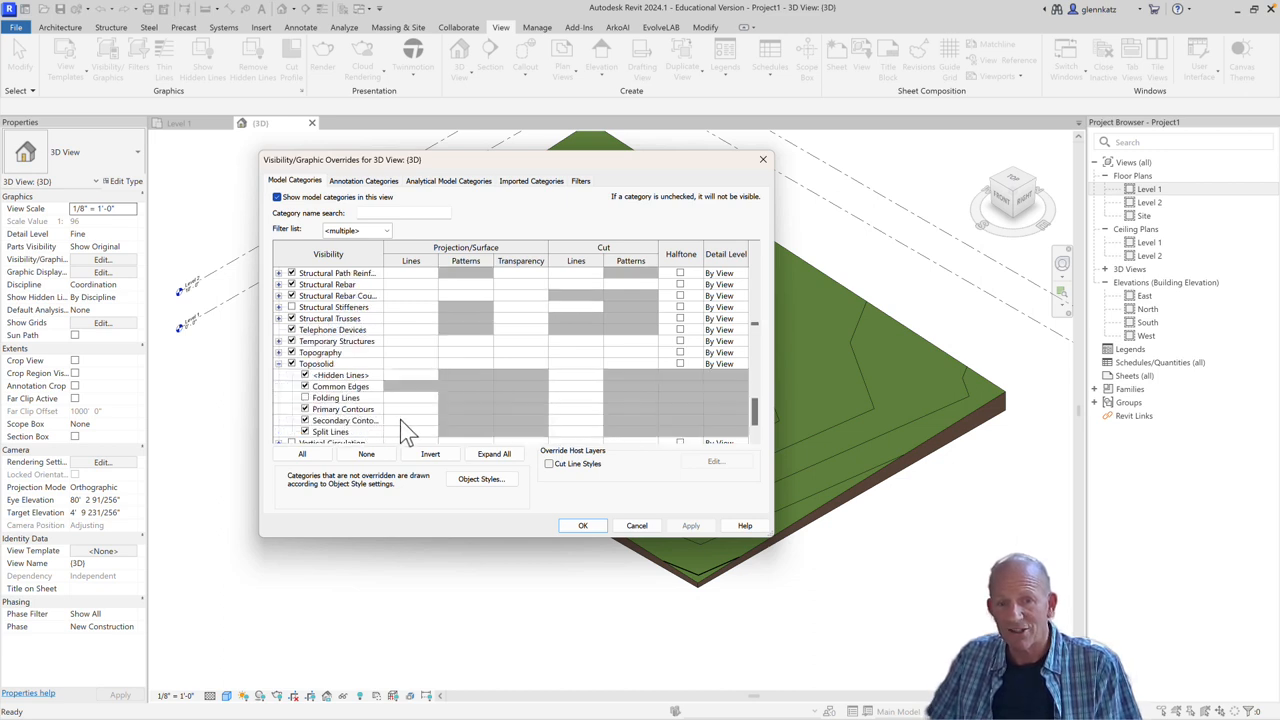
pyautogui.moveTo(480, 420)
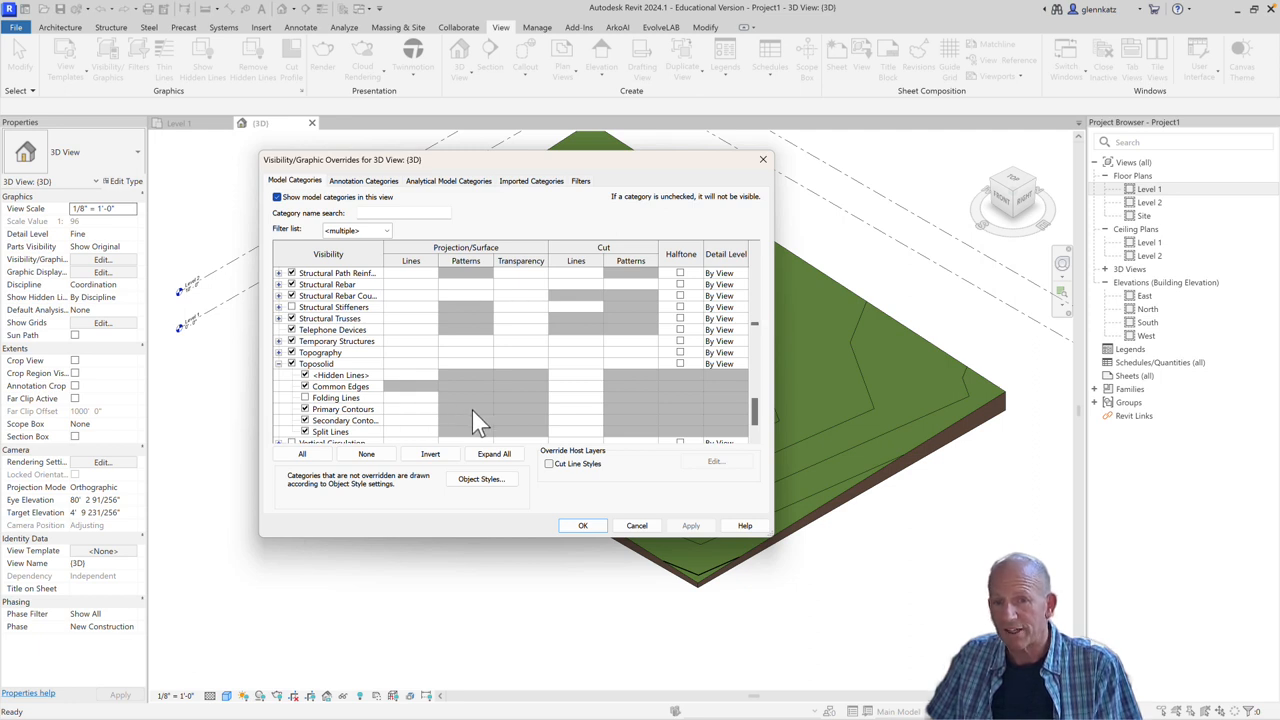
pyautogui.moveTo(440, 428)
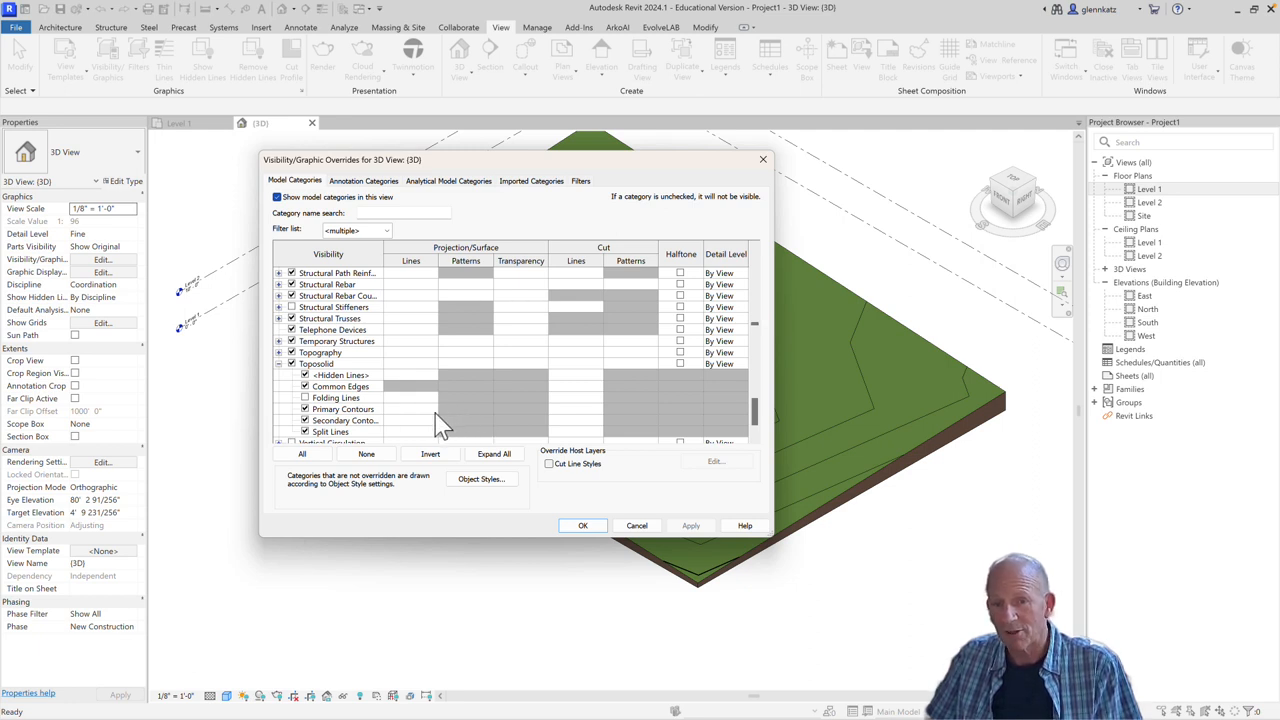
pyautogui.moveTo(408, 434)
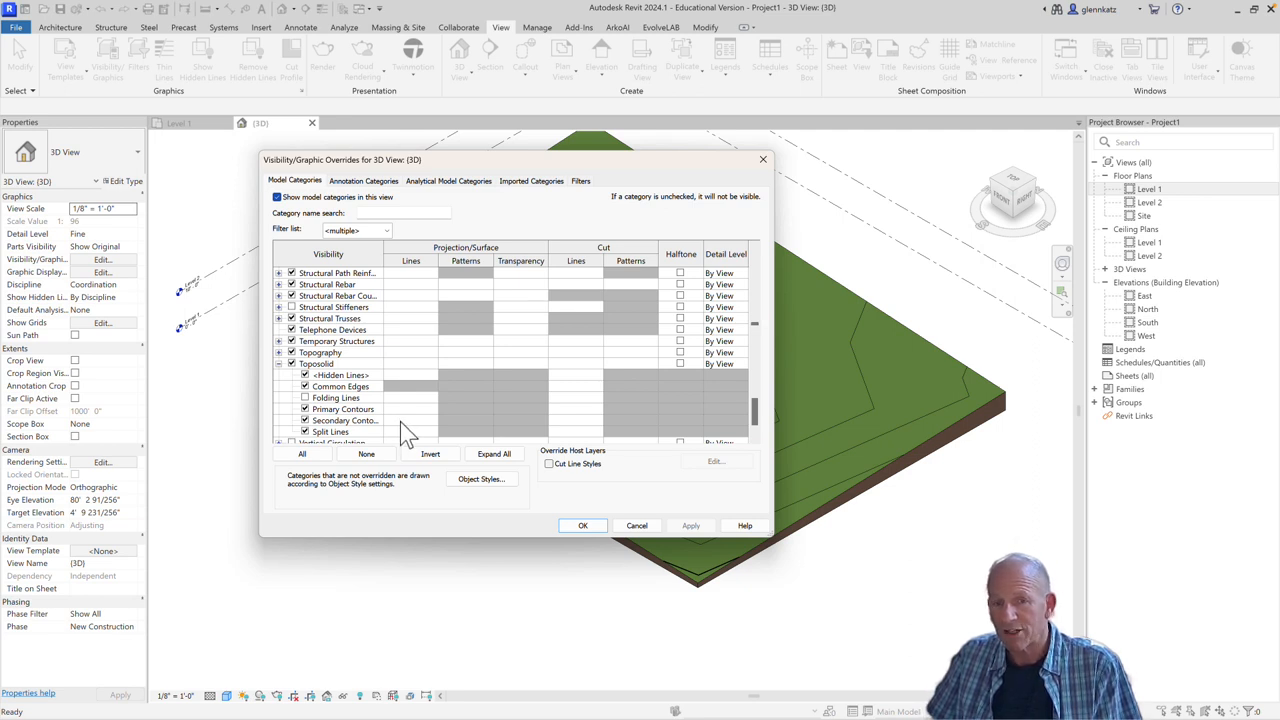
pyautogui.click(412, 420)
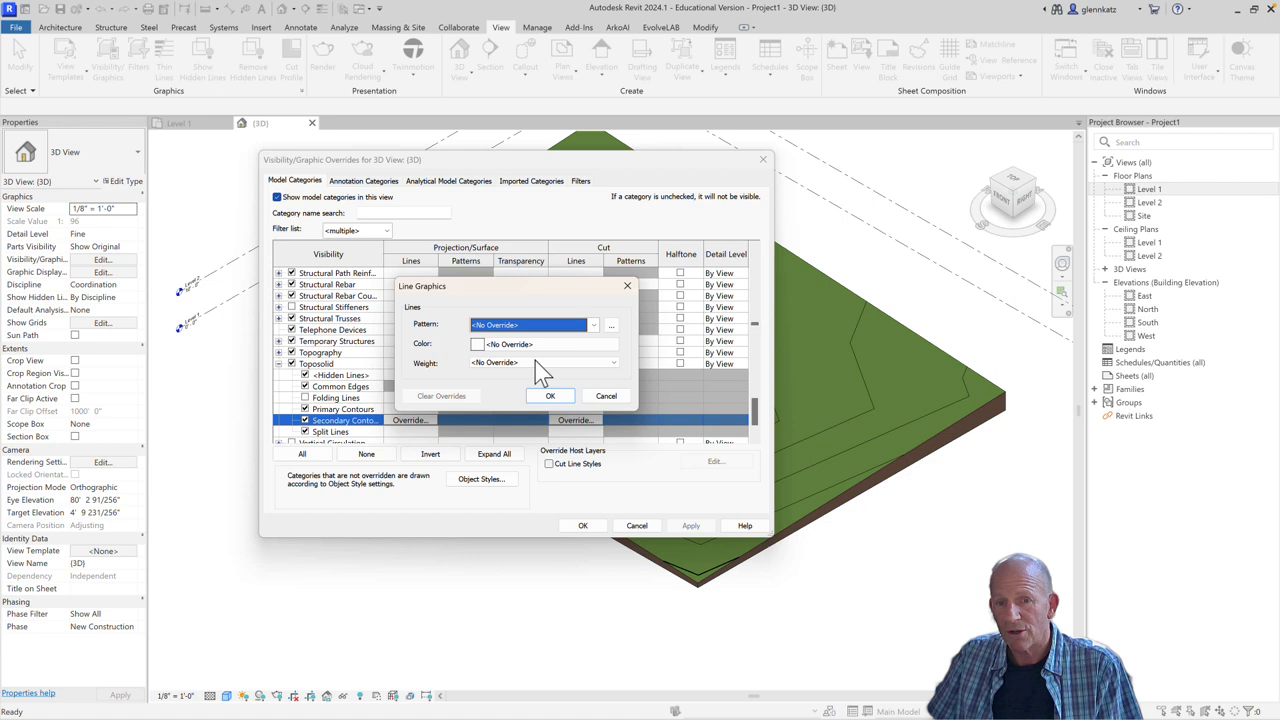
# Override Secondary Contours projection lines to pale grey RGB 229-229-229 in this view
pyautogui.click(476, 344)
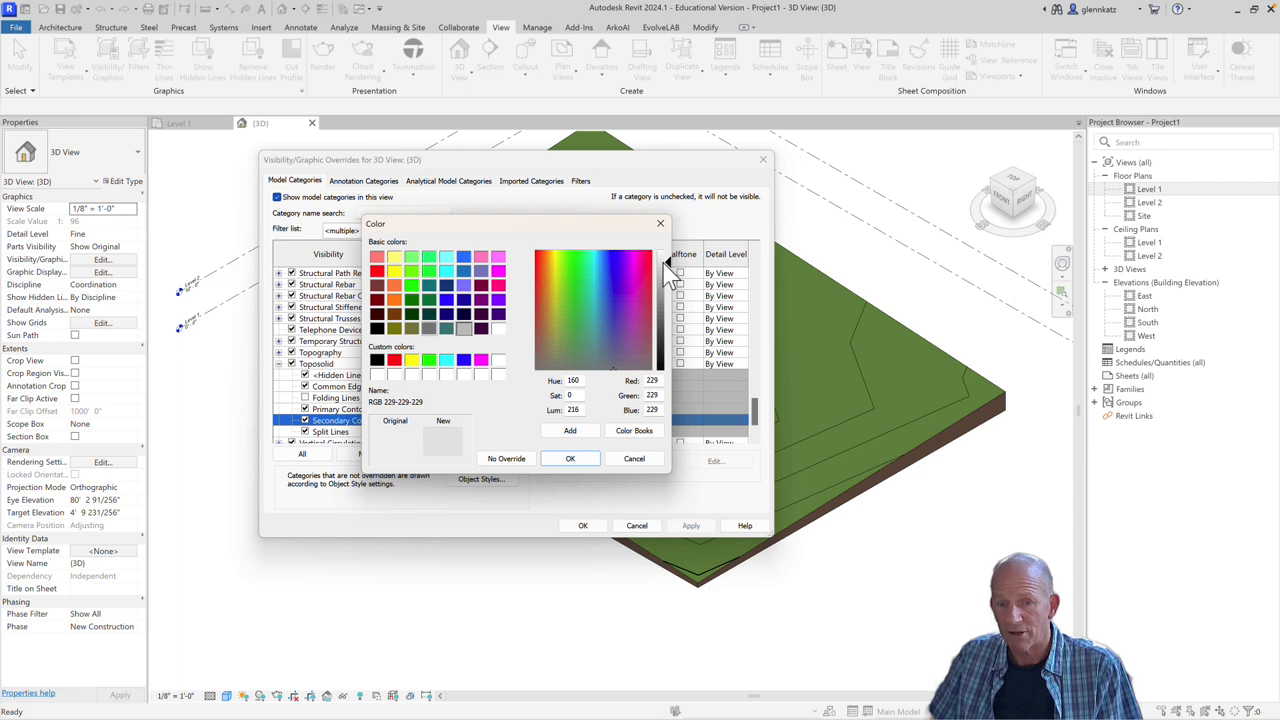
pyautogui.click(570, 458)
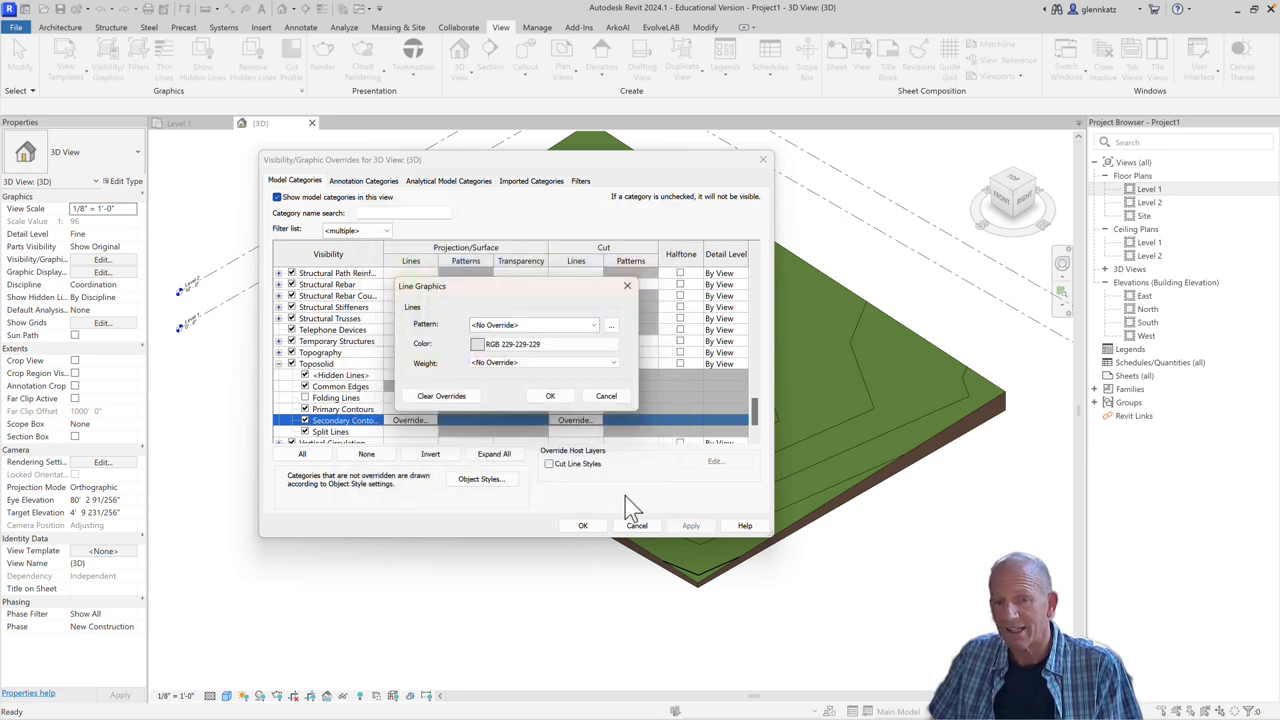
pyautogui.click(550, 396)
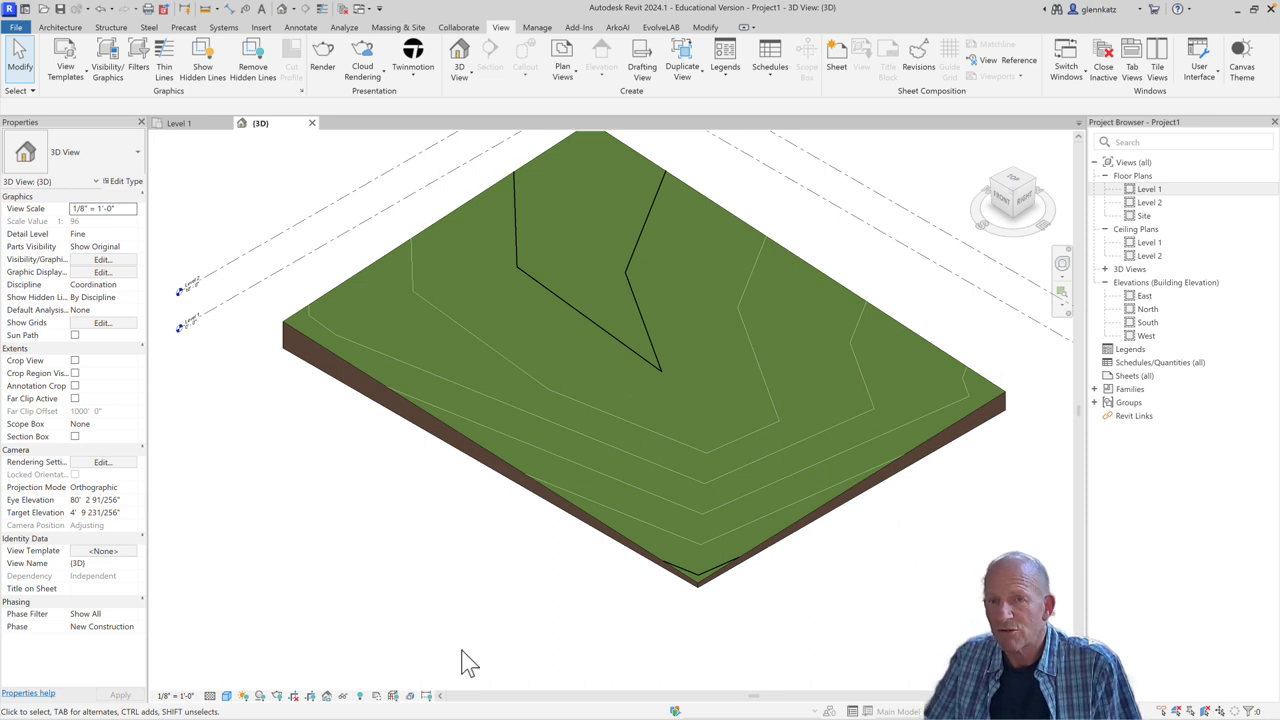
pyautogui.moveTo(352, 620)
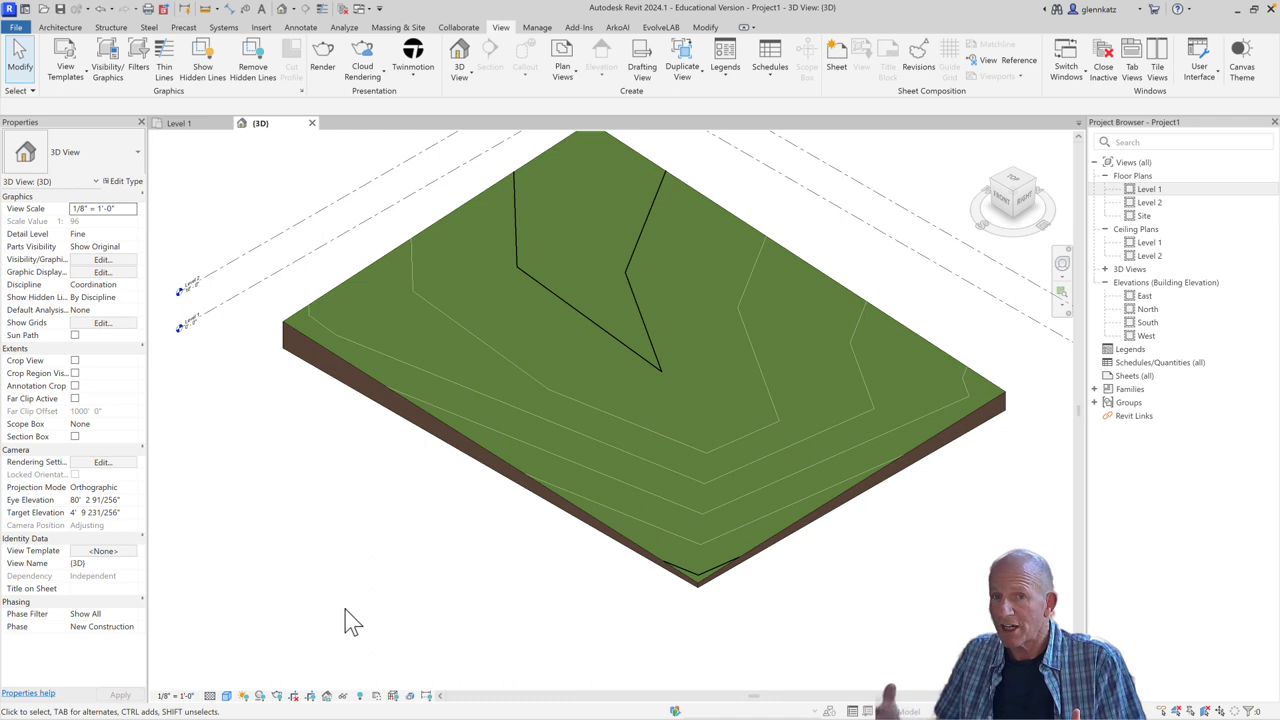
pyautogui.moveTo(312, 388)
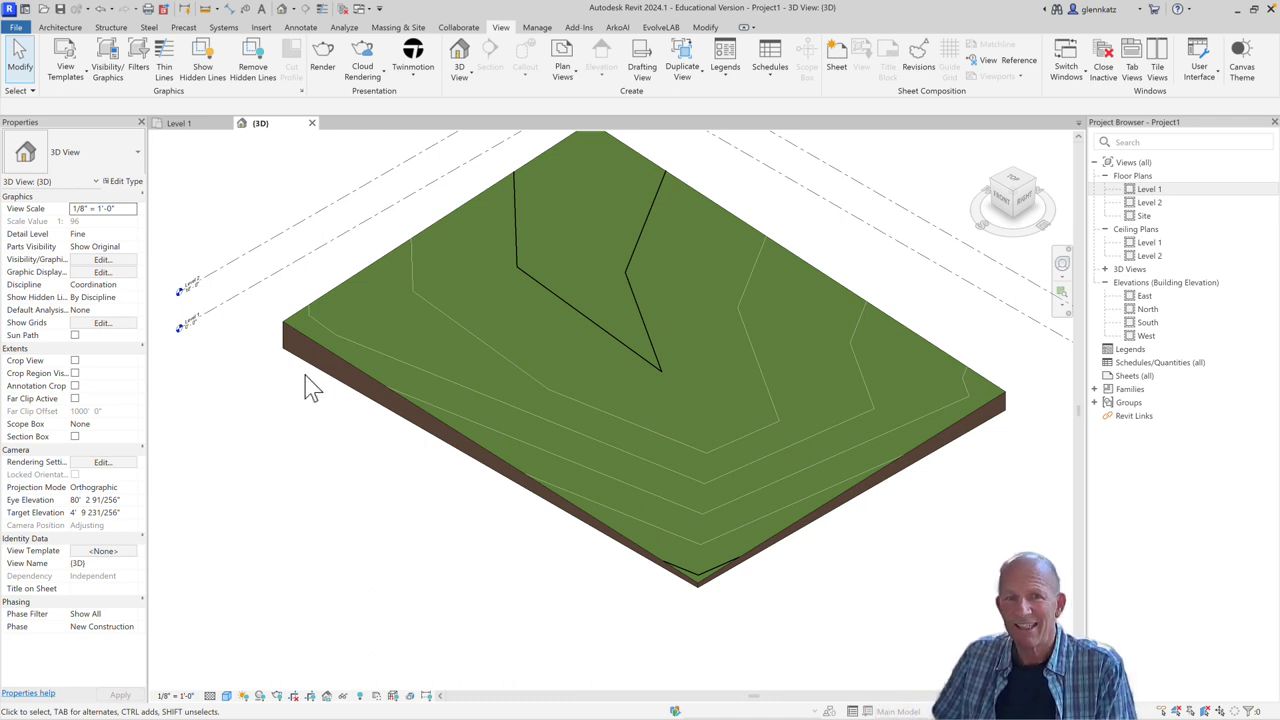
# From Manage, show Object Styles with the Toposolid category expanded to its contour subcategories
pyautogui.click(536, 28)
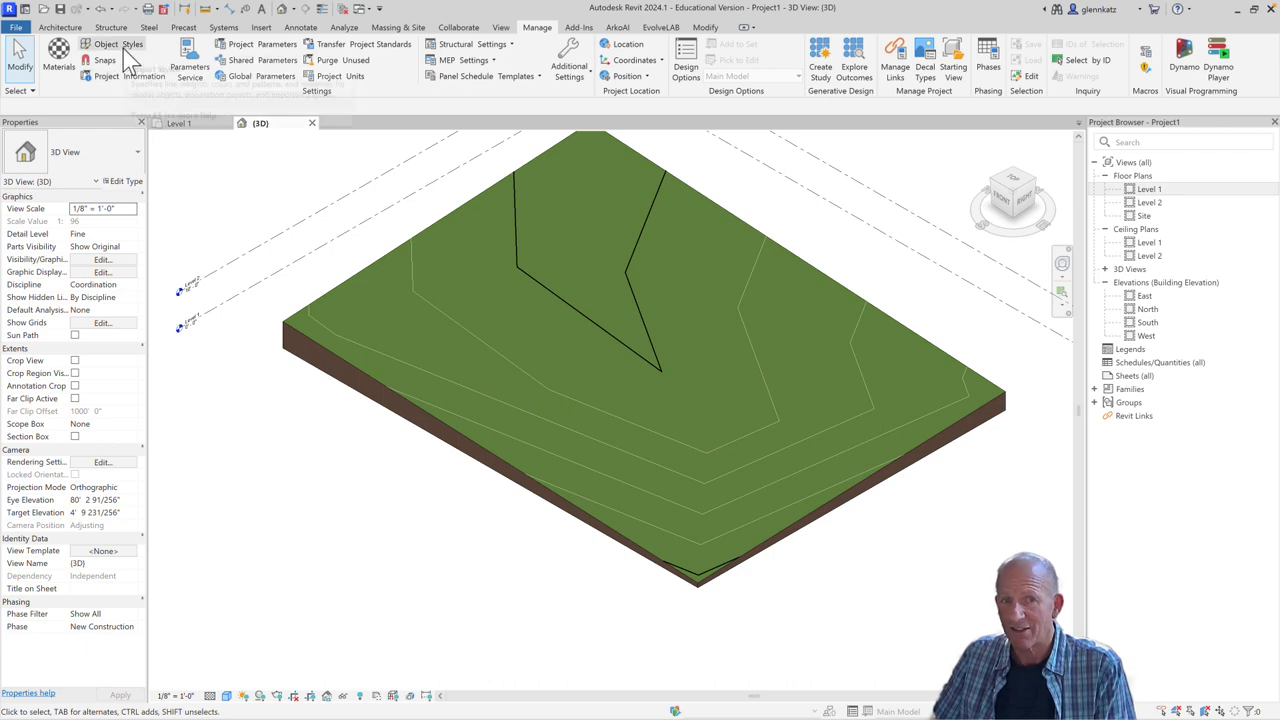
pyautogui.click(112, 44)
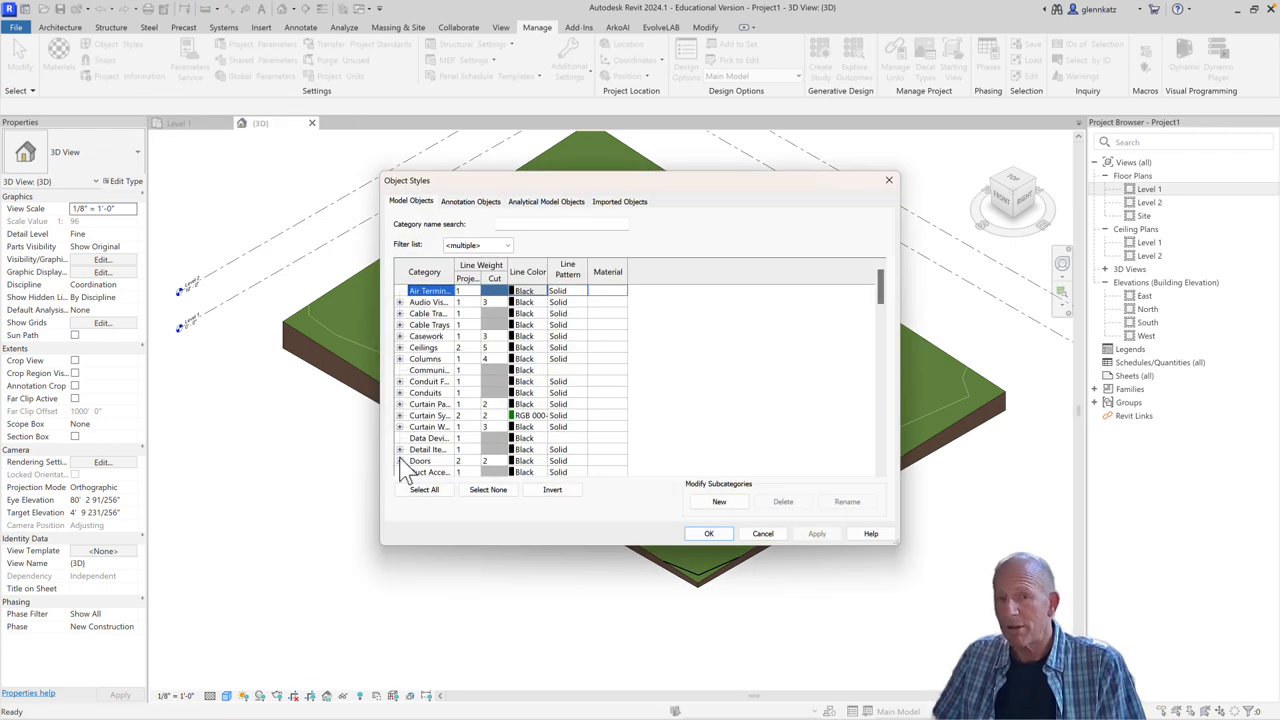
pyautogui.moveTo(452, 270)
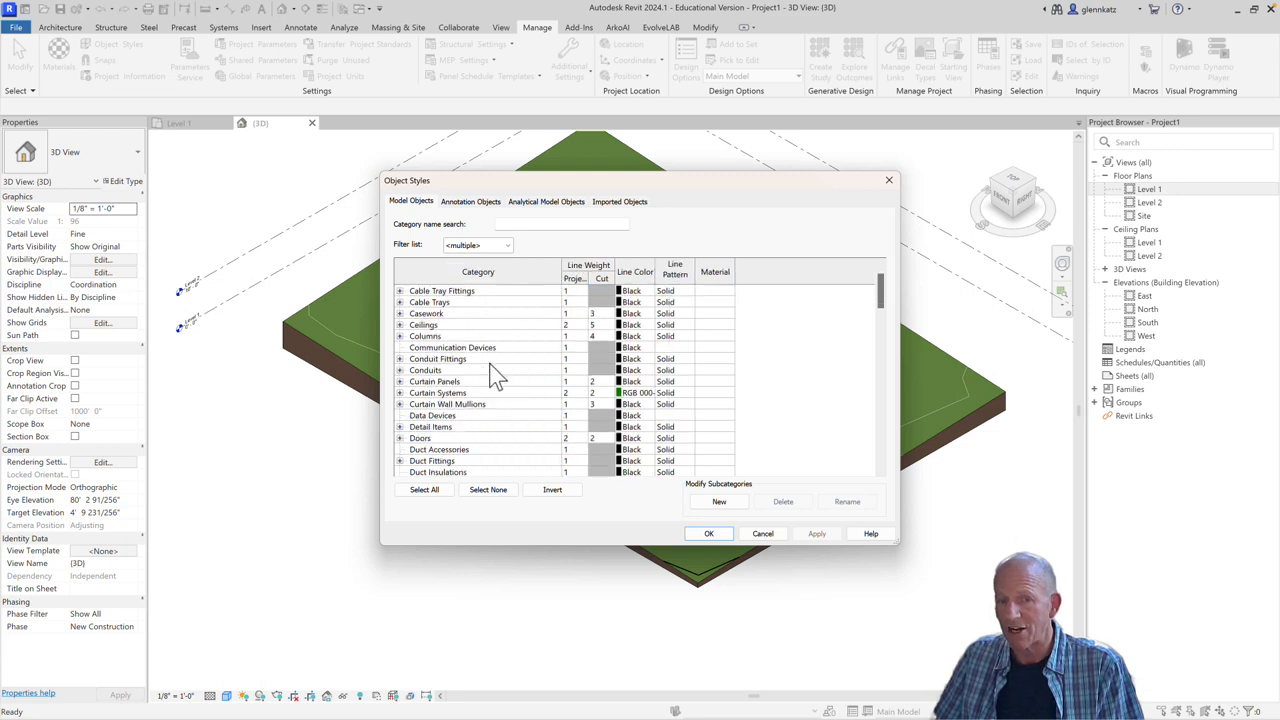
pyautogui.scroll(-3)
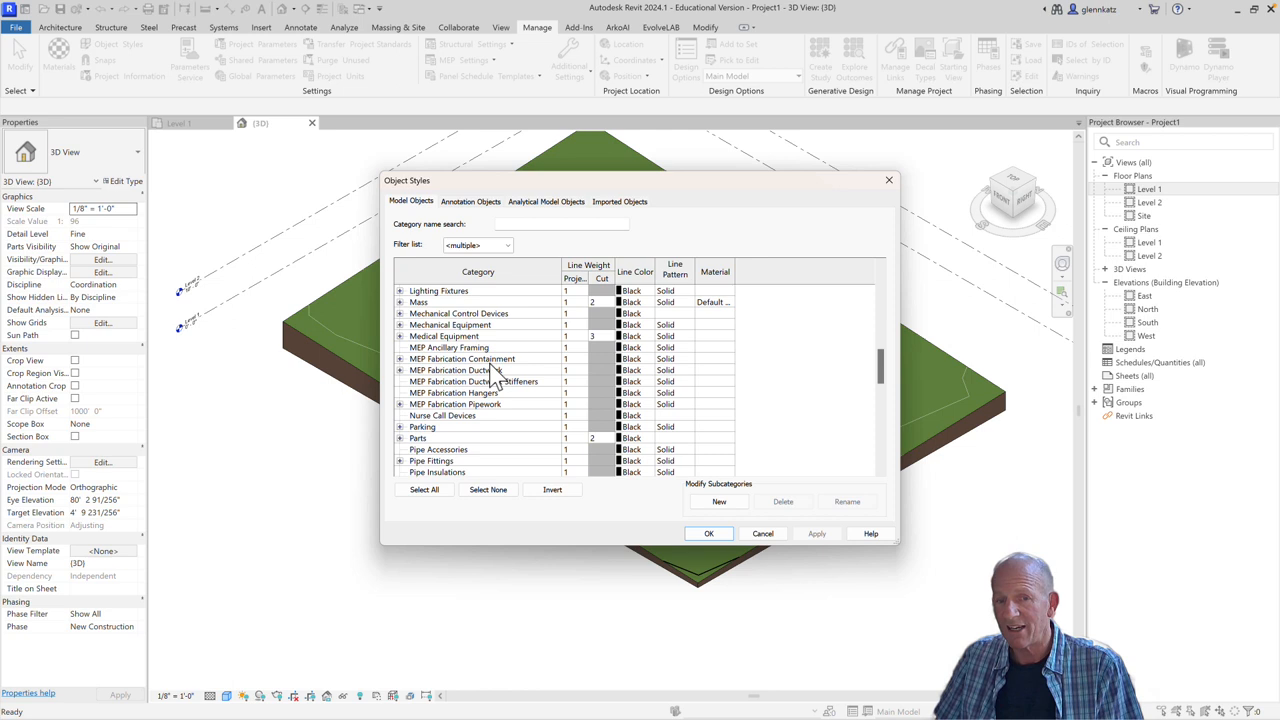
pyautogui.scroll(-3)
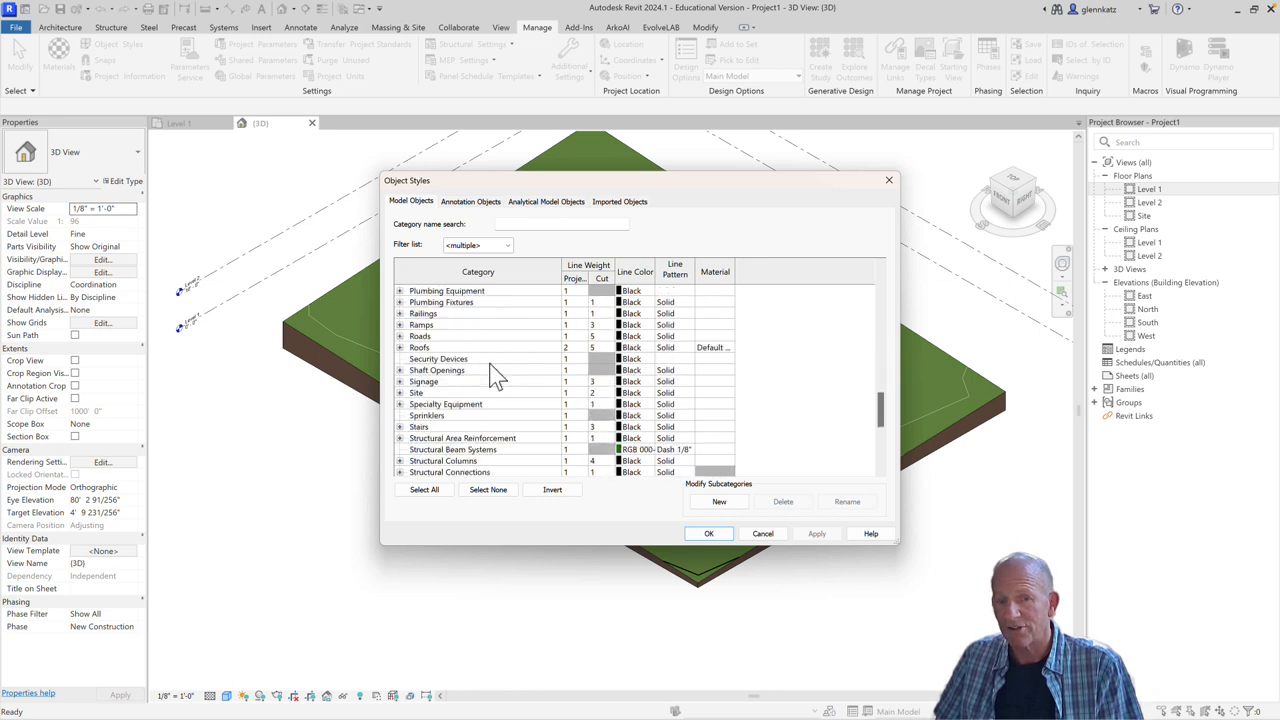
pyautogui.scroll(-3)
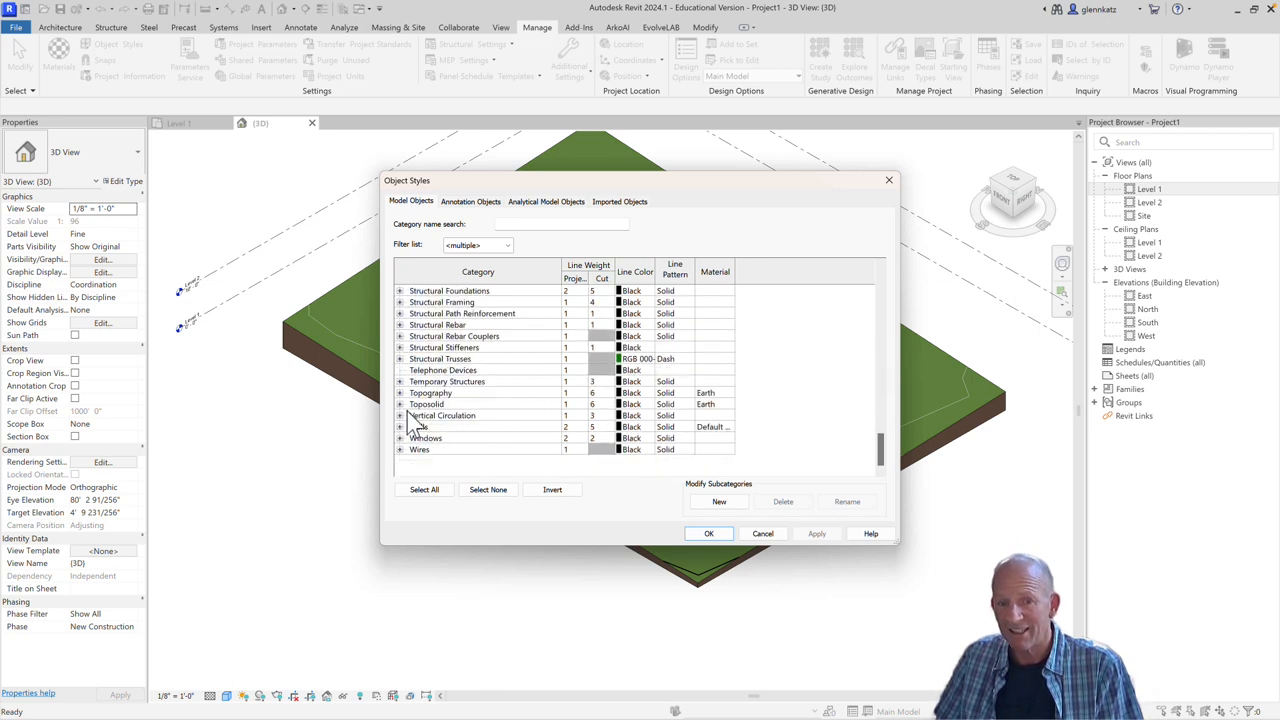
pyautogui.click(400, 392)
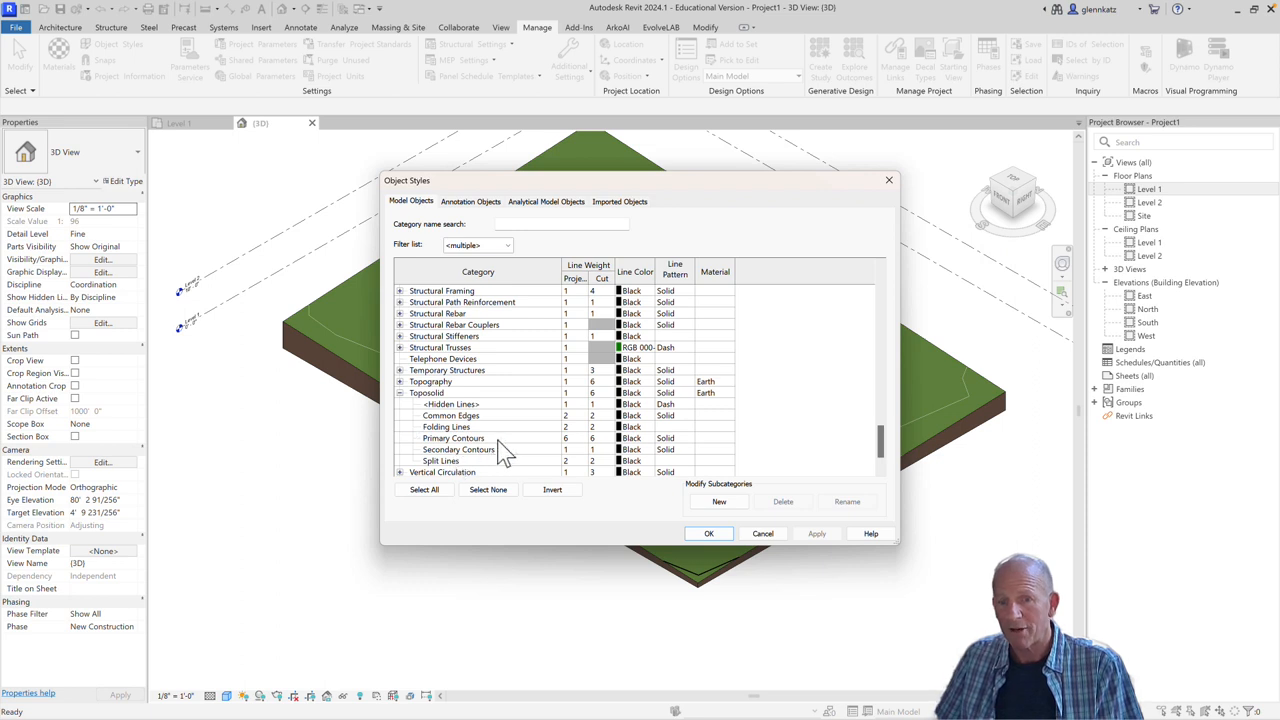
pyautogui.moveTo(640, 450)
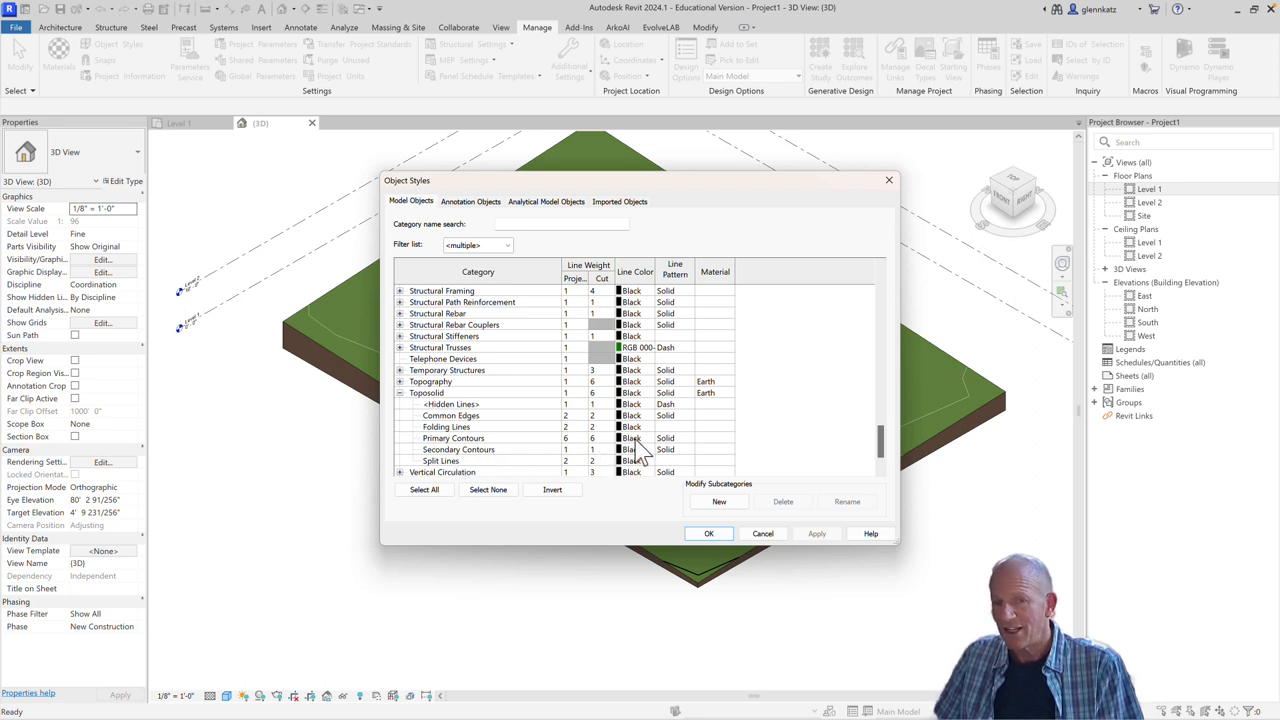
pyautogui.moveTo(600, 456)
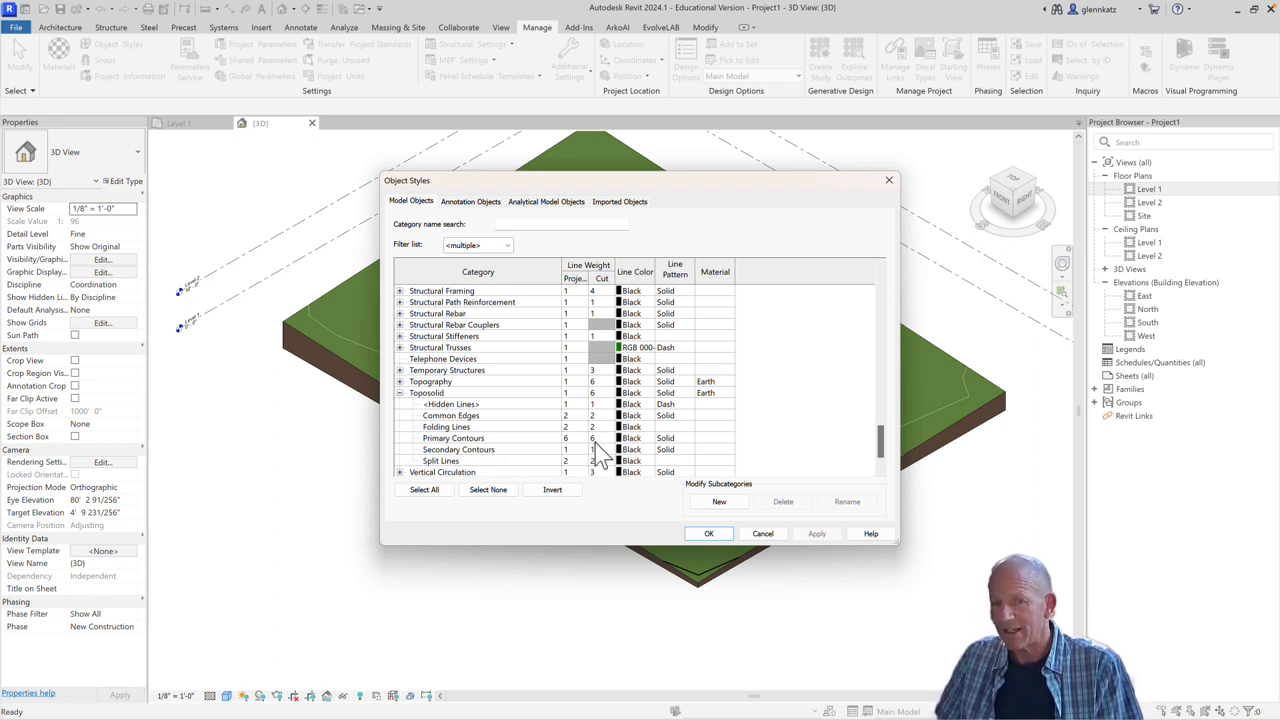
pyautogui.moveTo(644, 464)
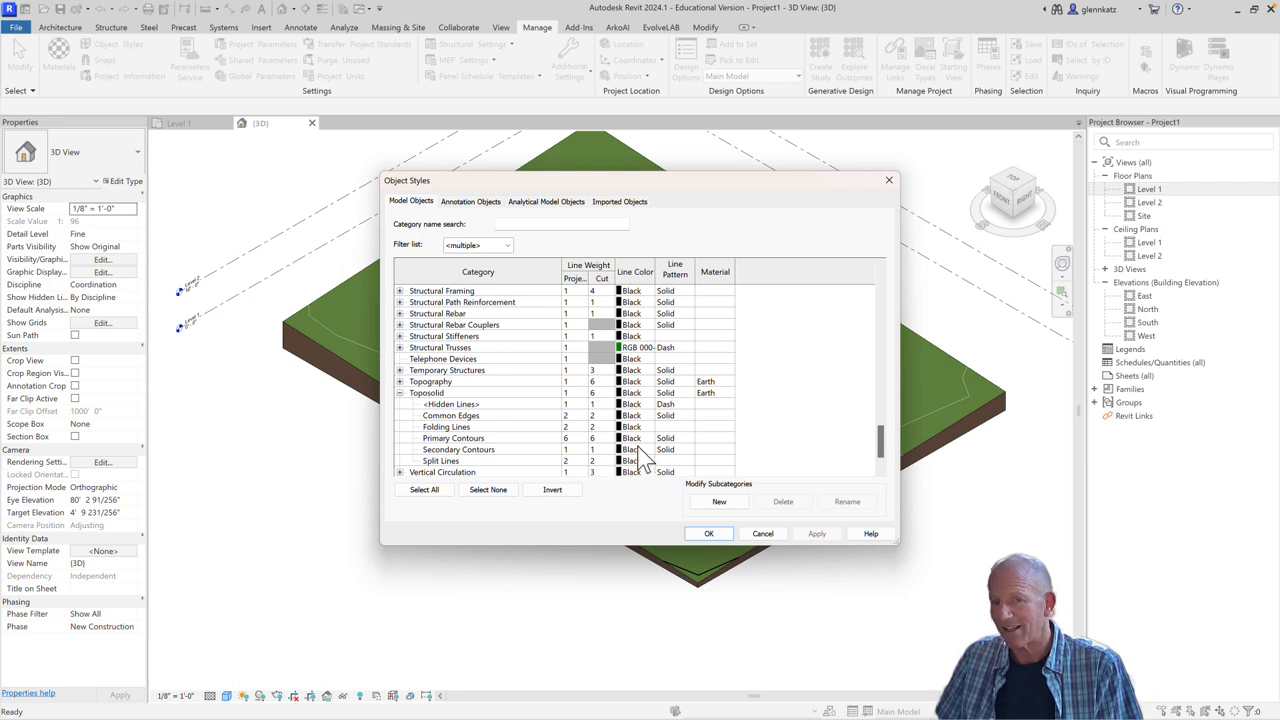
pyautogui.moveTo(636, 456)
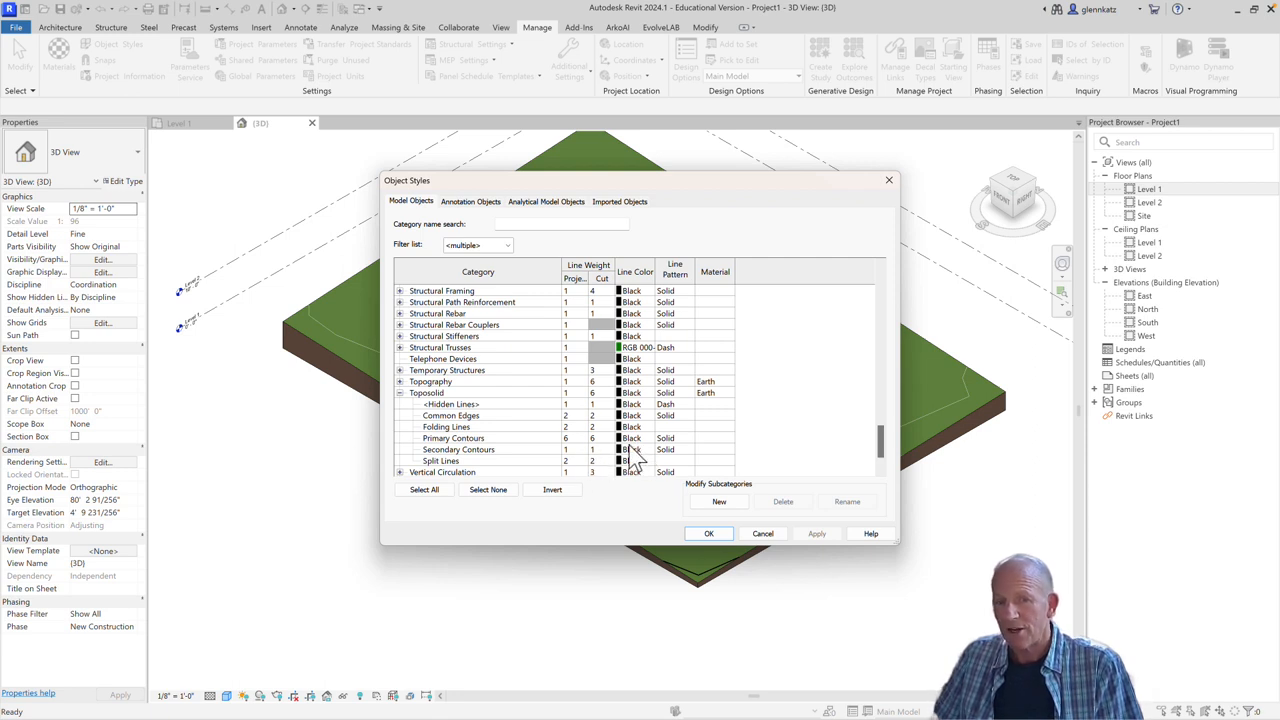
# Set the Primary Contours line colour to purple RGB 64-0-128 and apply project-wide
pyautogui.click(452, 438)
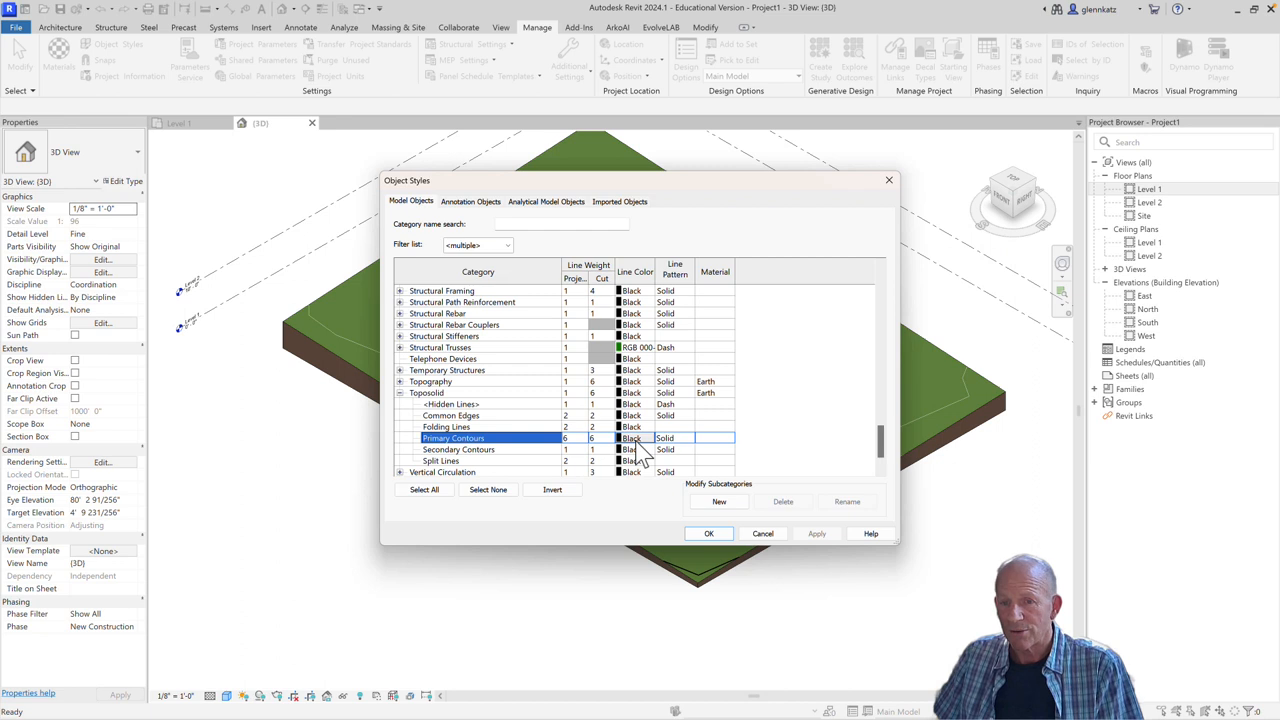
pyautogui.click(632, 438)
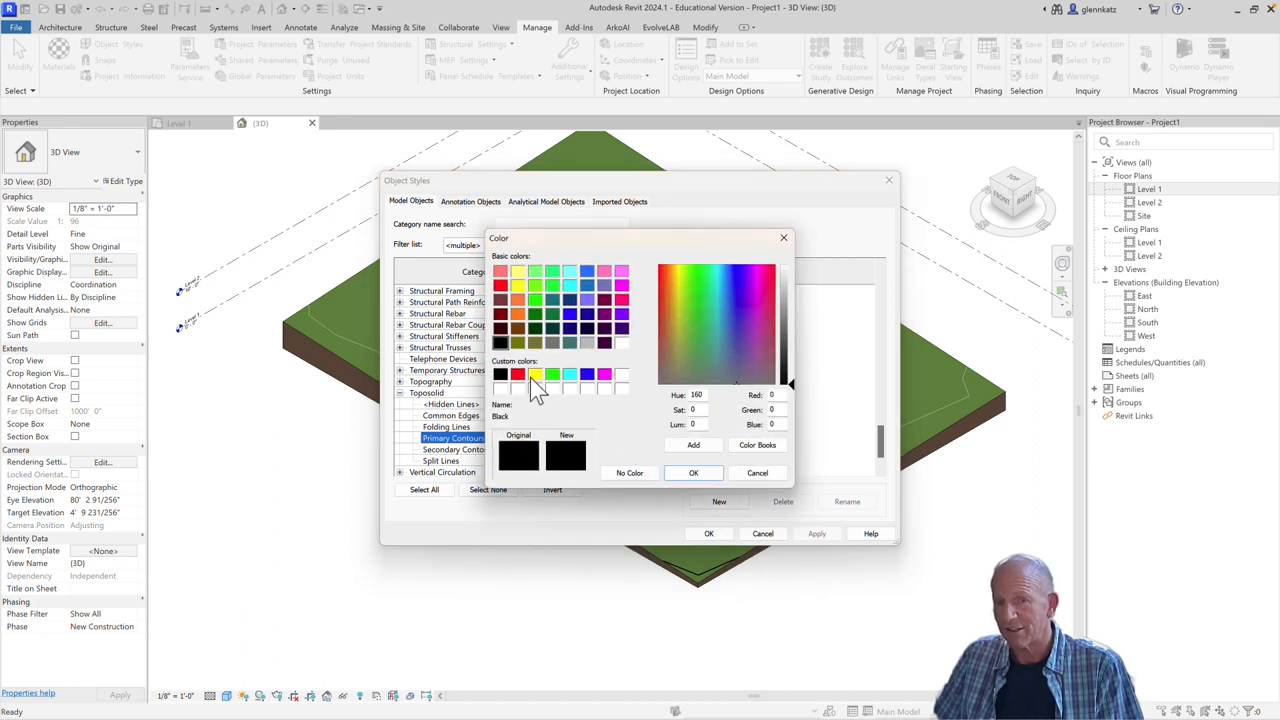
pyautogui.moveTo(590, 388)
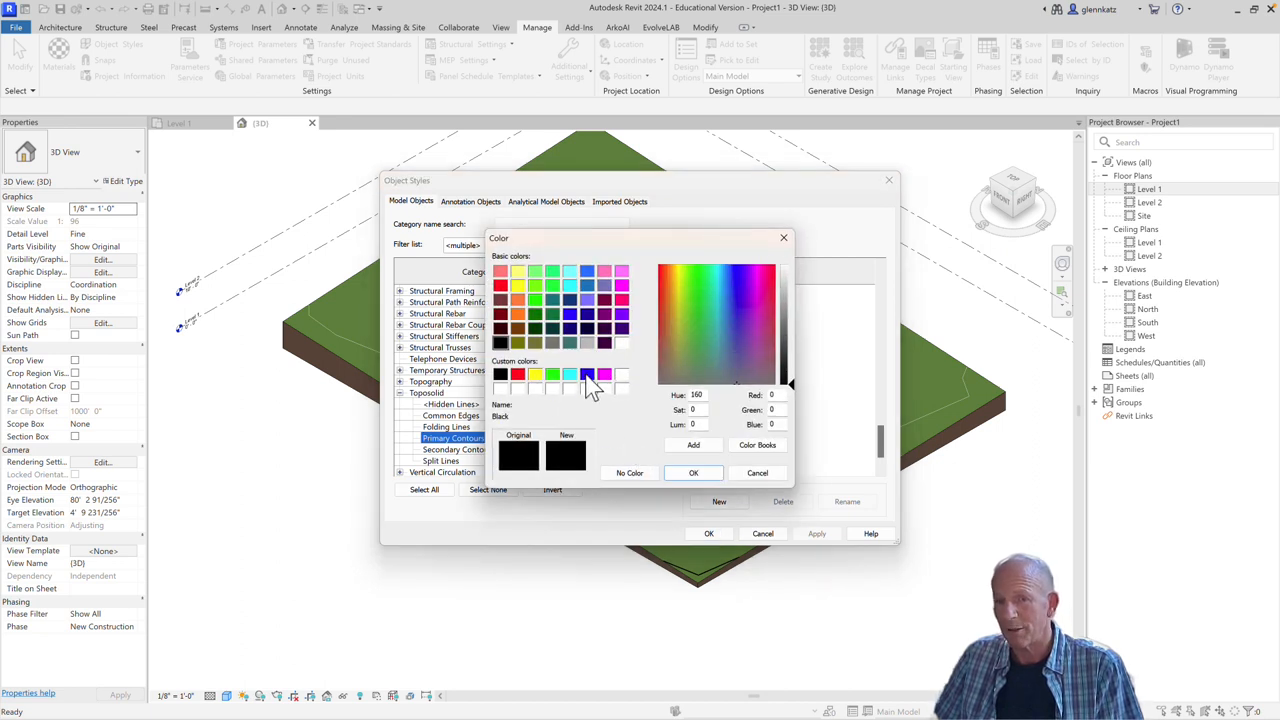
pyautogui.click(624, 336)
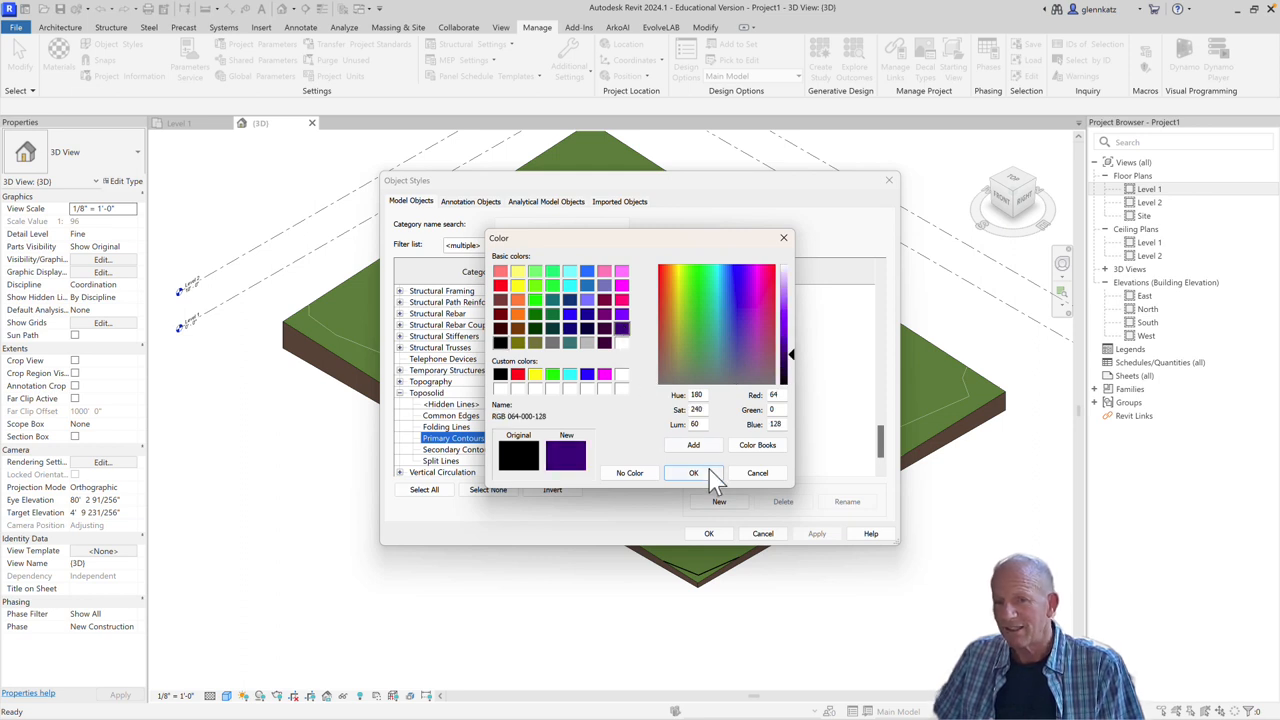
pyautogui.click(694, 472)
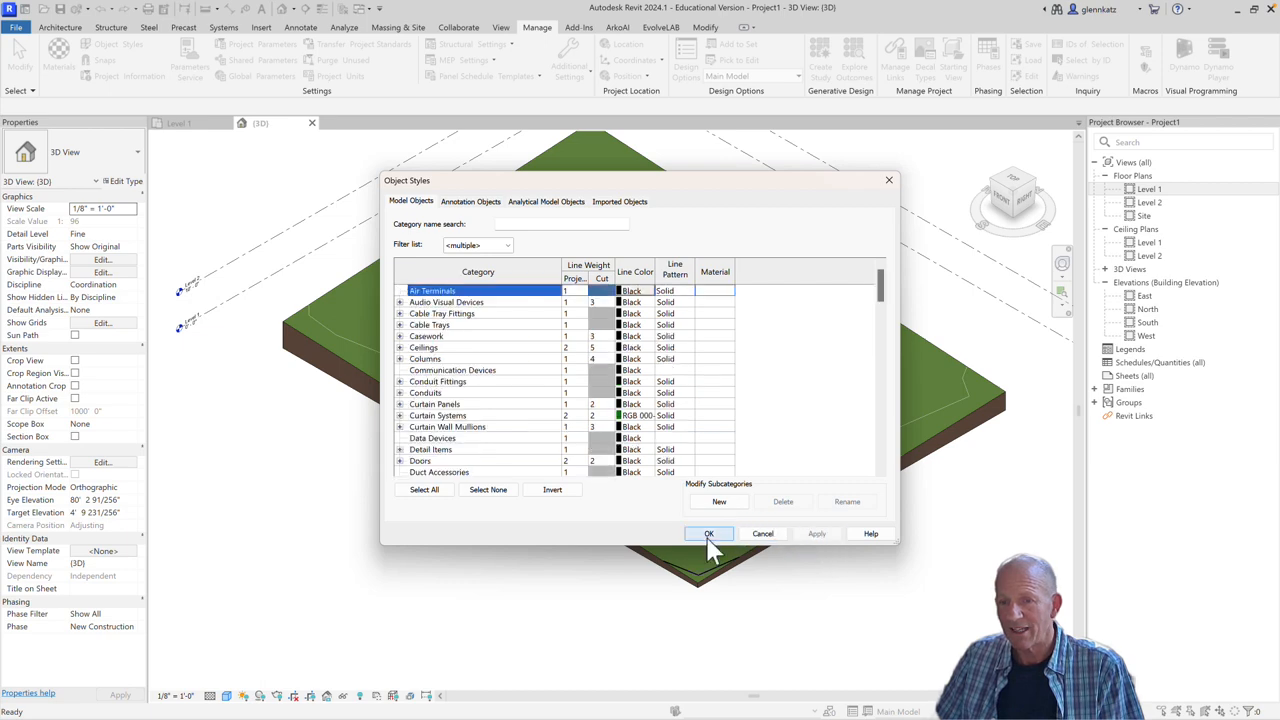
pyautogui.click(708, 532)
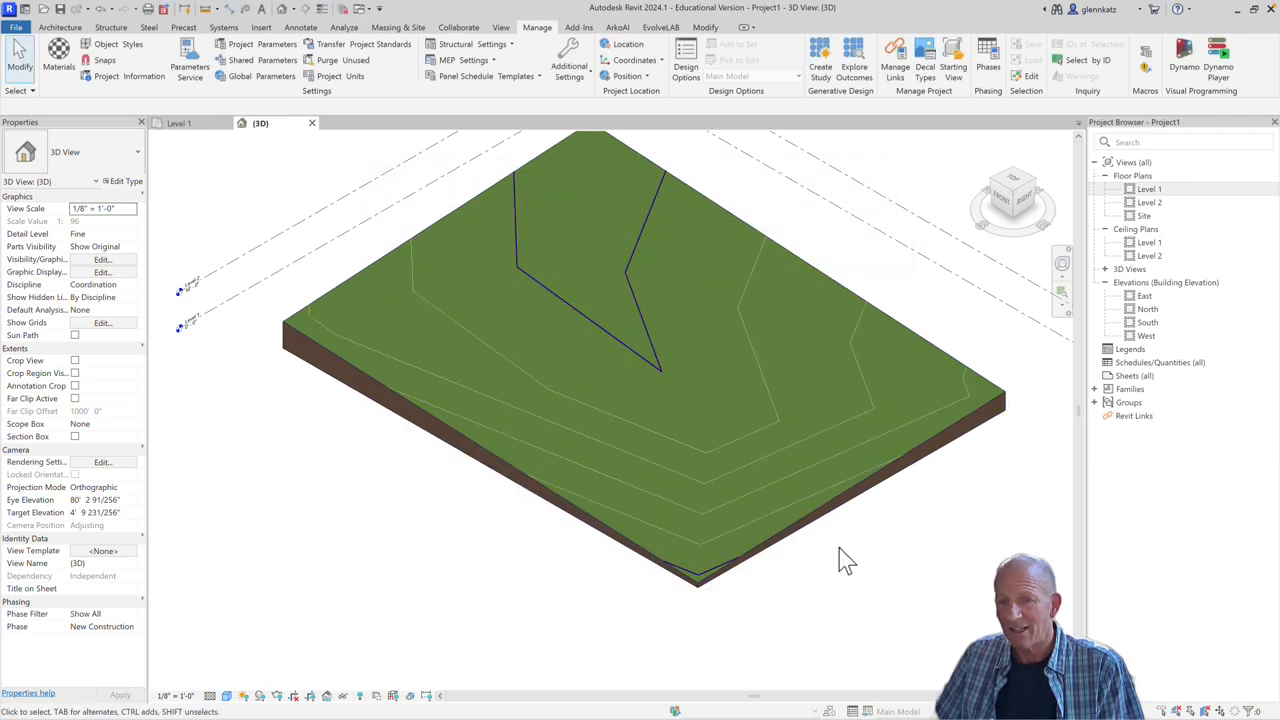
pyautogui.moveTo(432, 600)
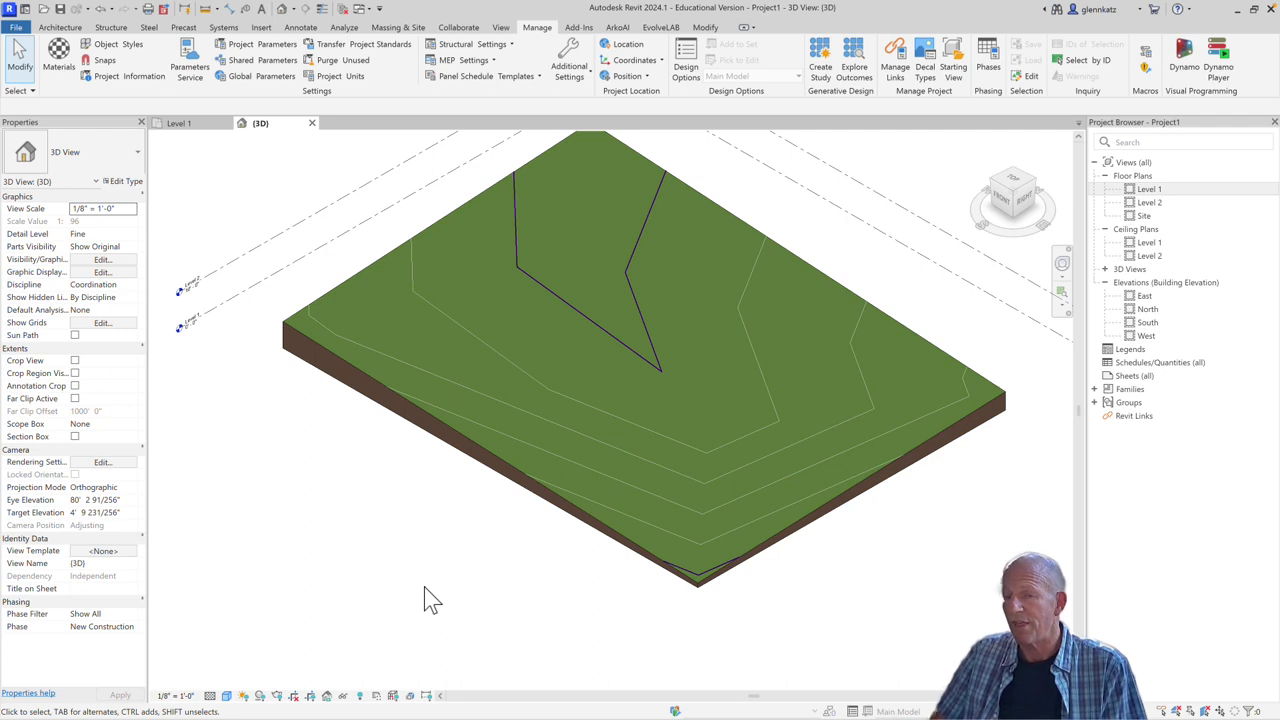